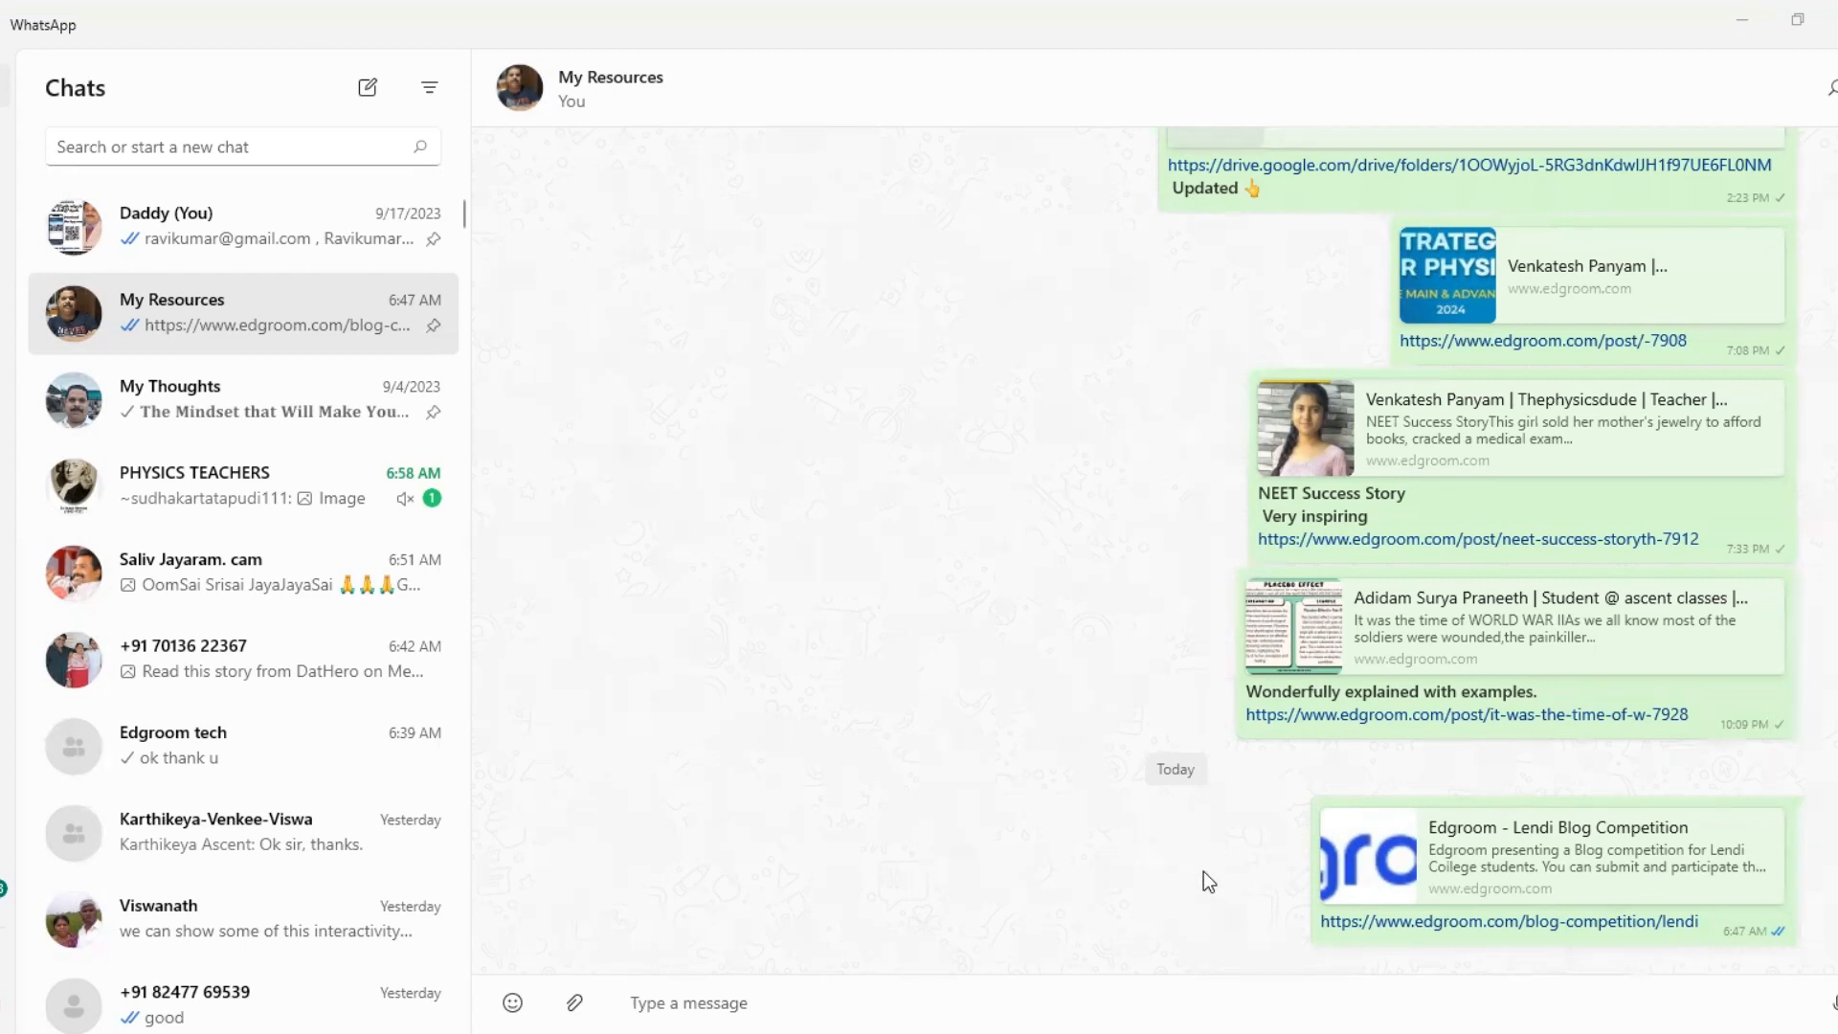
mouse_move(1462, 925)
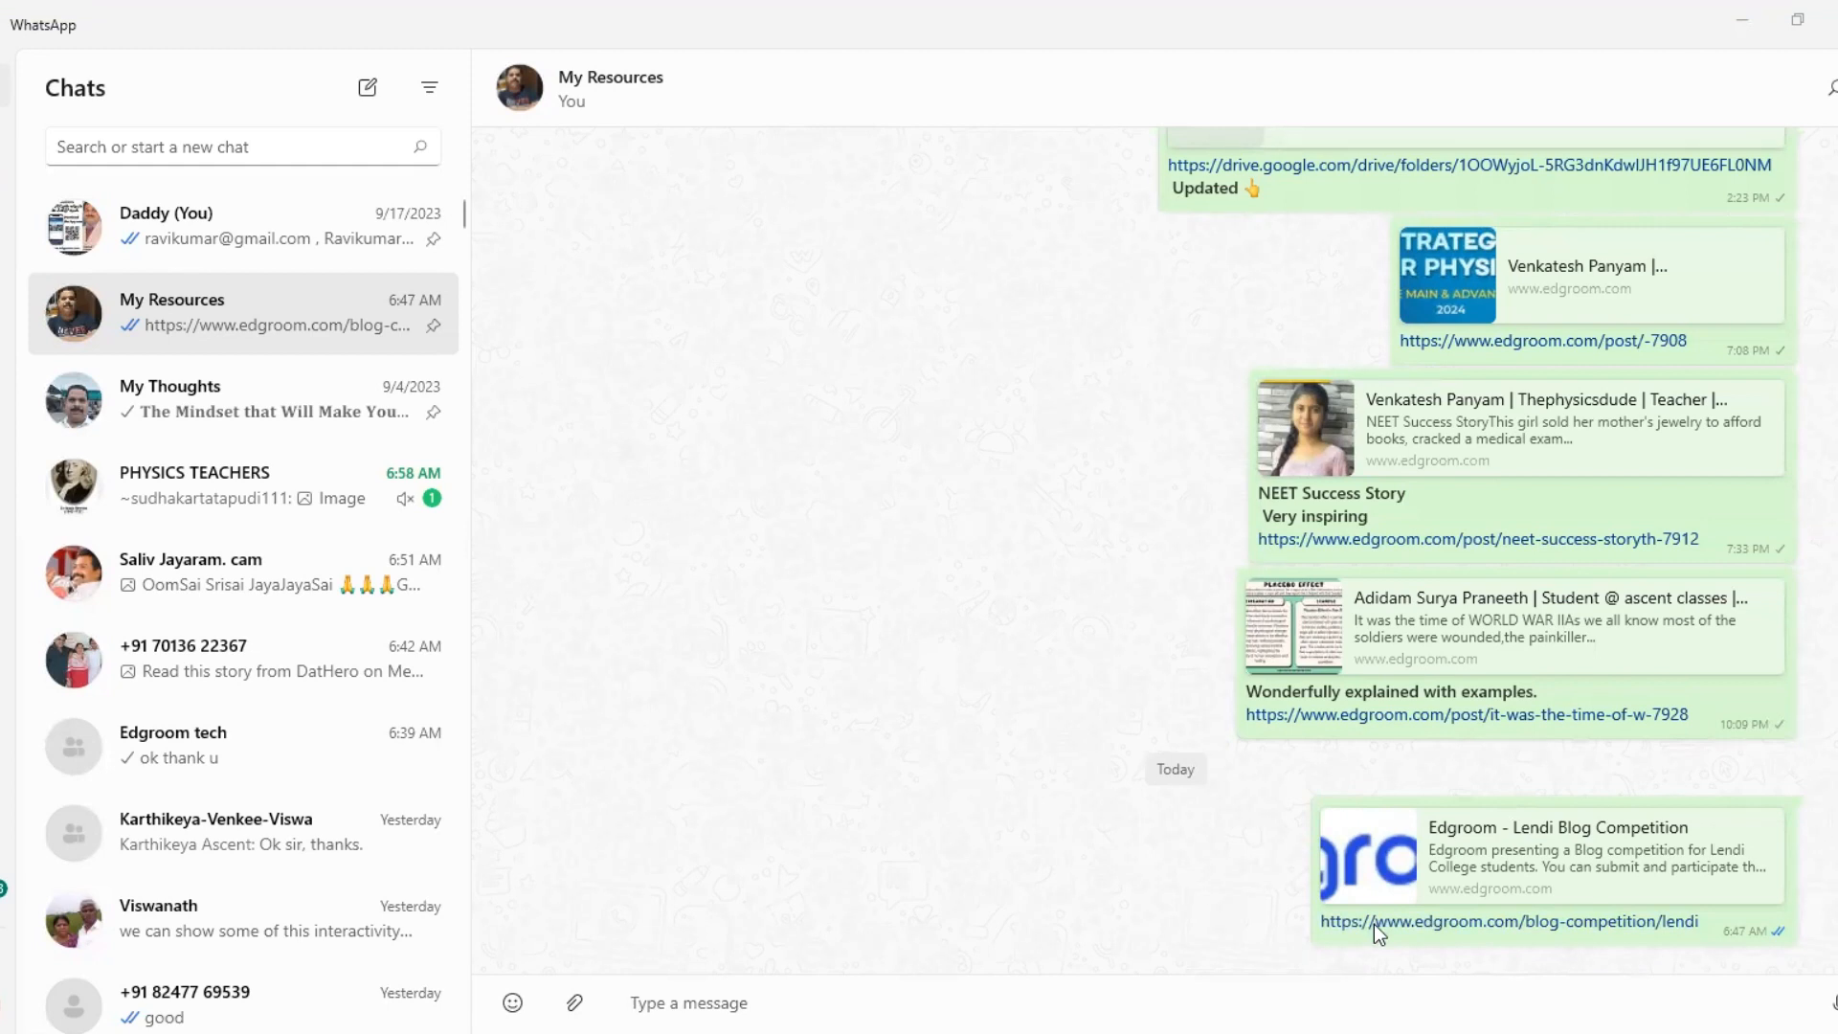
- Enter the saved Edgroom email on the Lendi Blog Competition login and request the OTP
click(1509, 921)
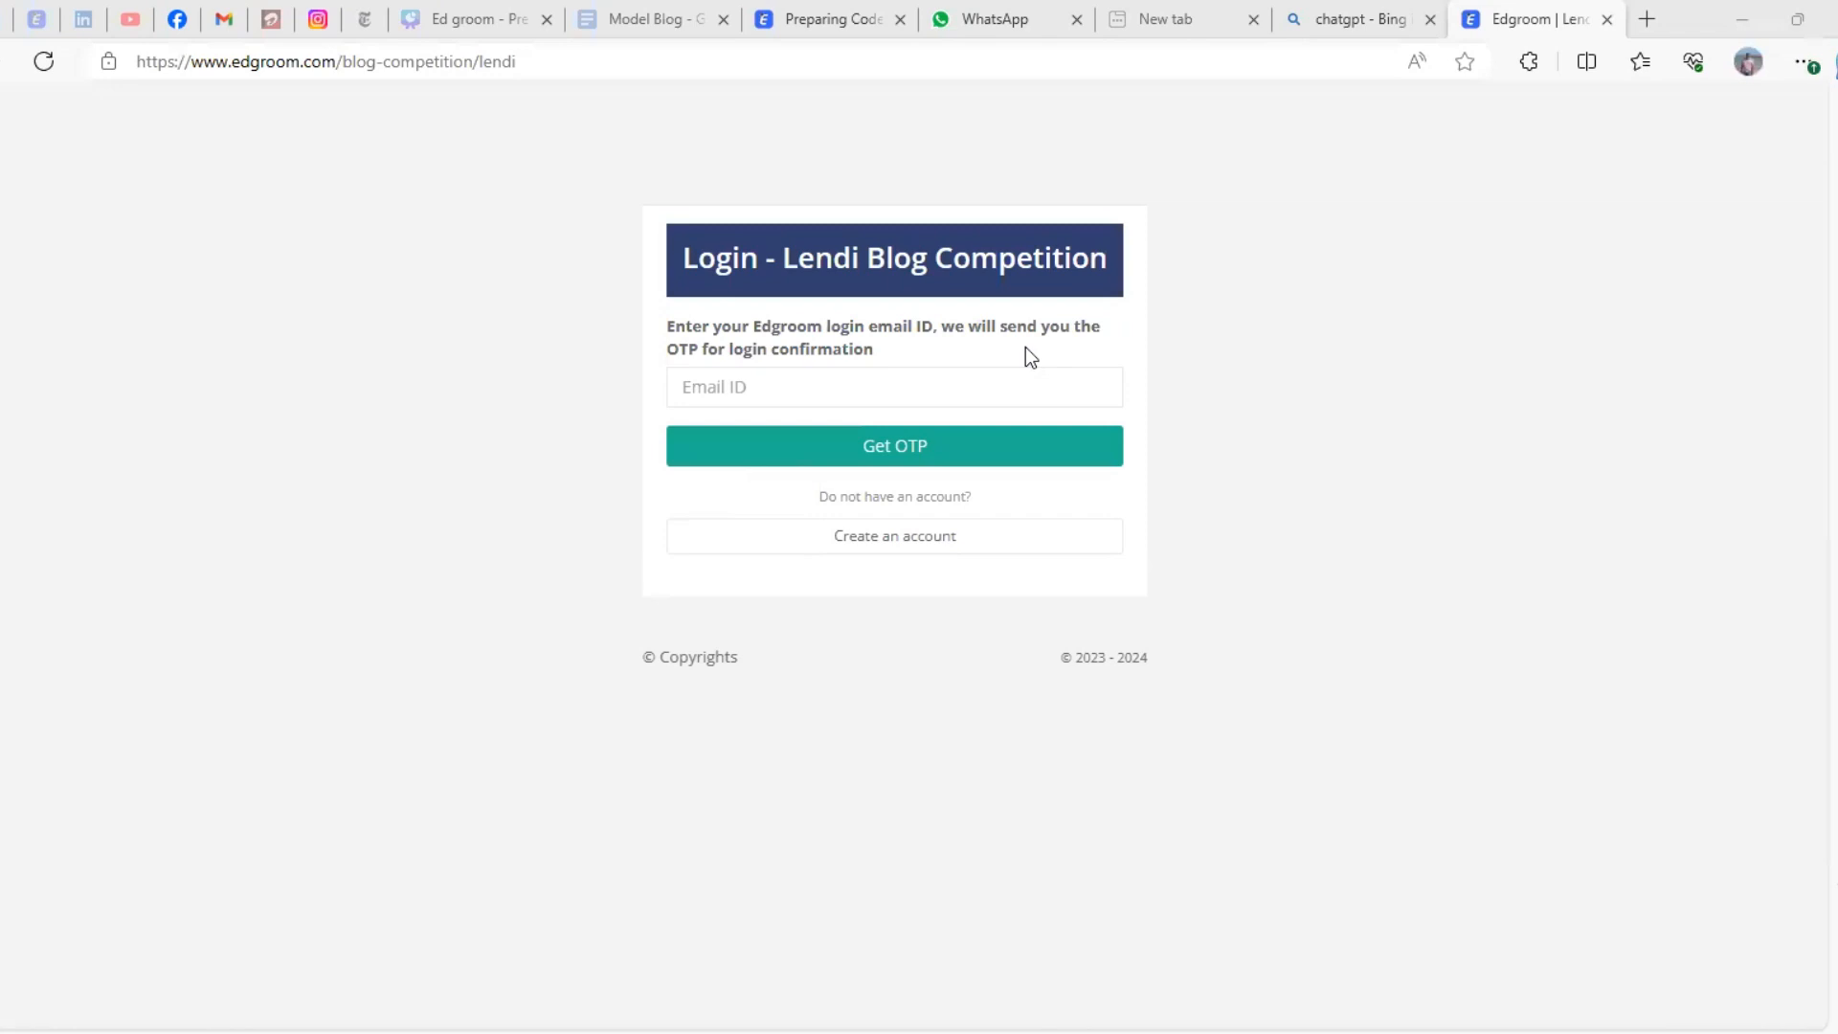
mouse_move(1012, 348)
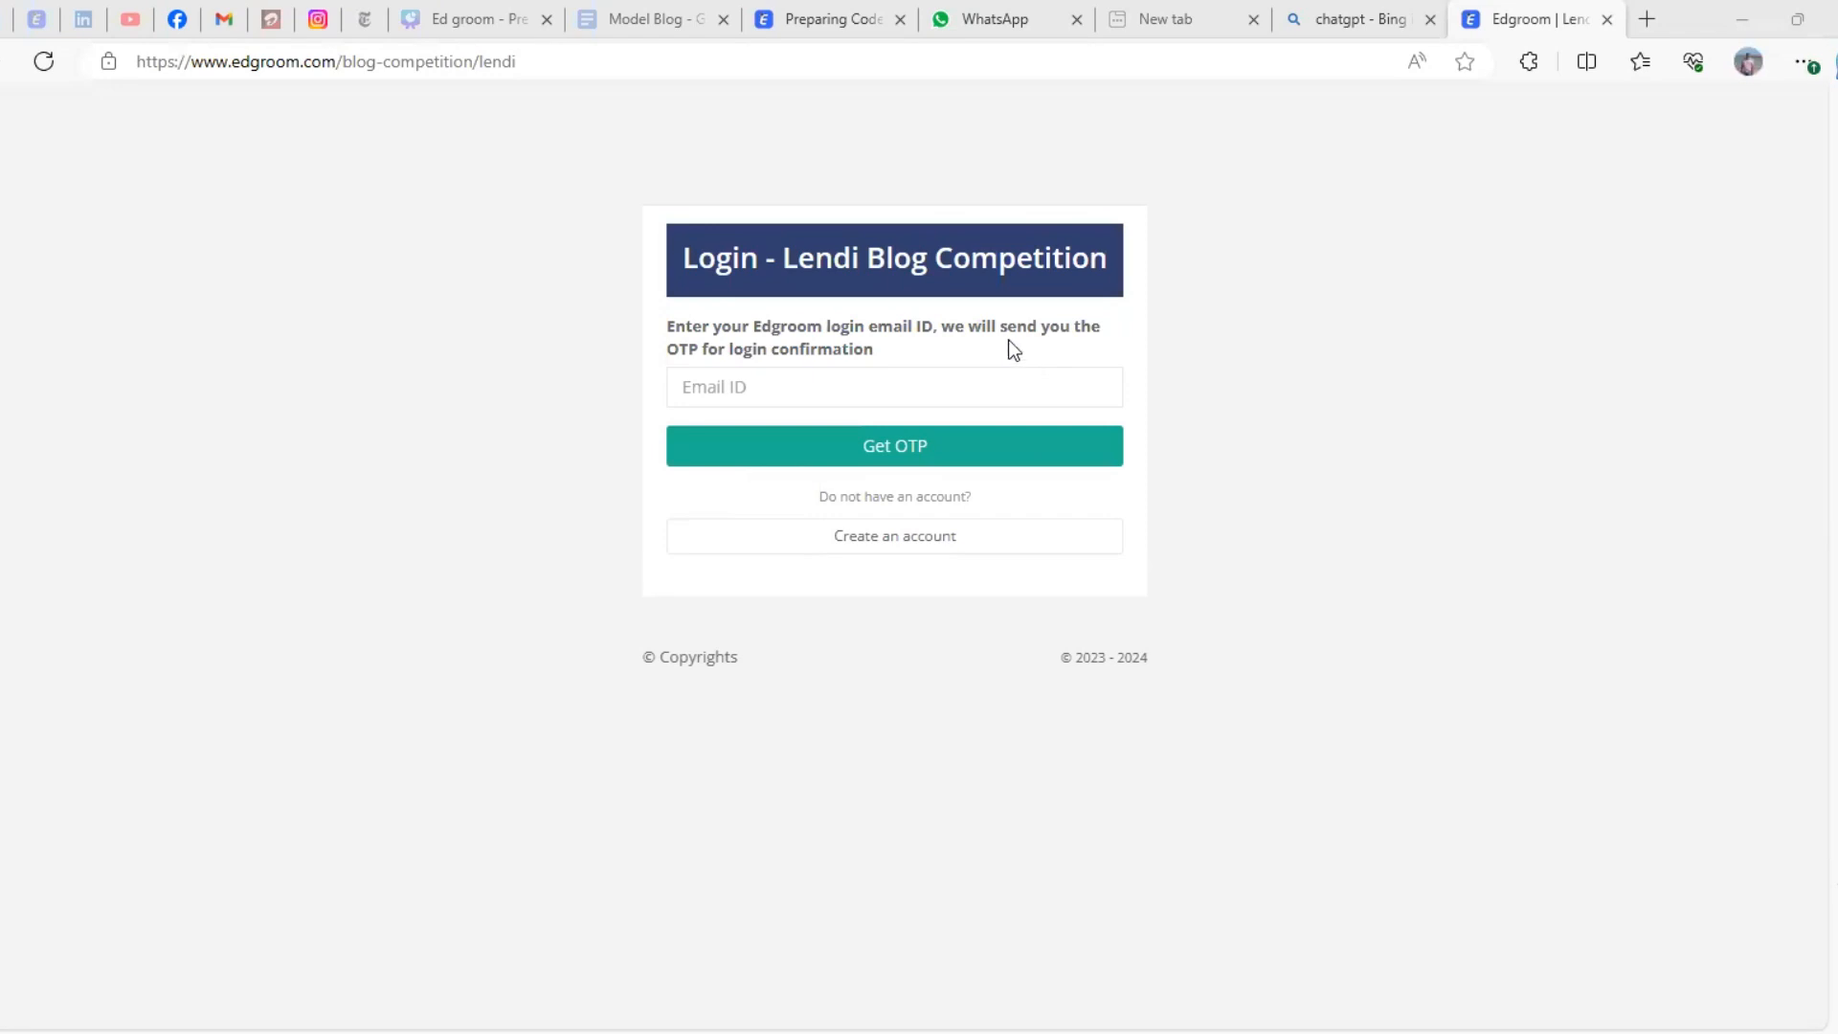
click(894, 387)
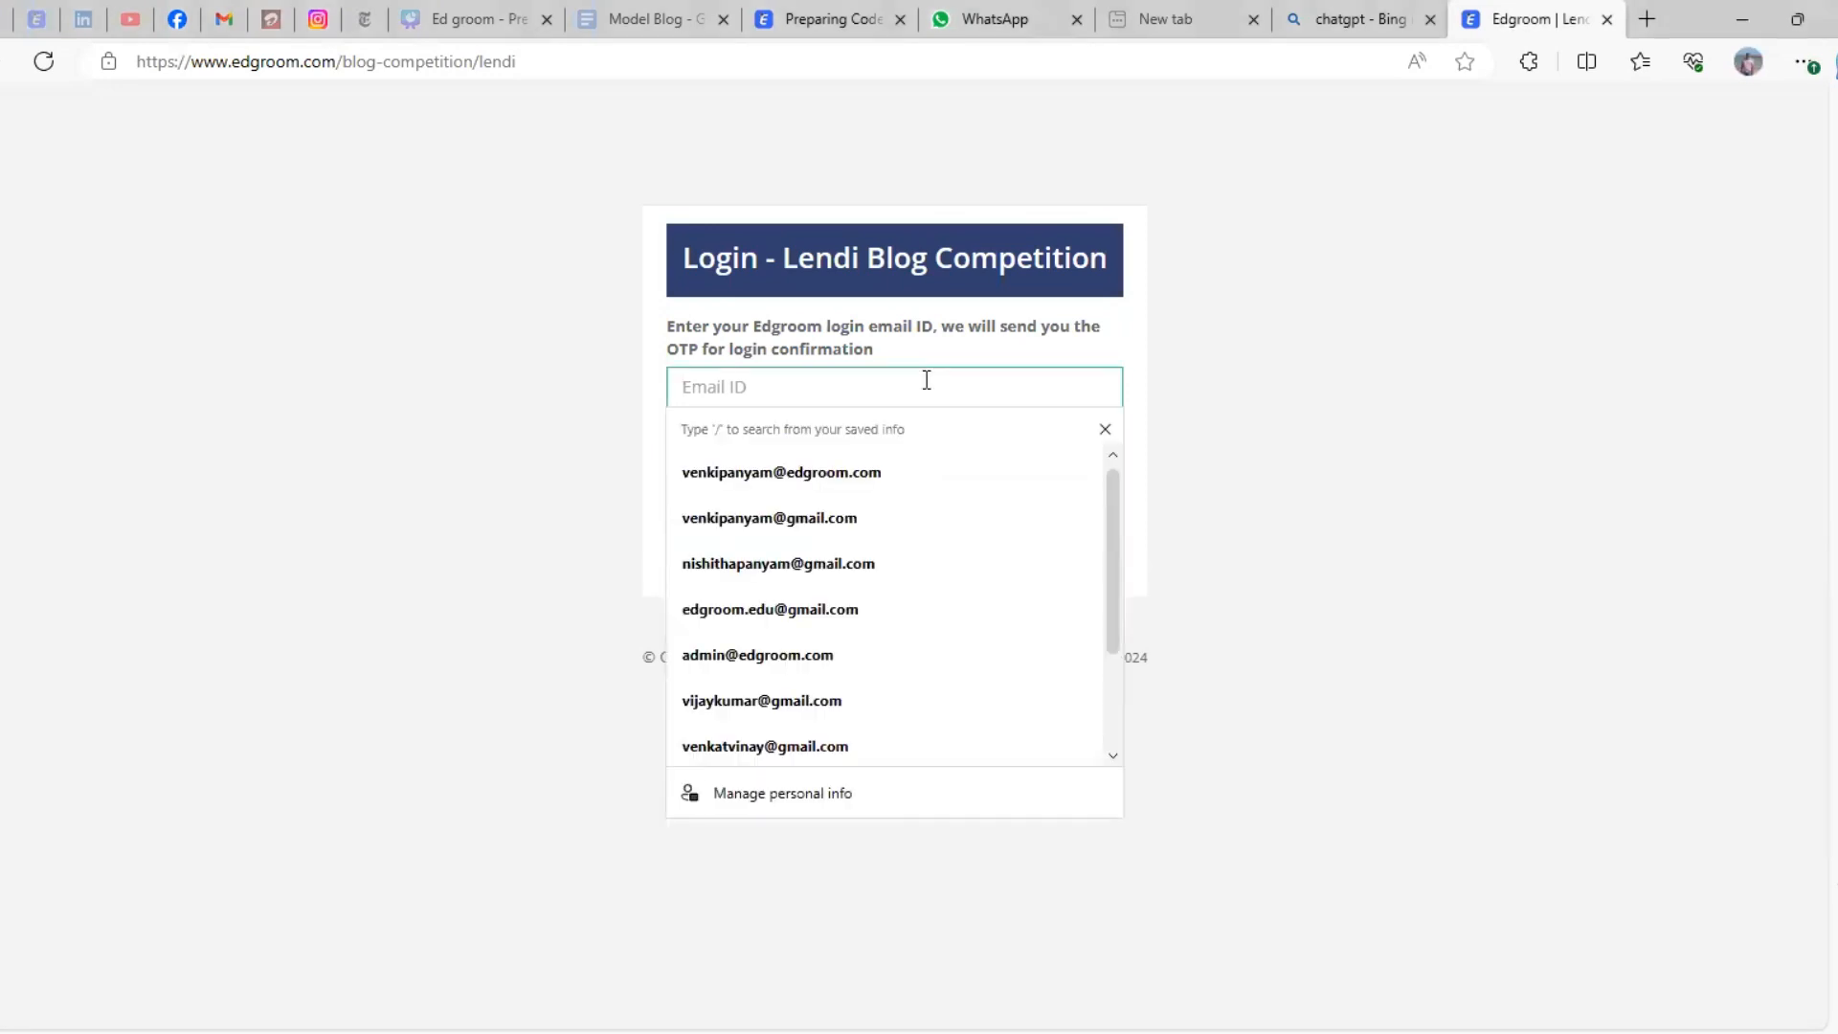
click(781, 471)
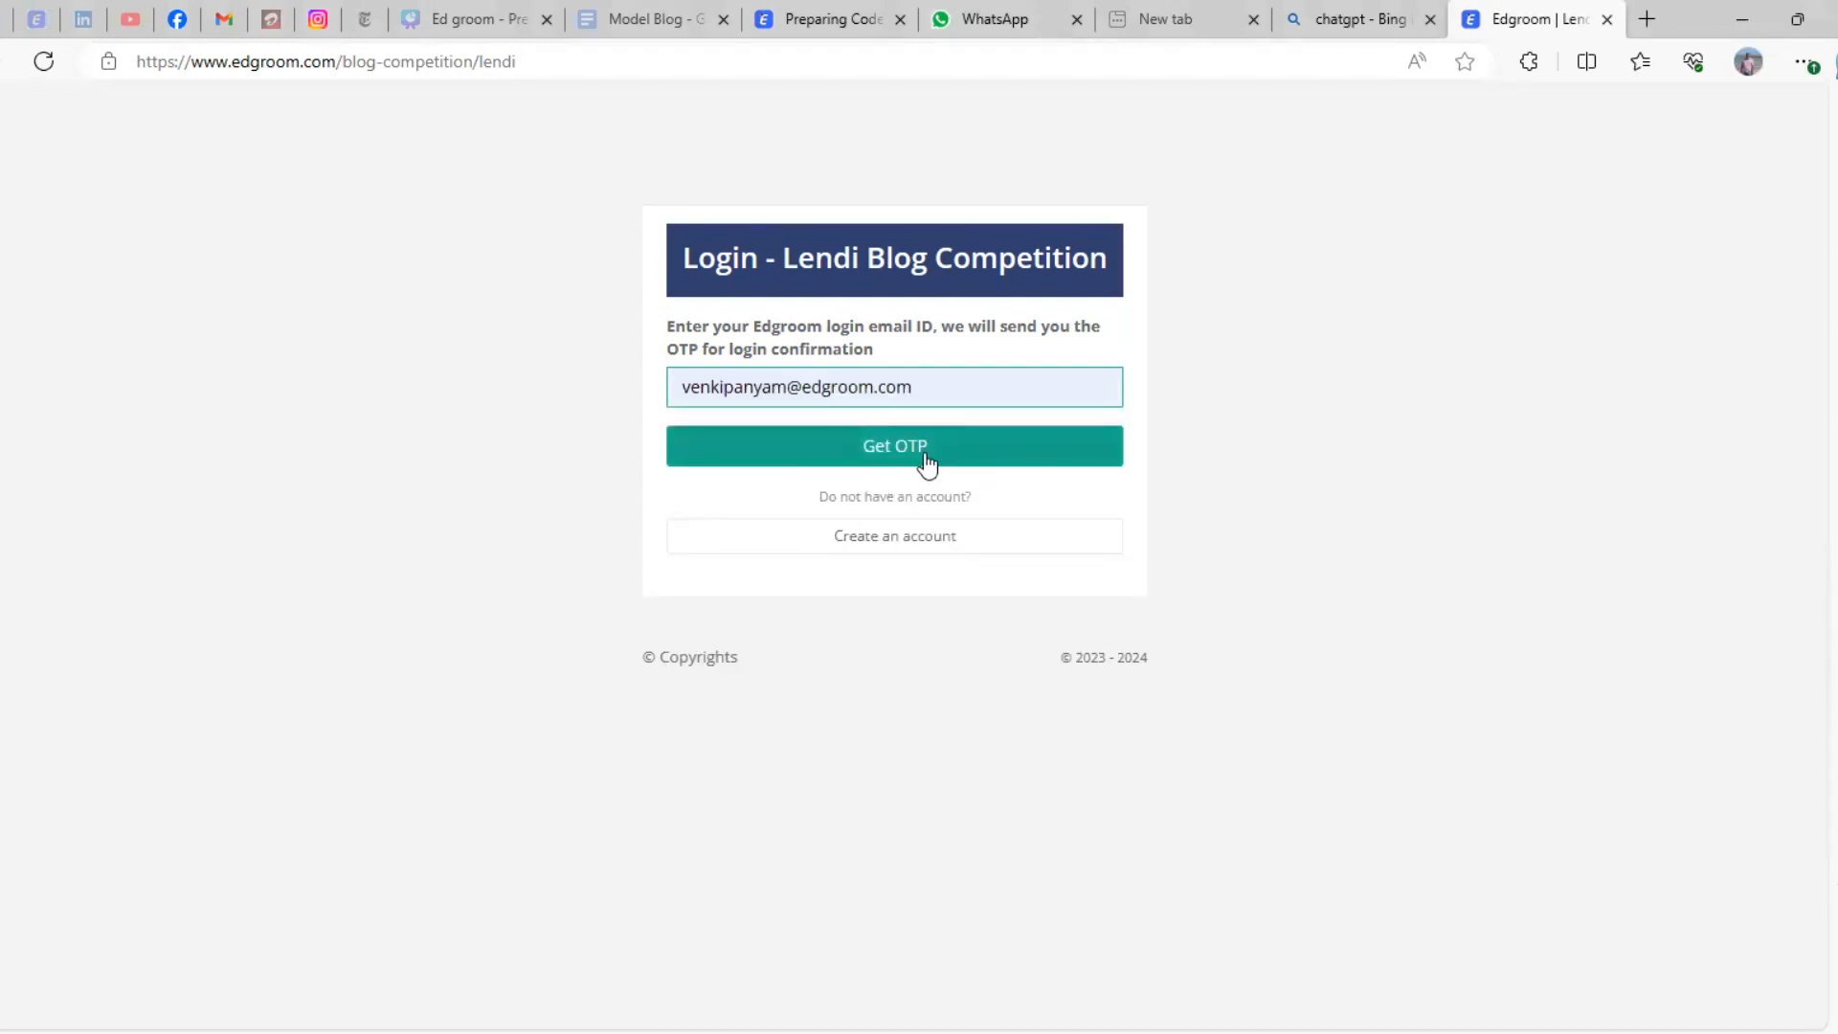
click(894, 446)
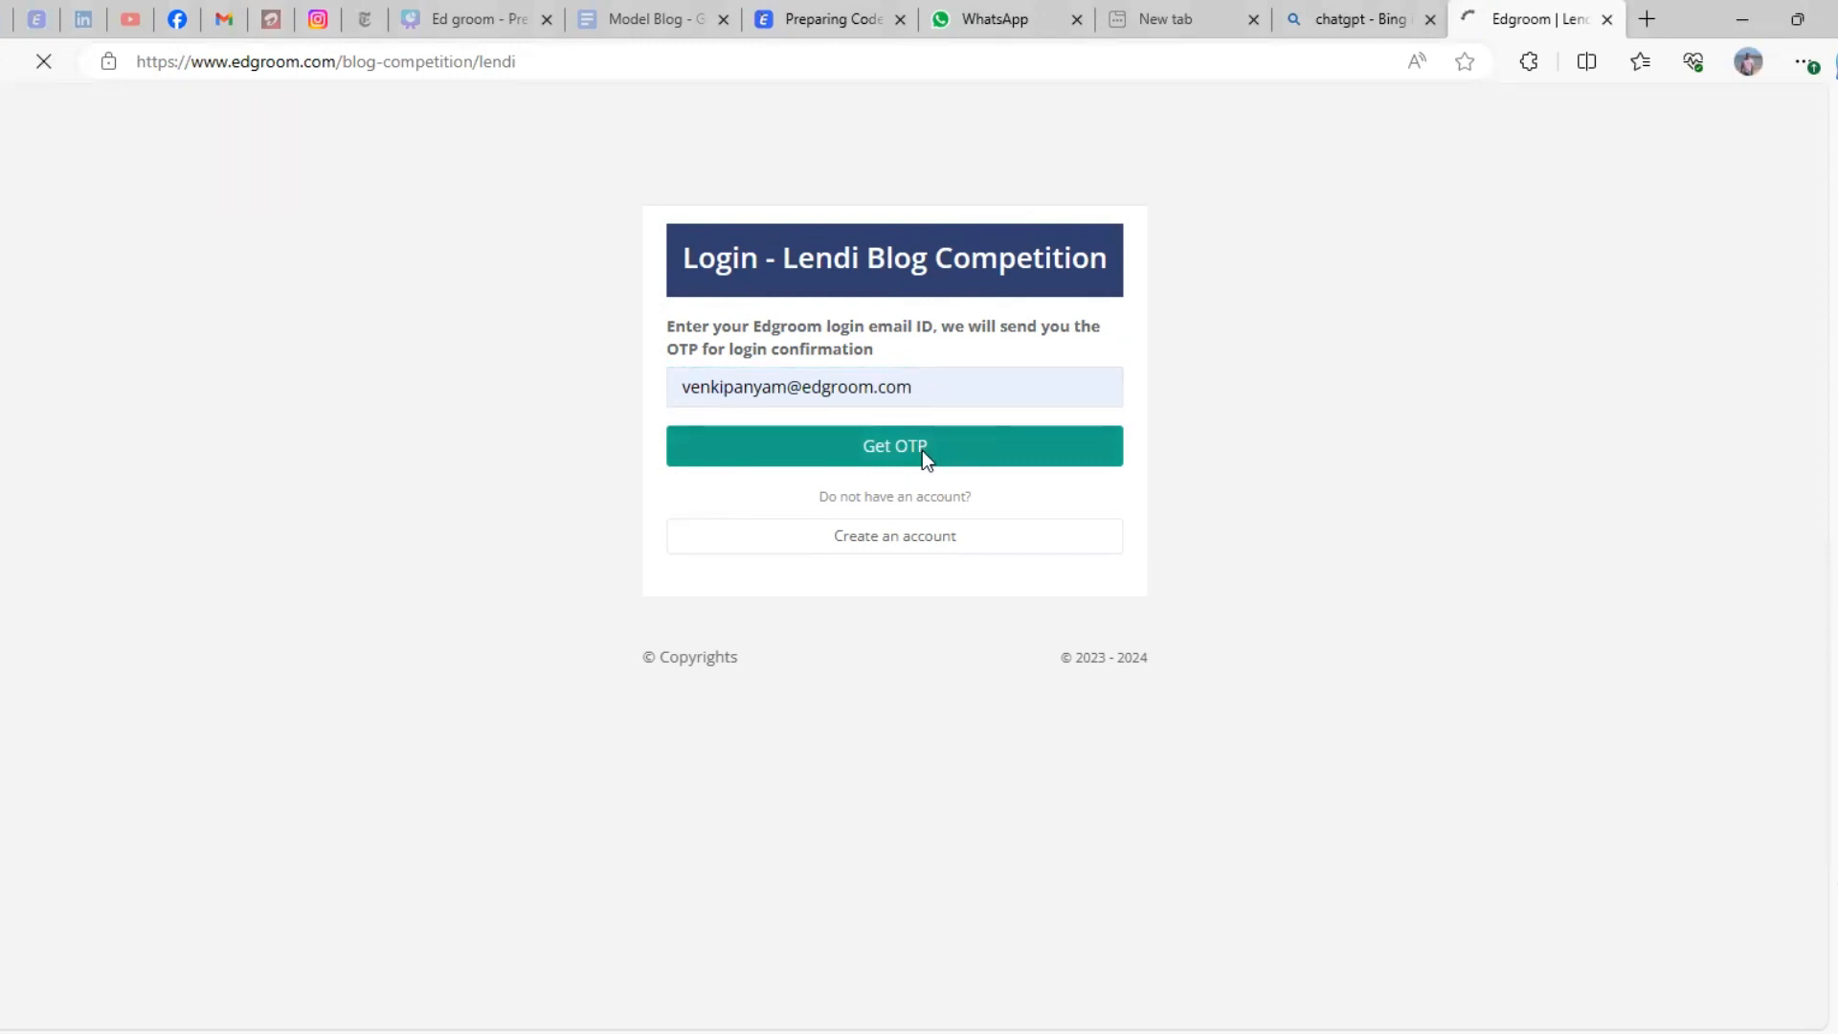
click(894, 446)
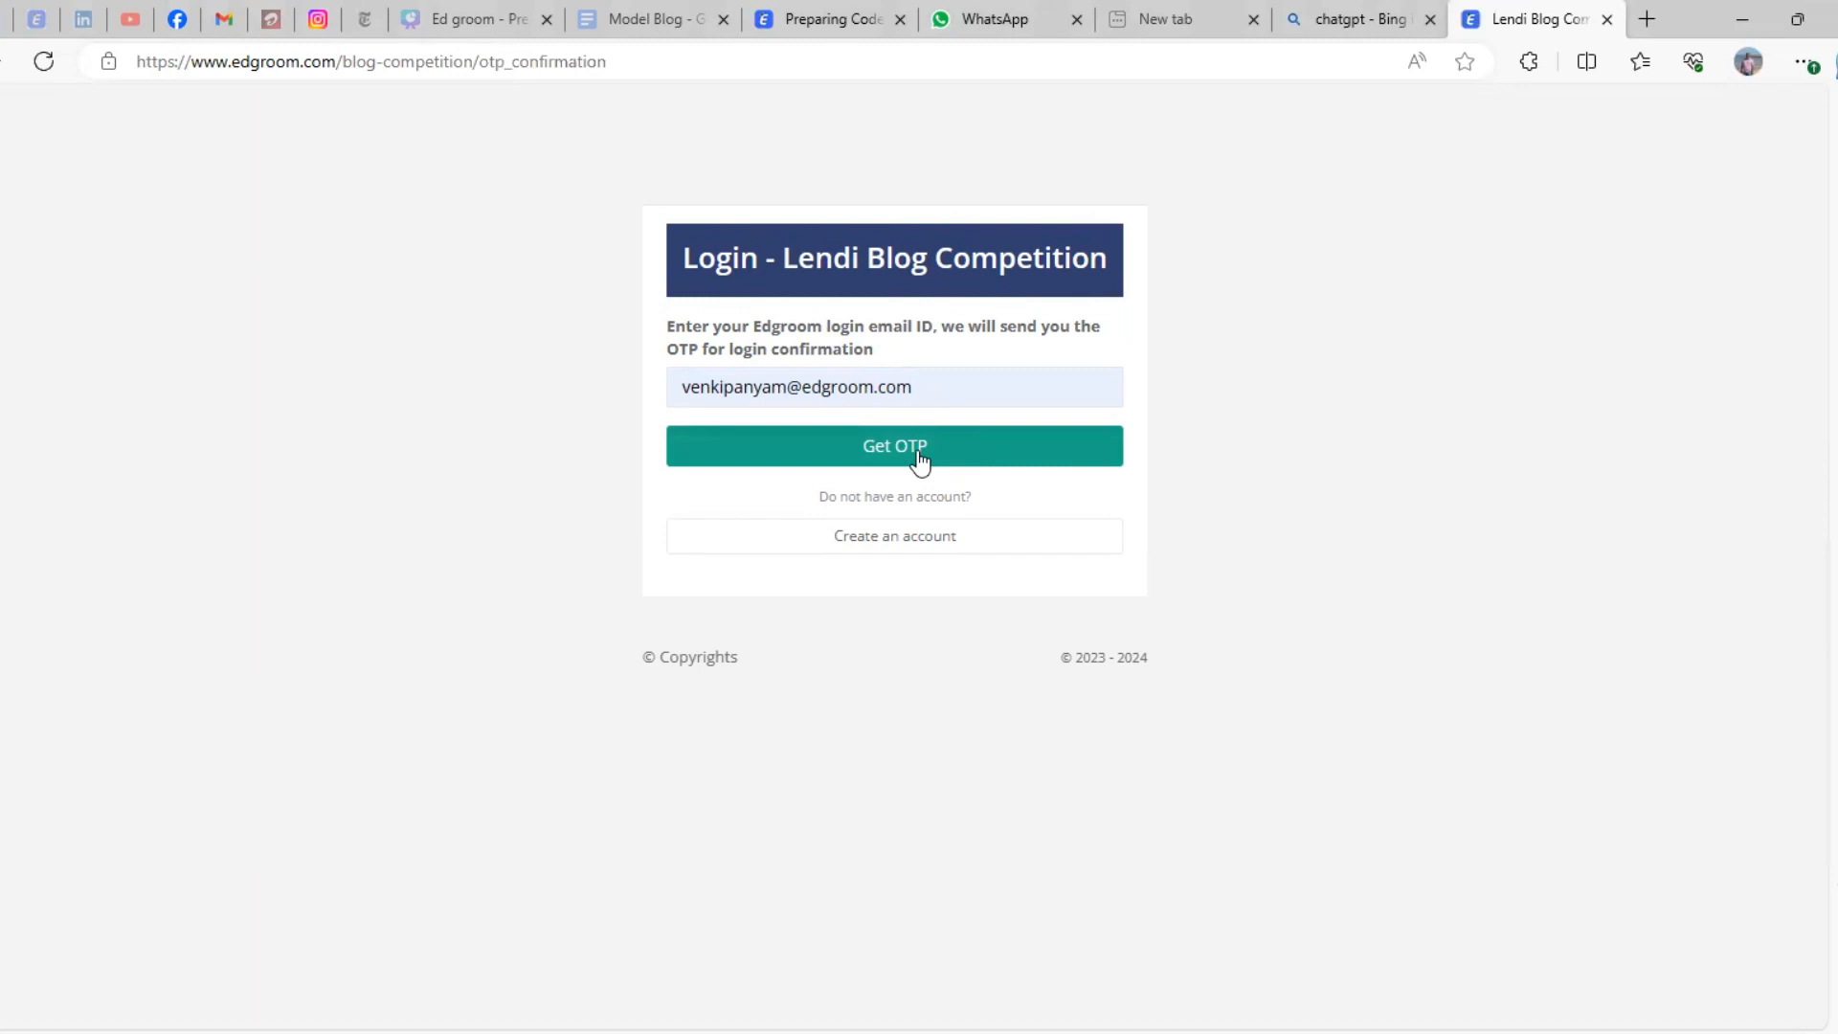
click(894, 446)
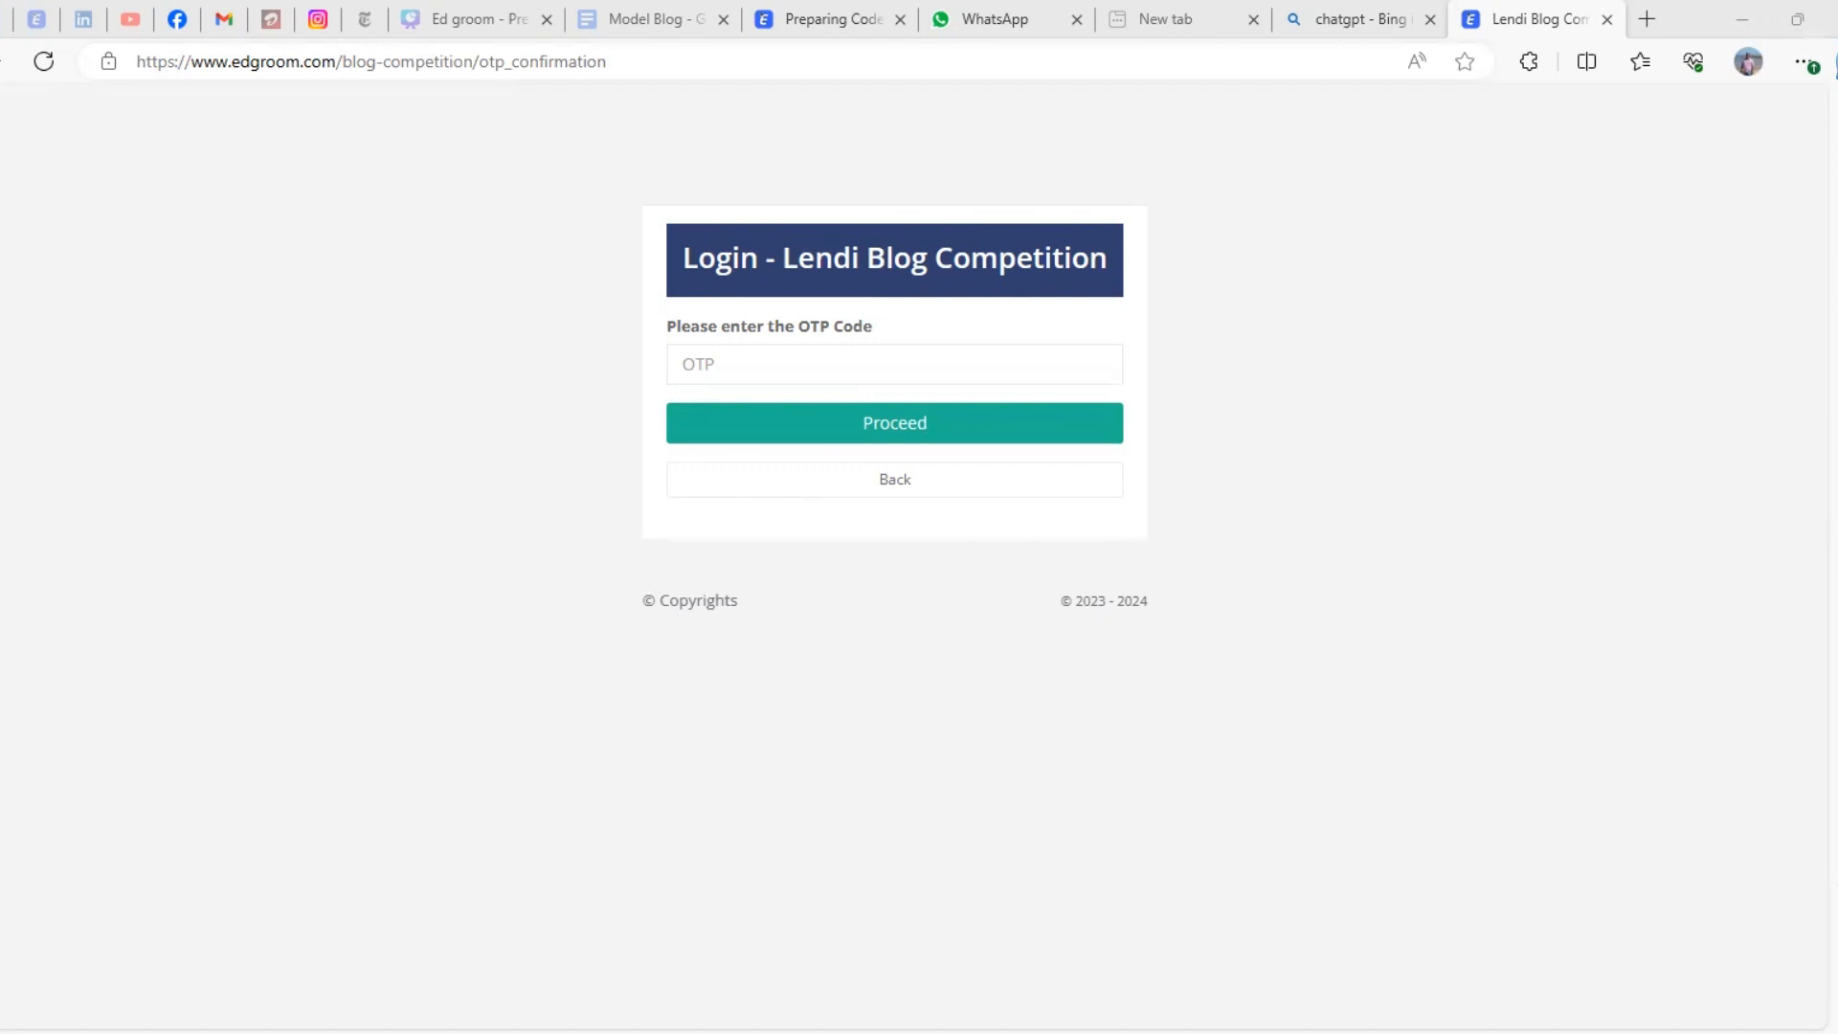
click(894, 363)
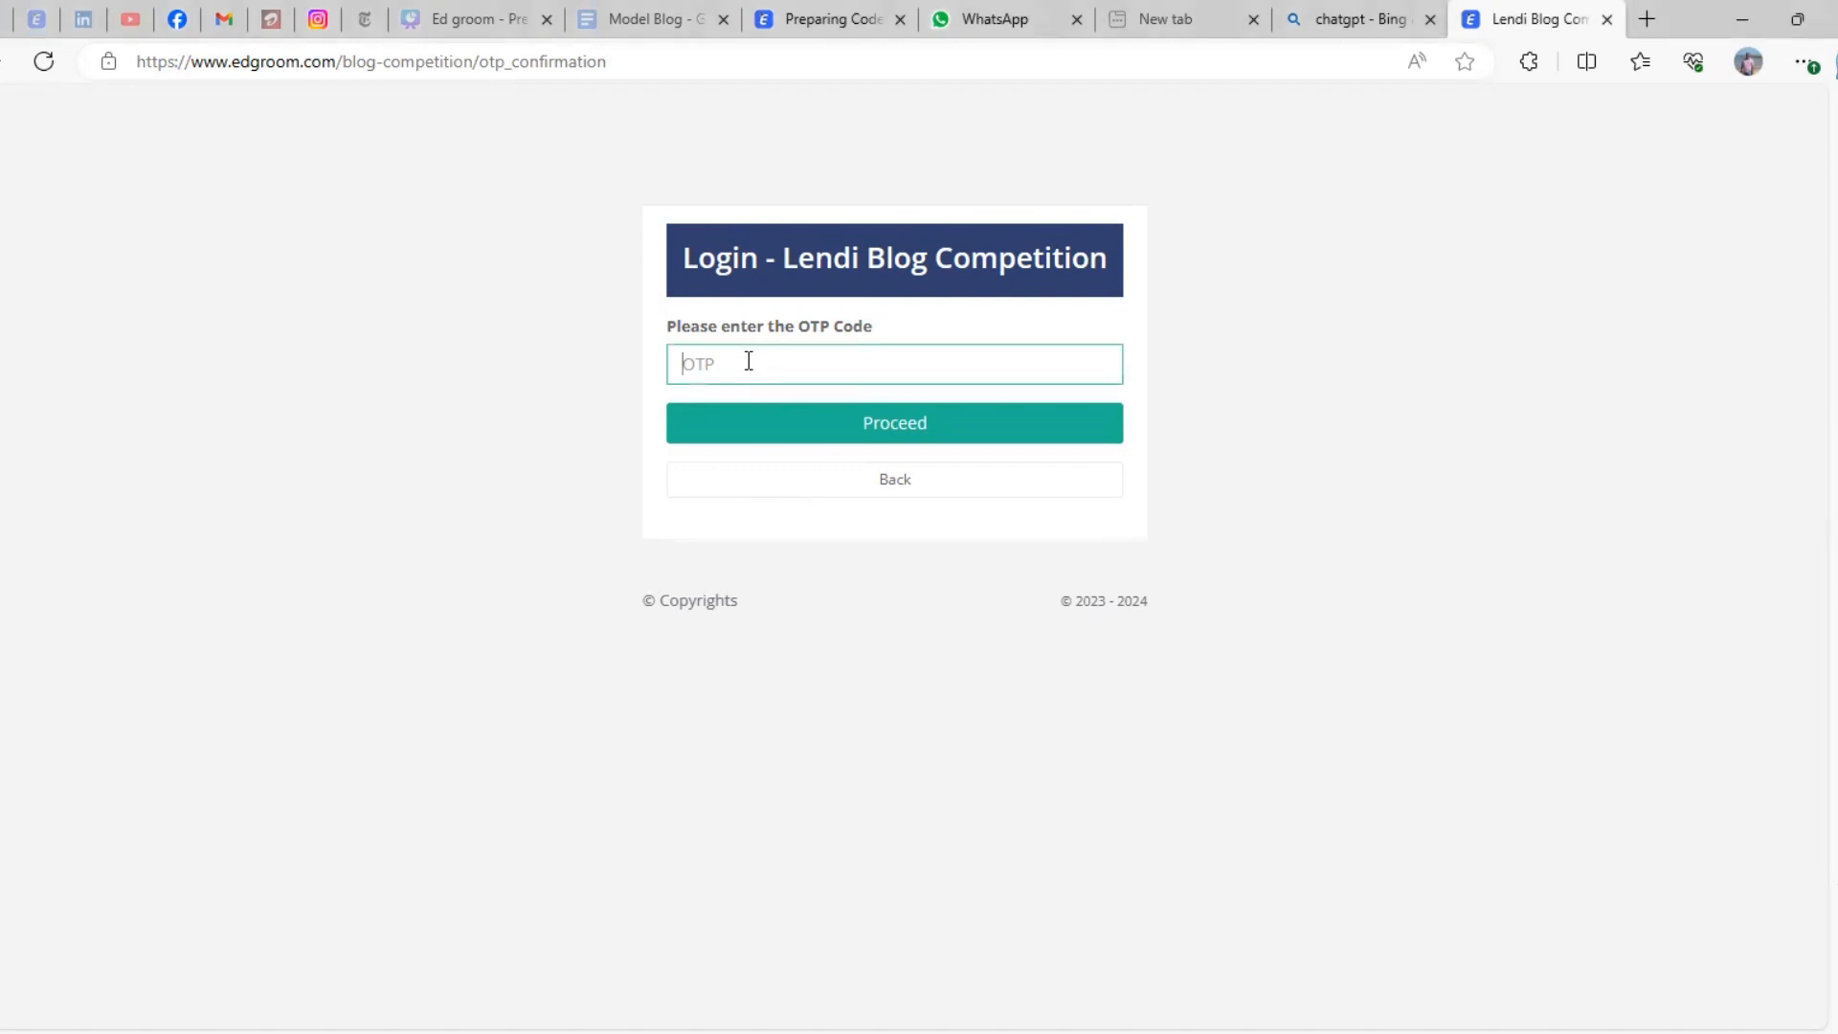
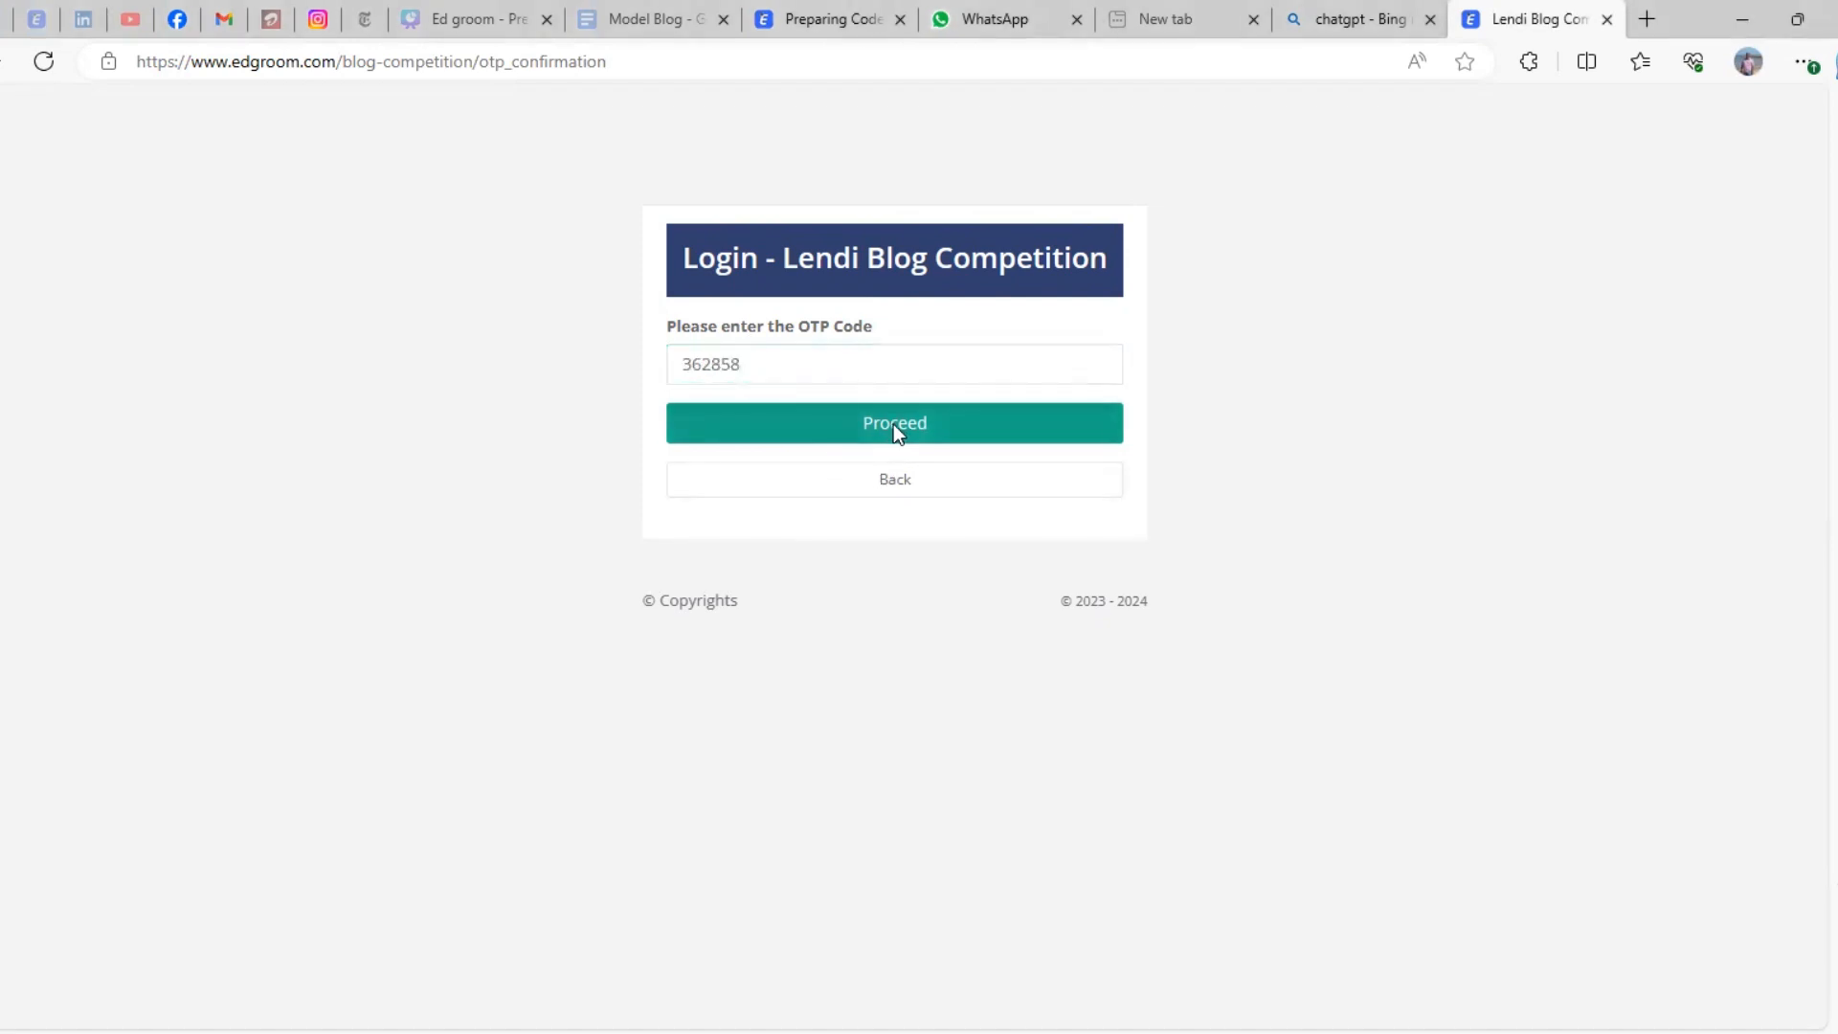
click(894, 423)
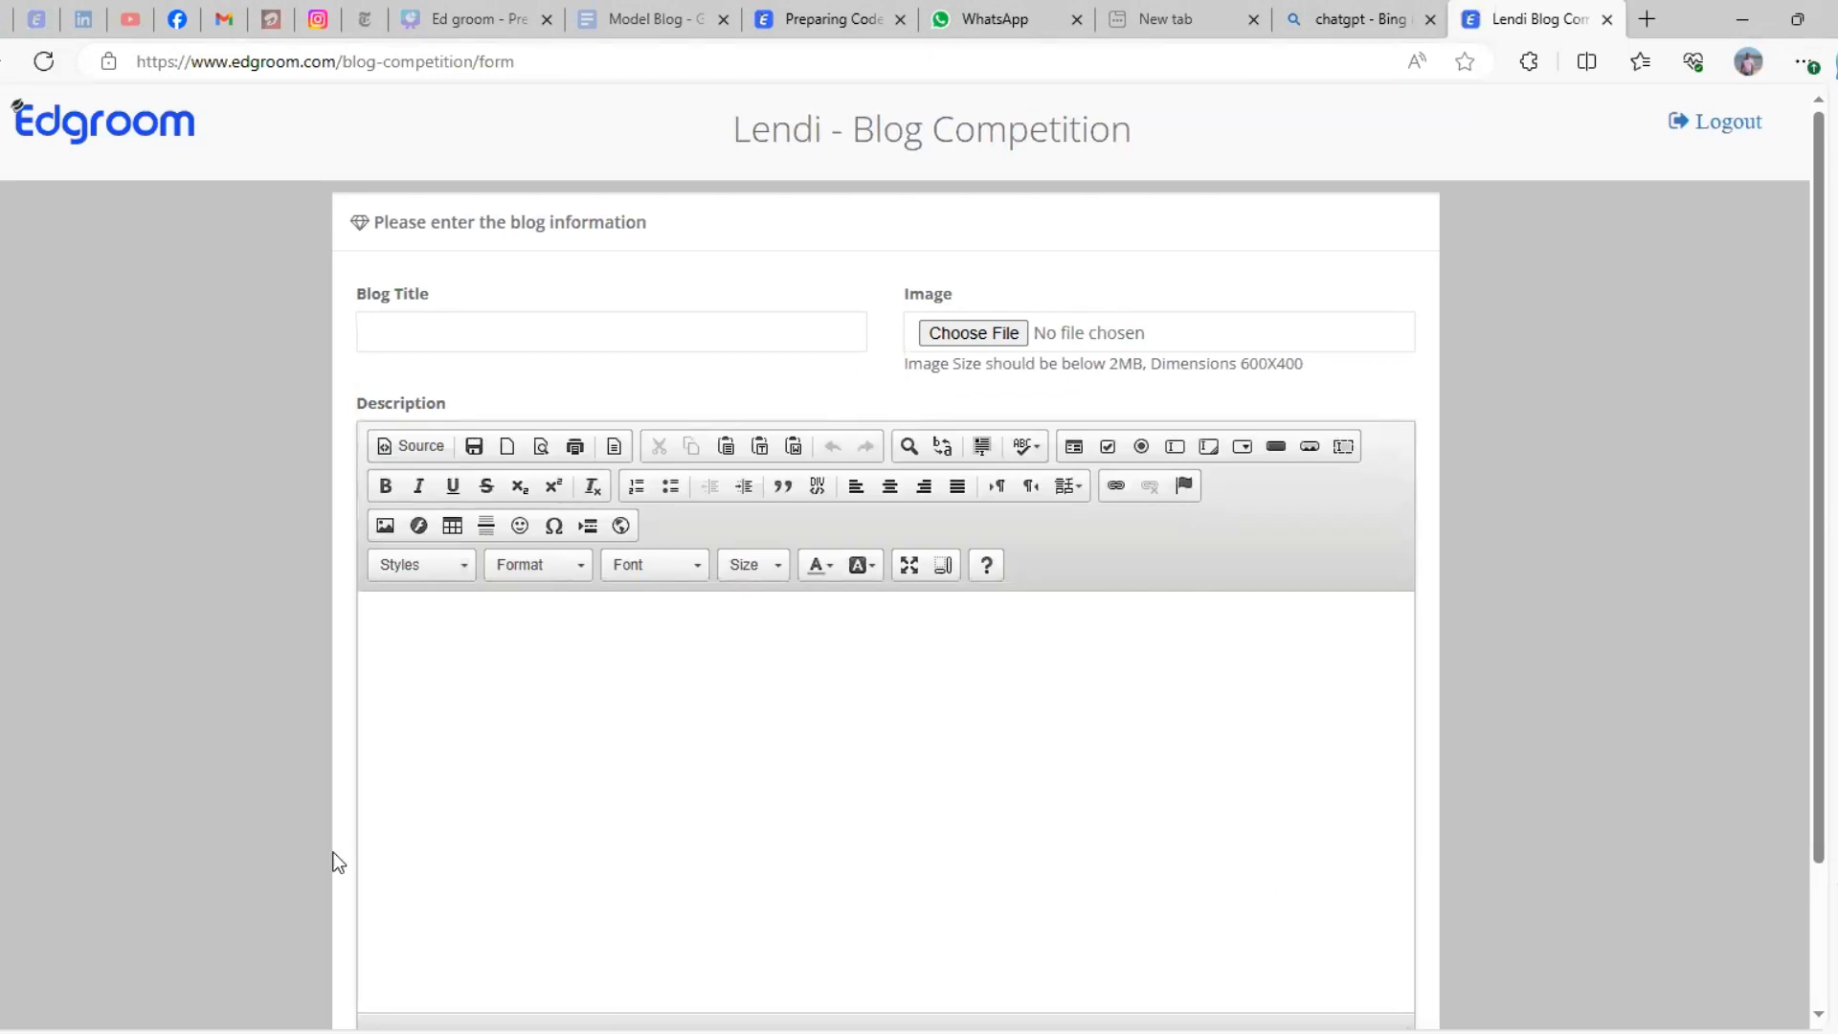
mouse_move(783, 414)
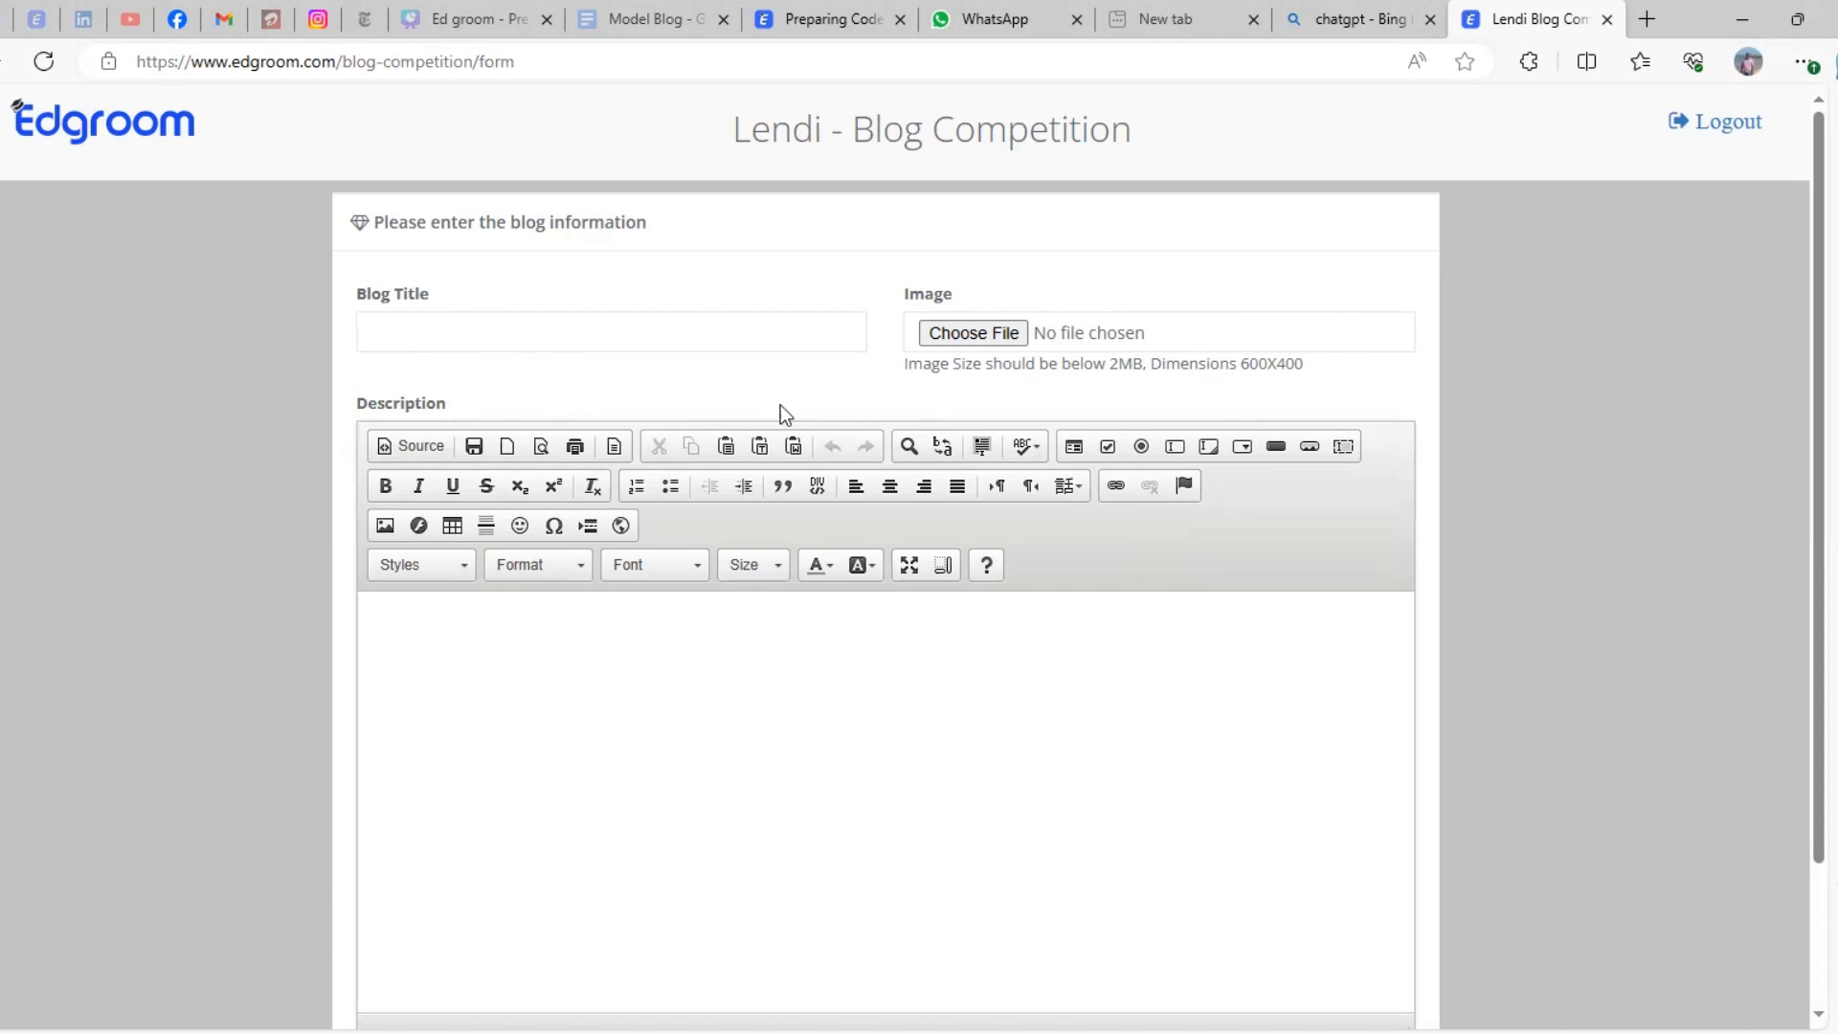
mouse_move(312, 754)
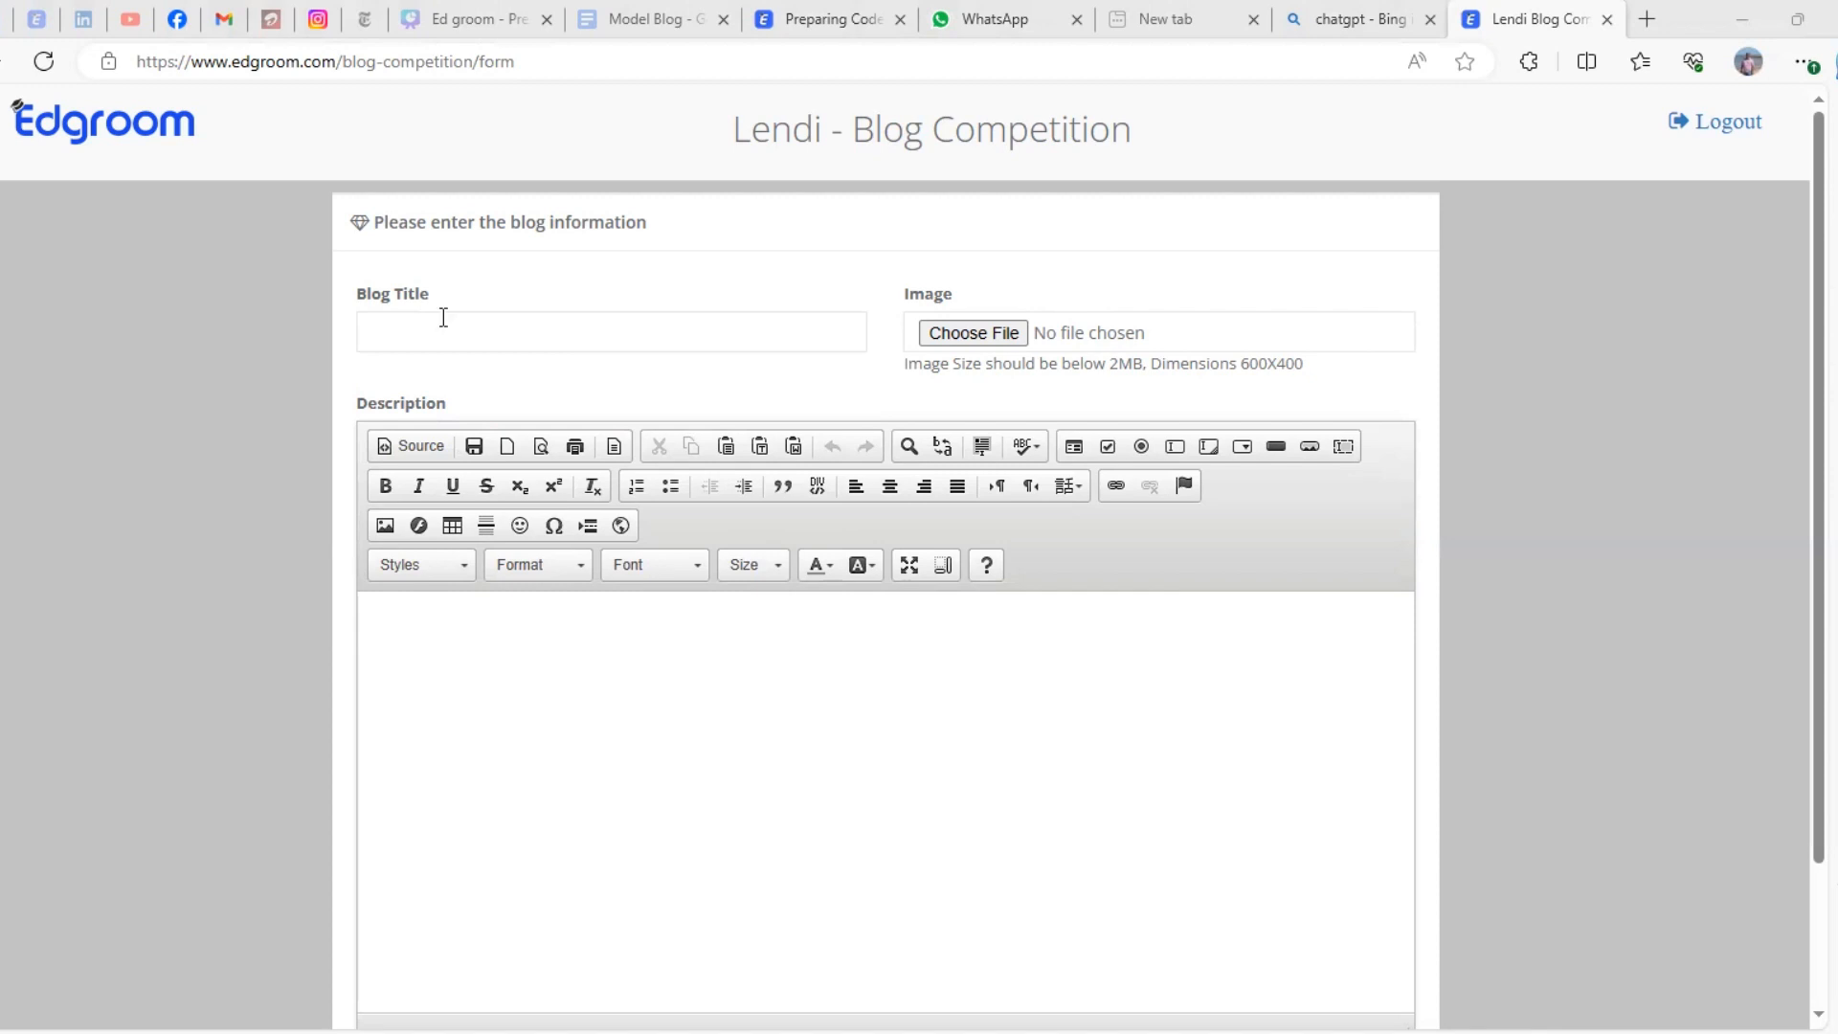
- Enter the blog title 'Preparing Coders for Tomorrow'
text(Preparing Coders for Tomorrow)
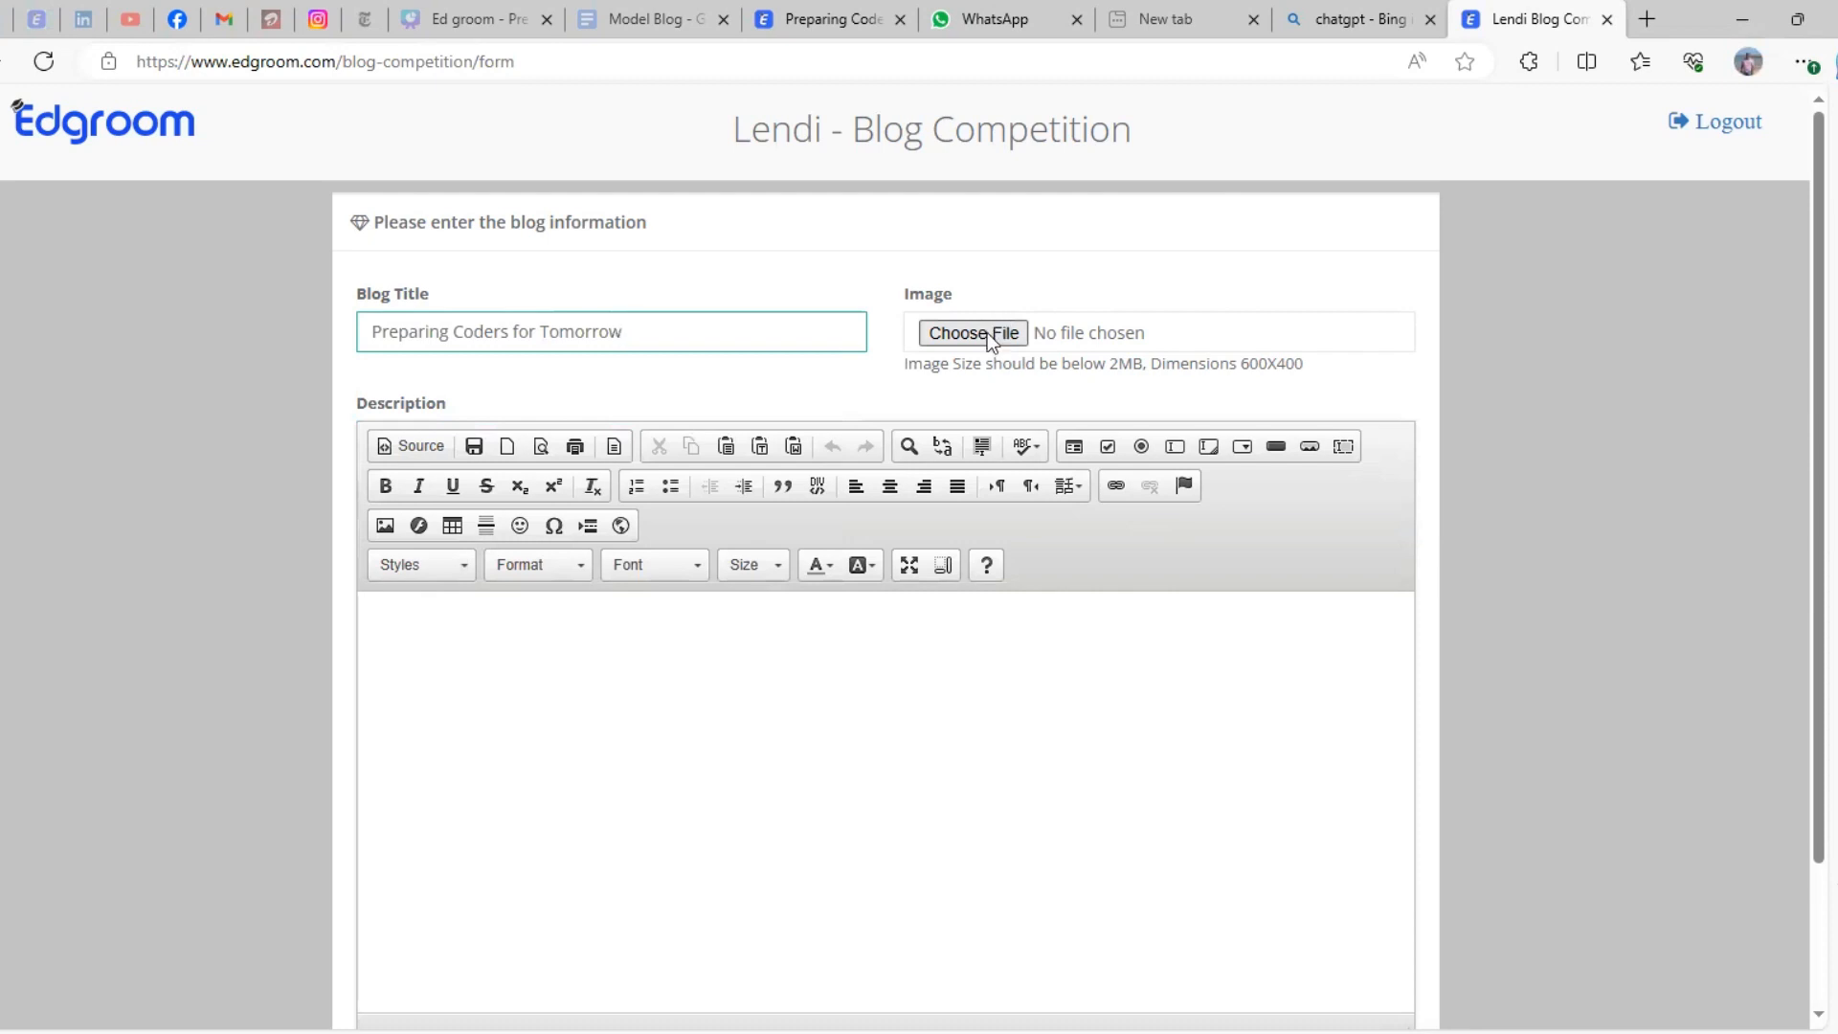
click(973, 333)
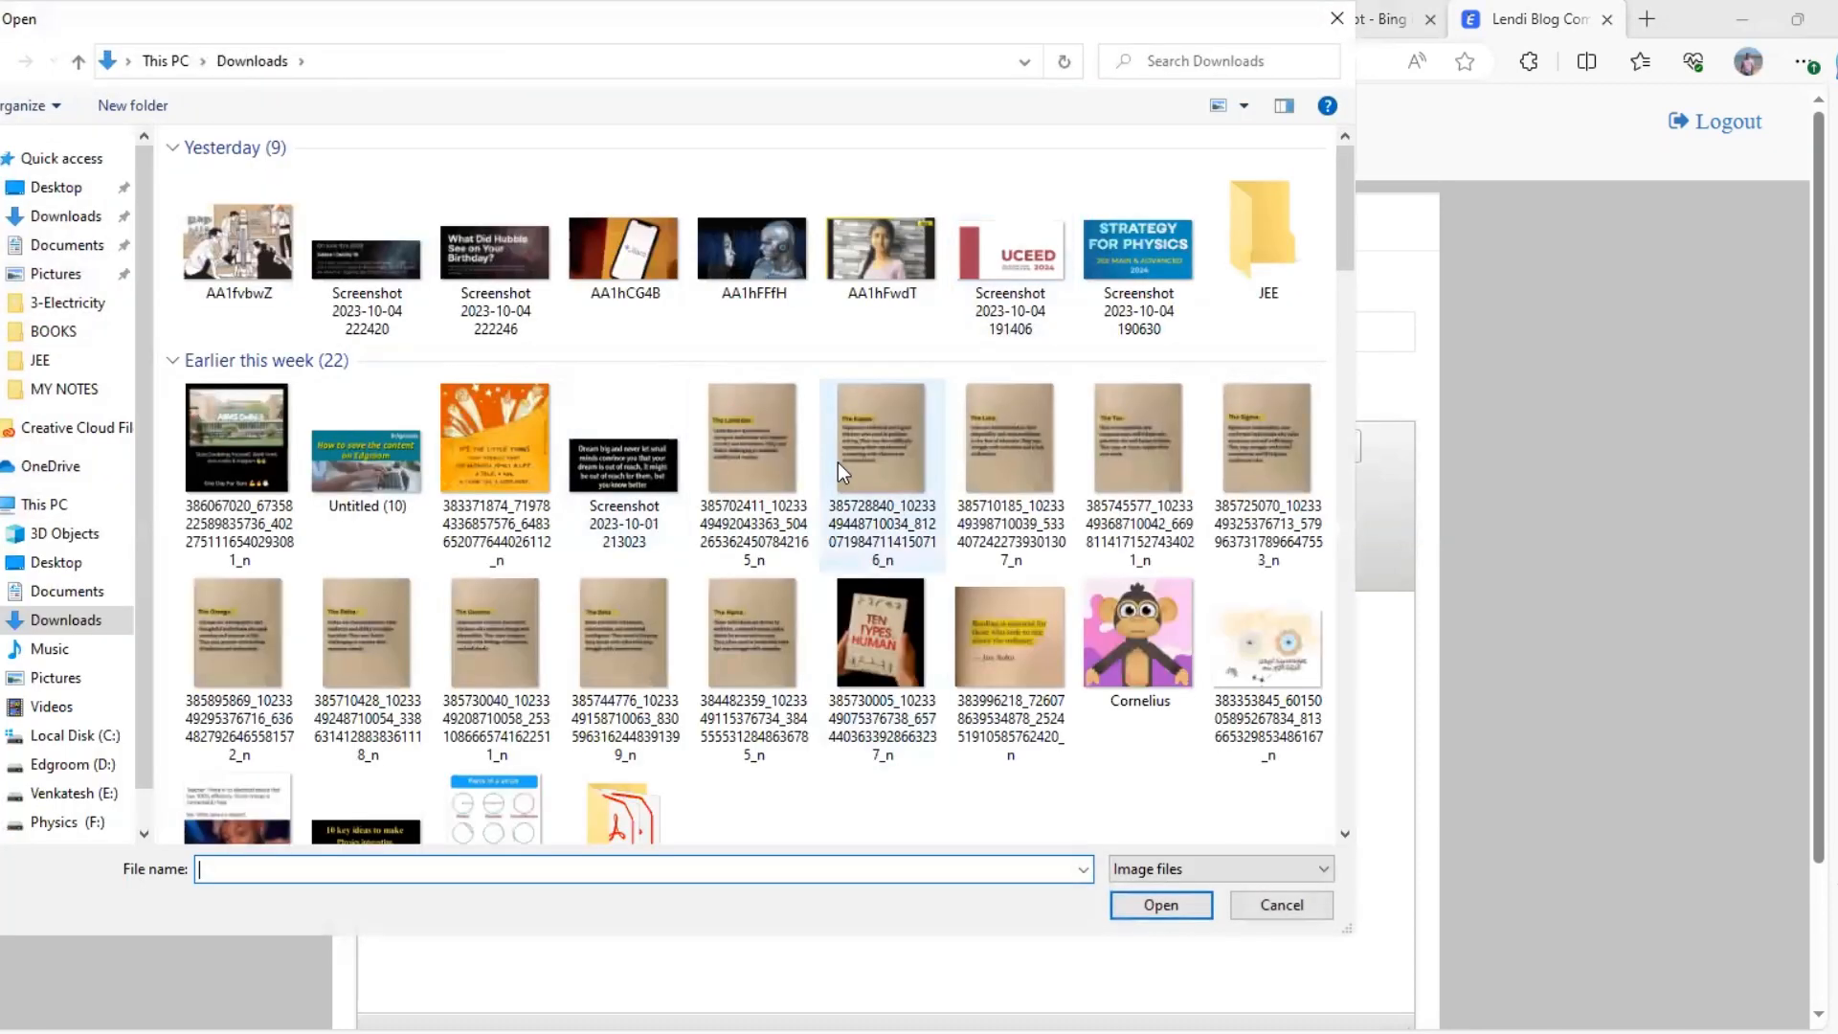
scroll(down, 3)
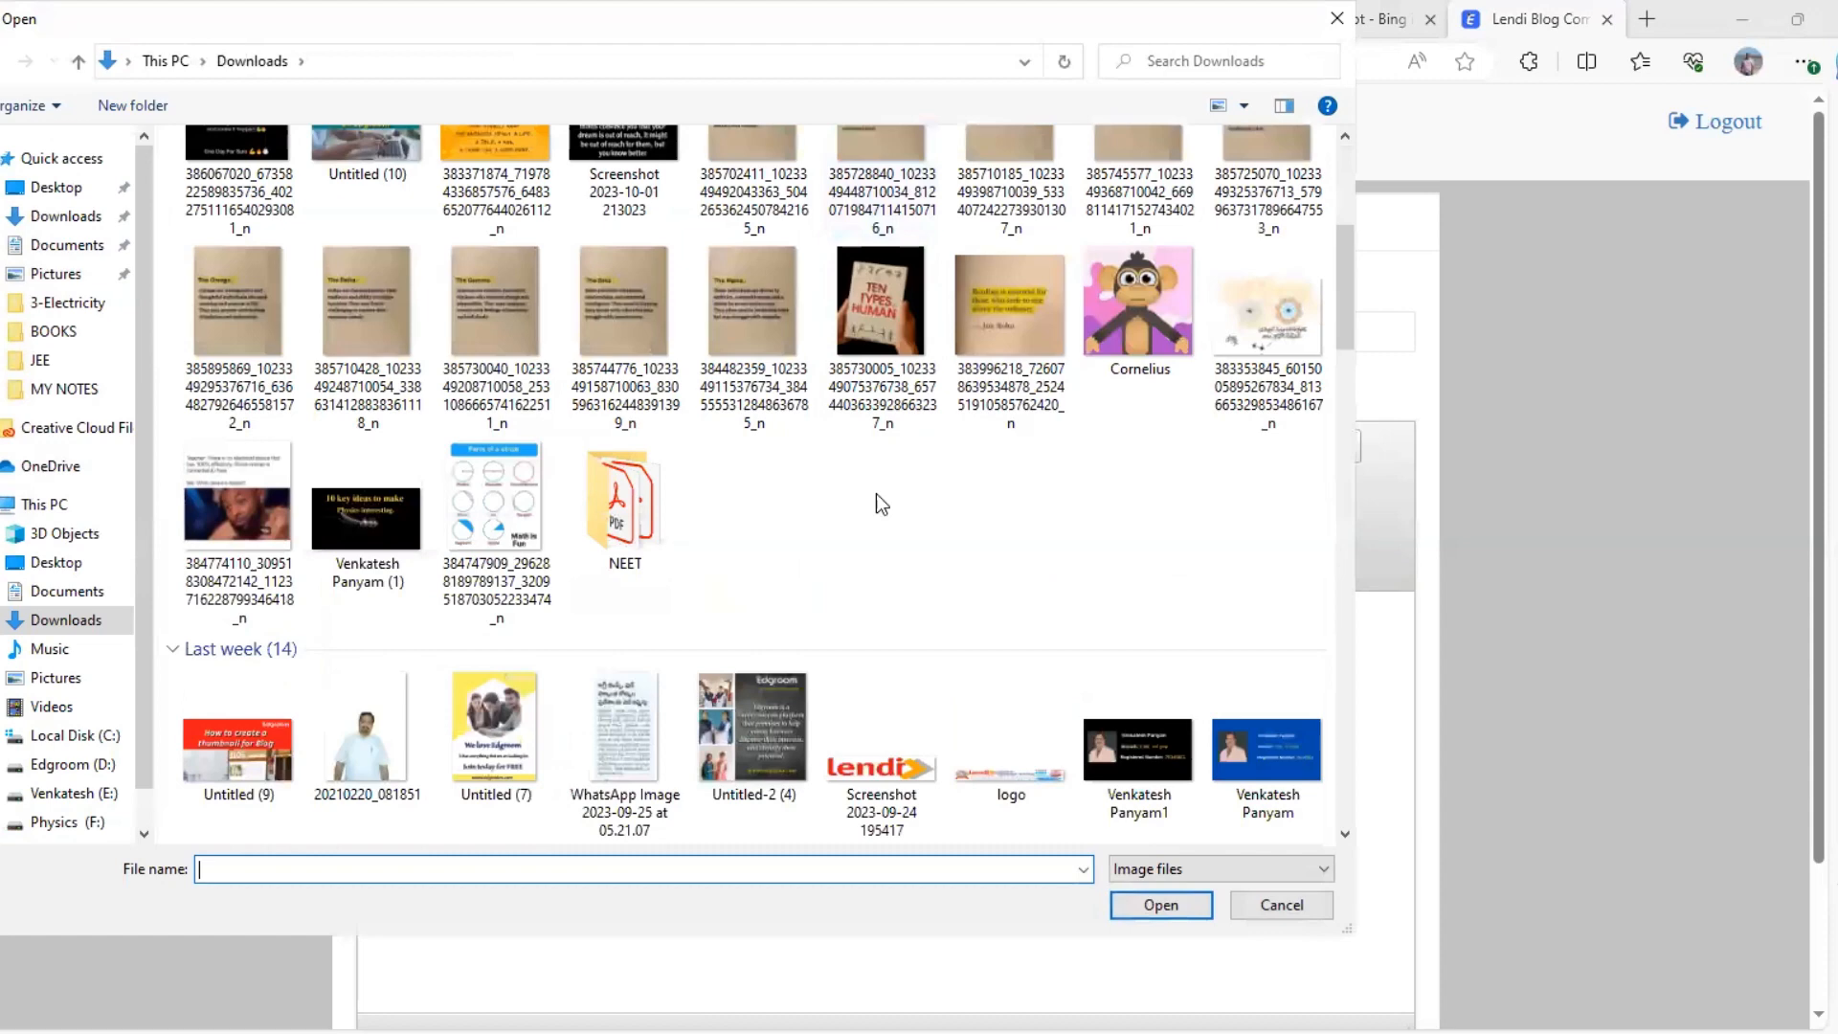
click(1265, 744)
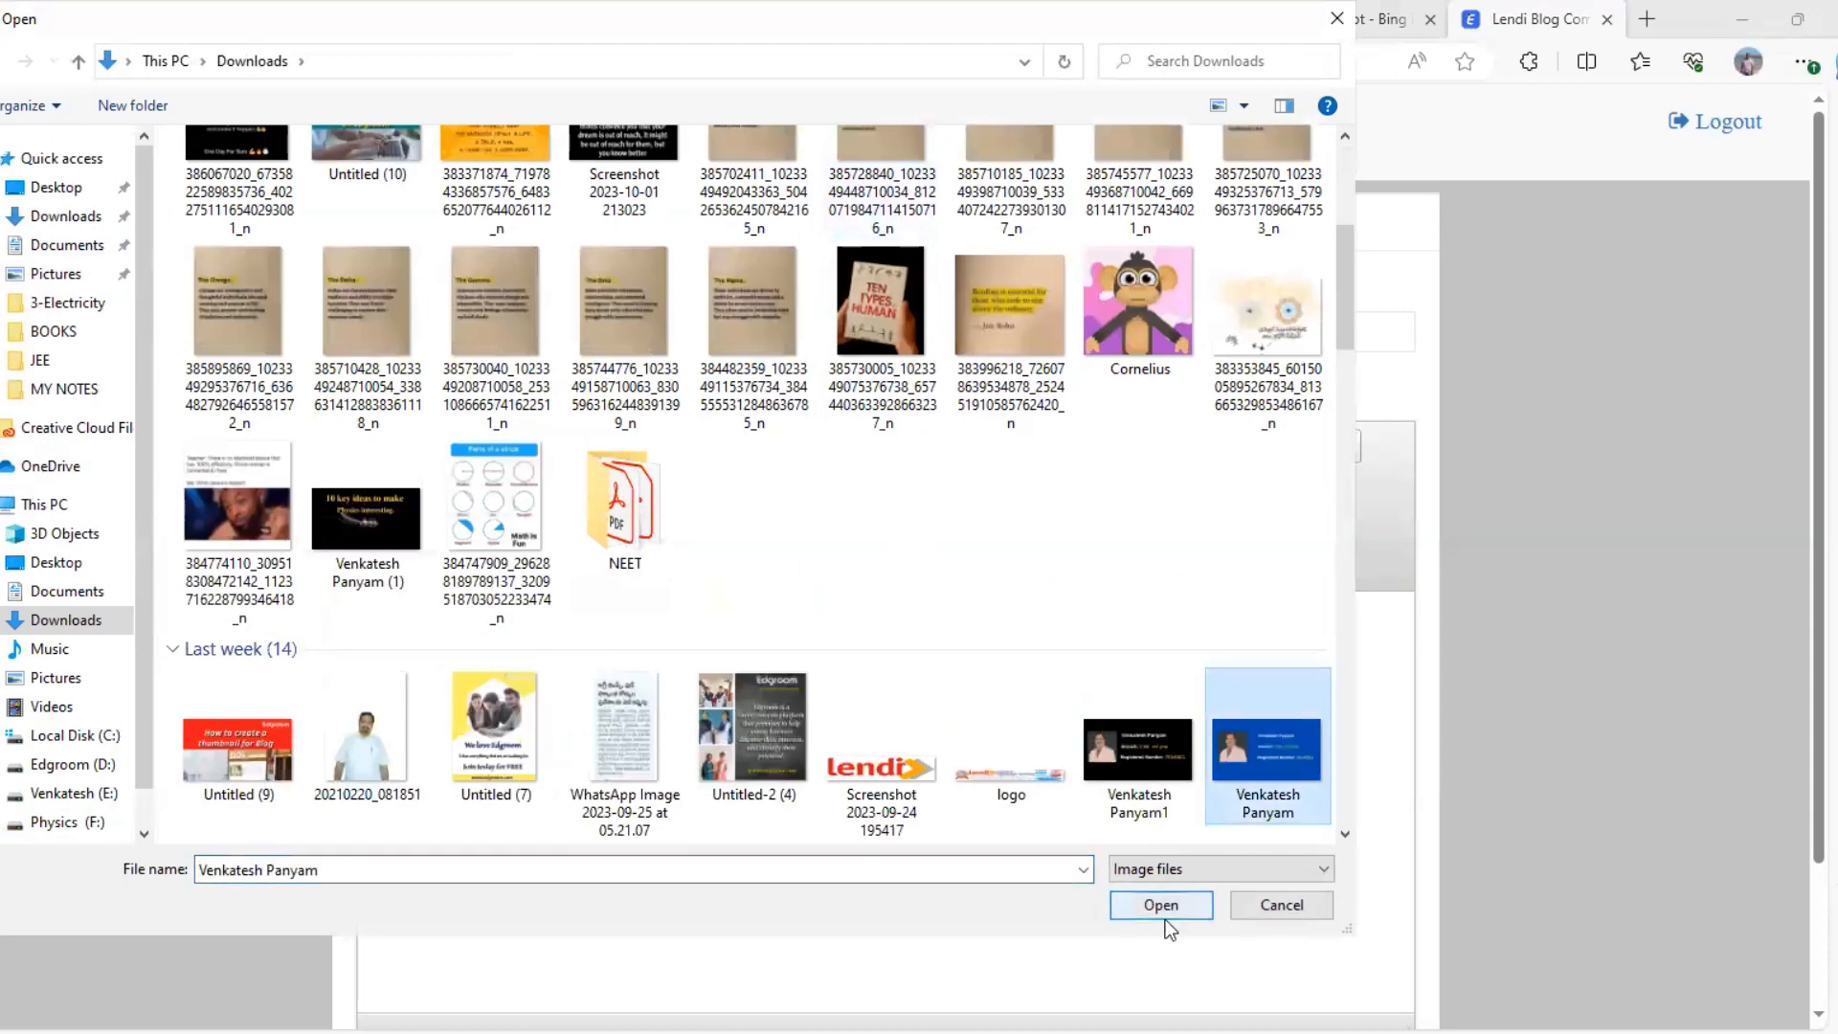
click(1161, 903)
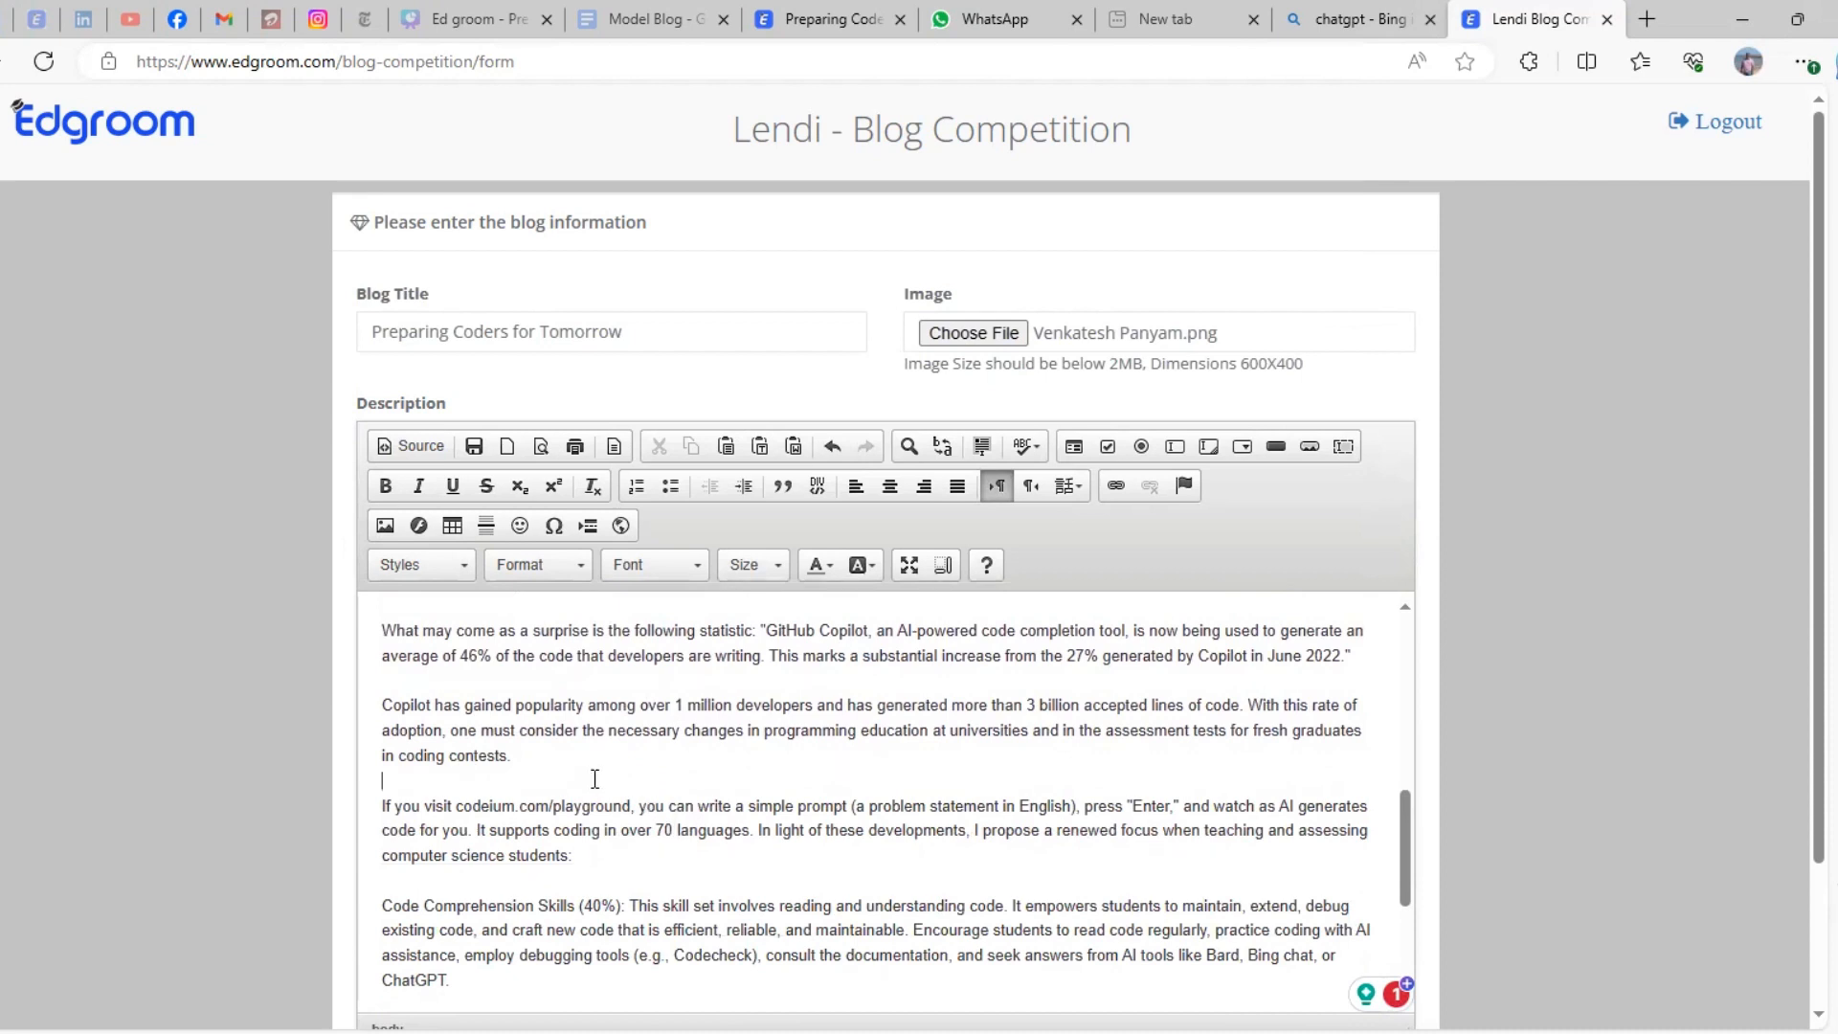
- Format the whole description in Georgia at size 16 and select the opening headline for bolding
key(Ctrl+a)
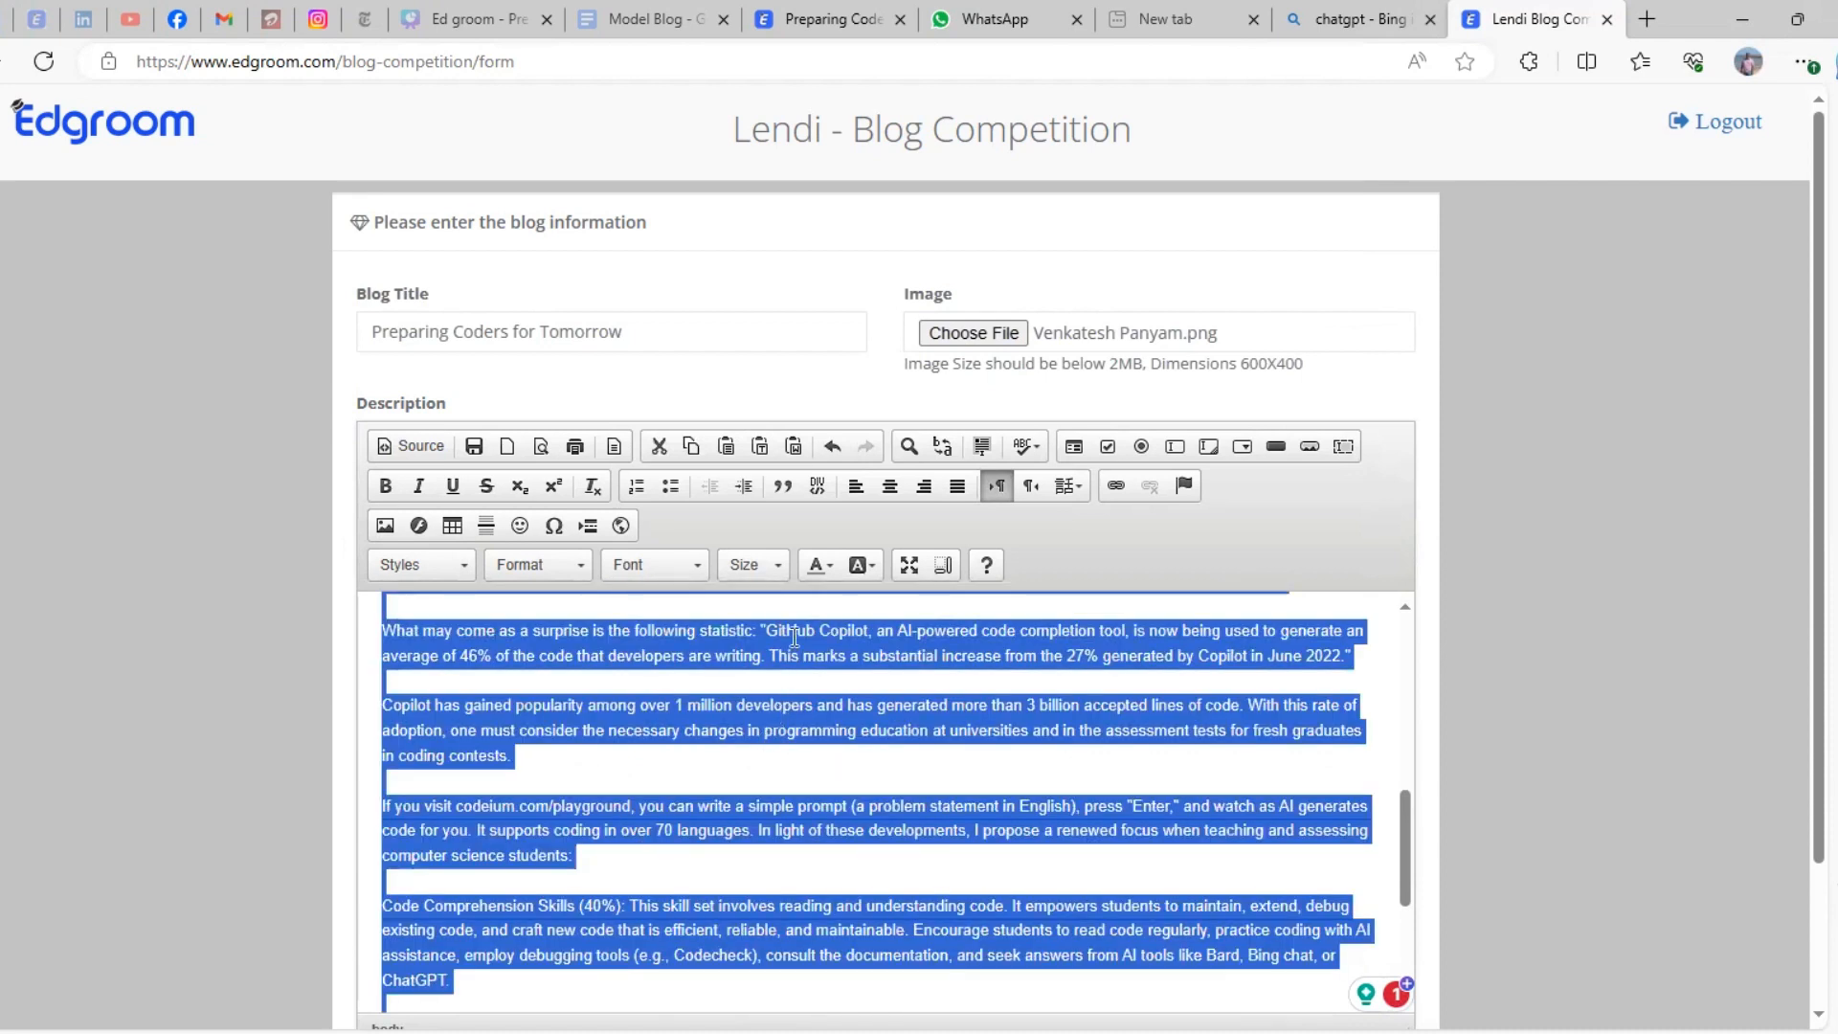
mouse_move(858, 563)
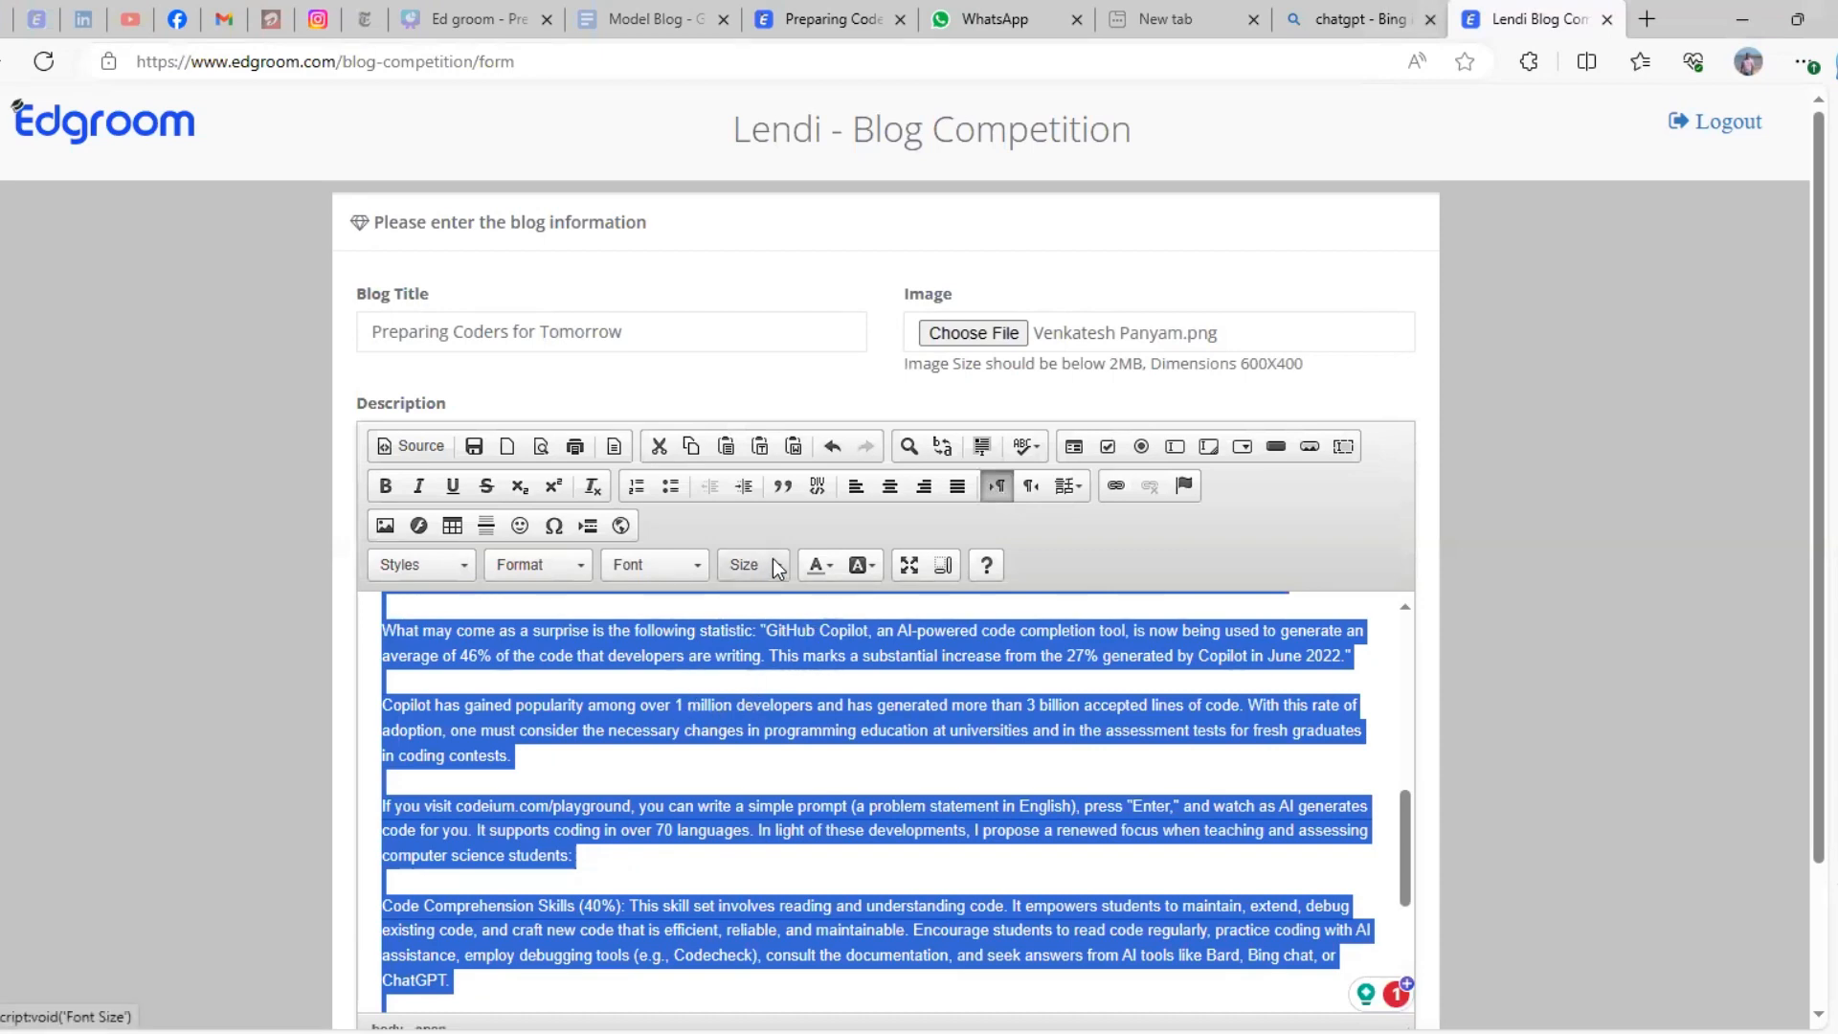
click(750, 563)
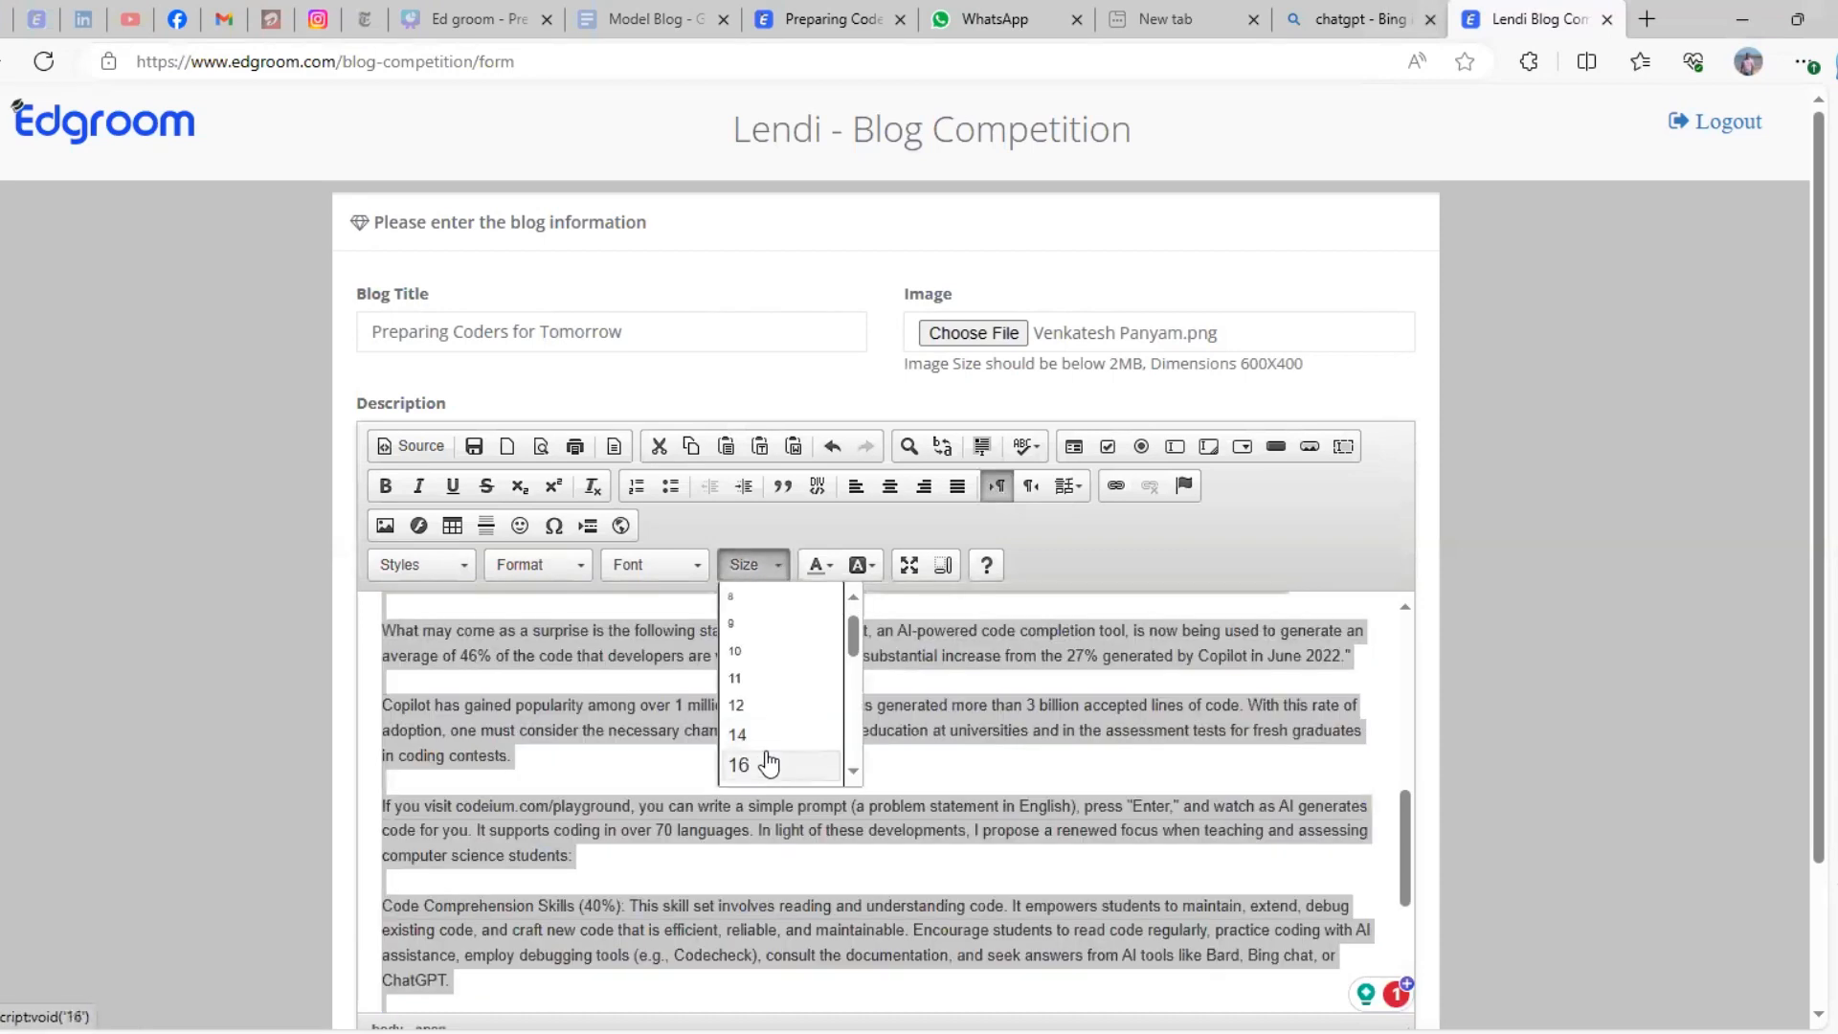
click(739, 764)
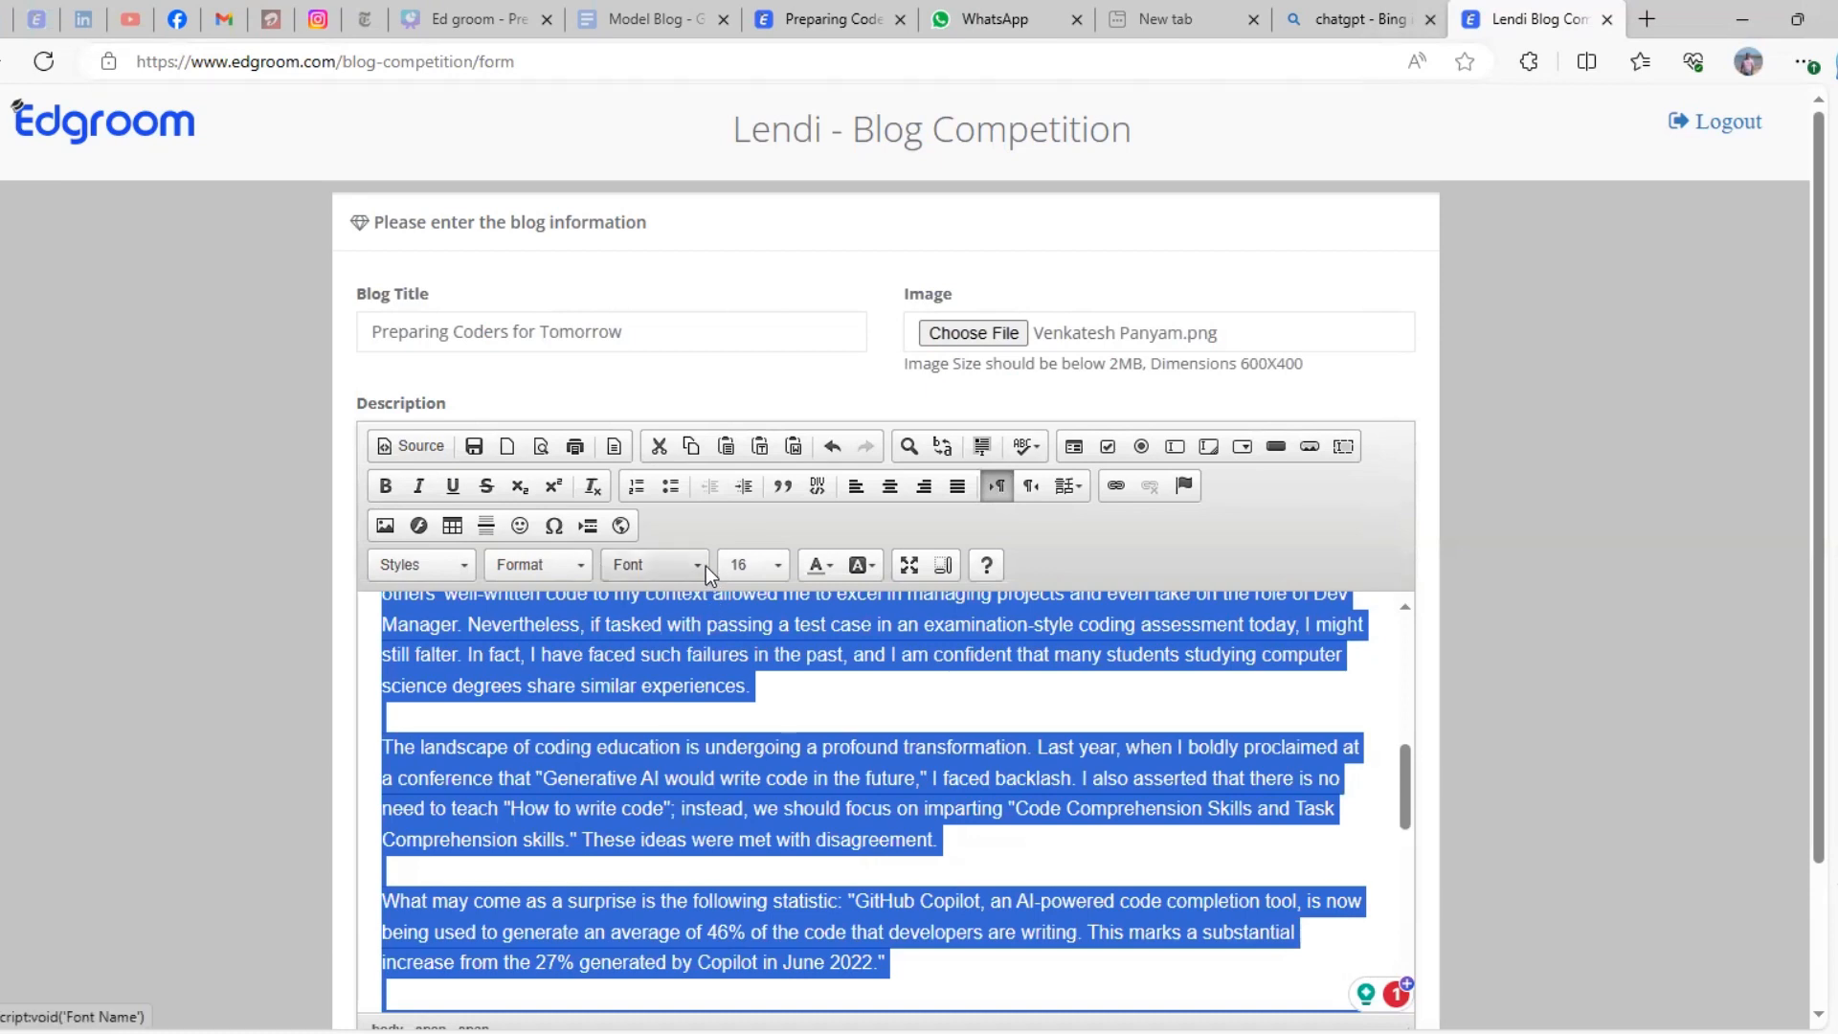
click(653, 563)
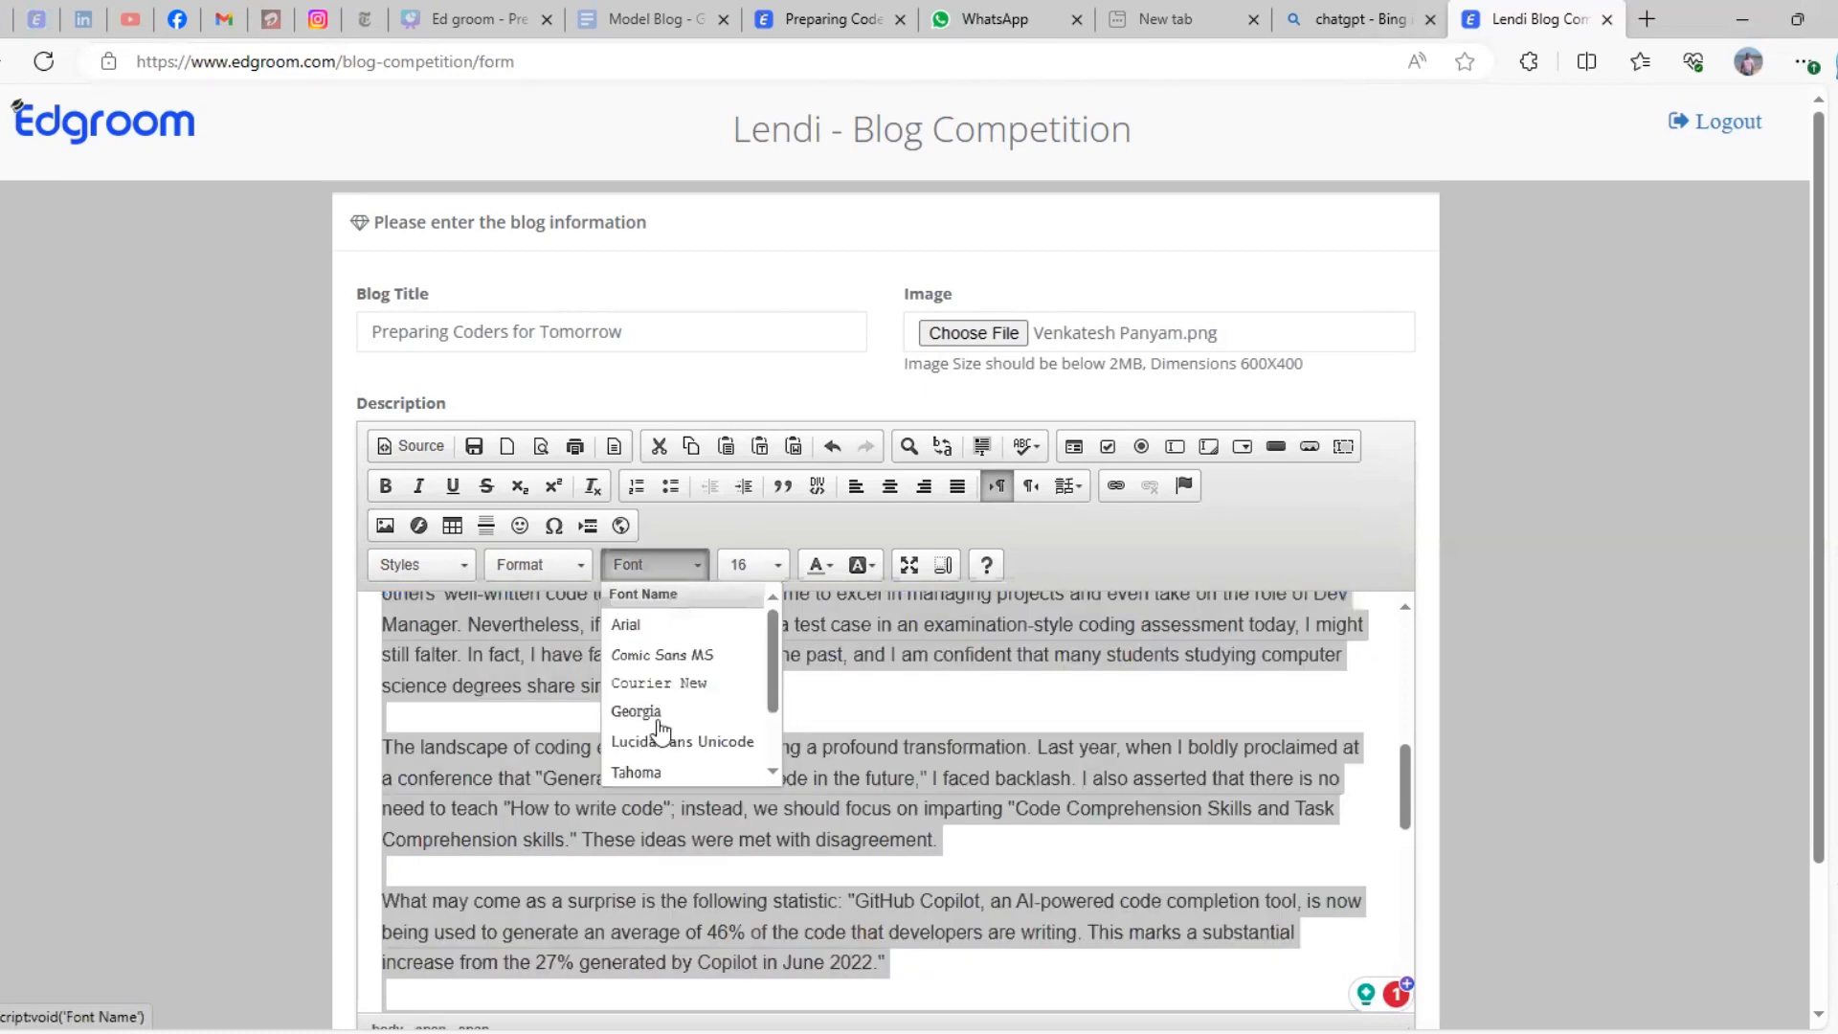
click(636, 713)
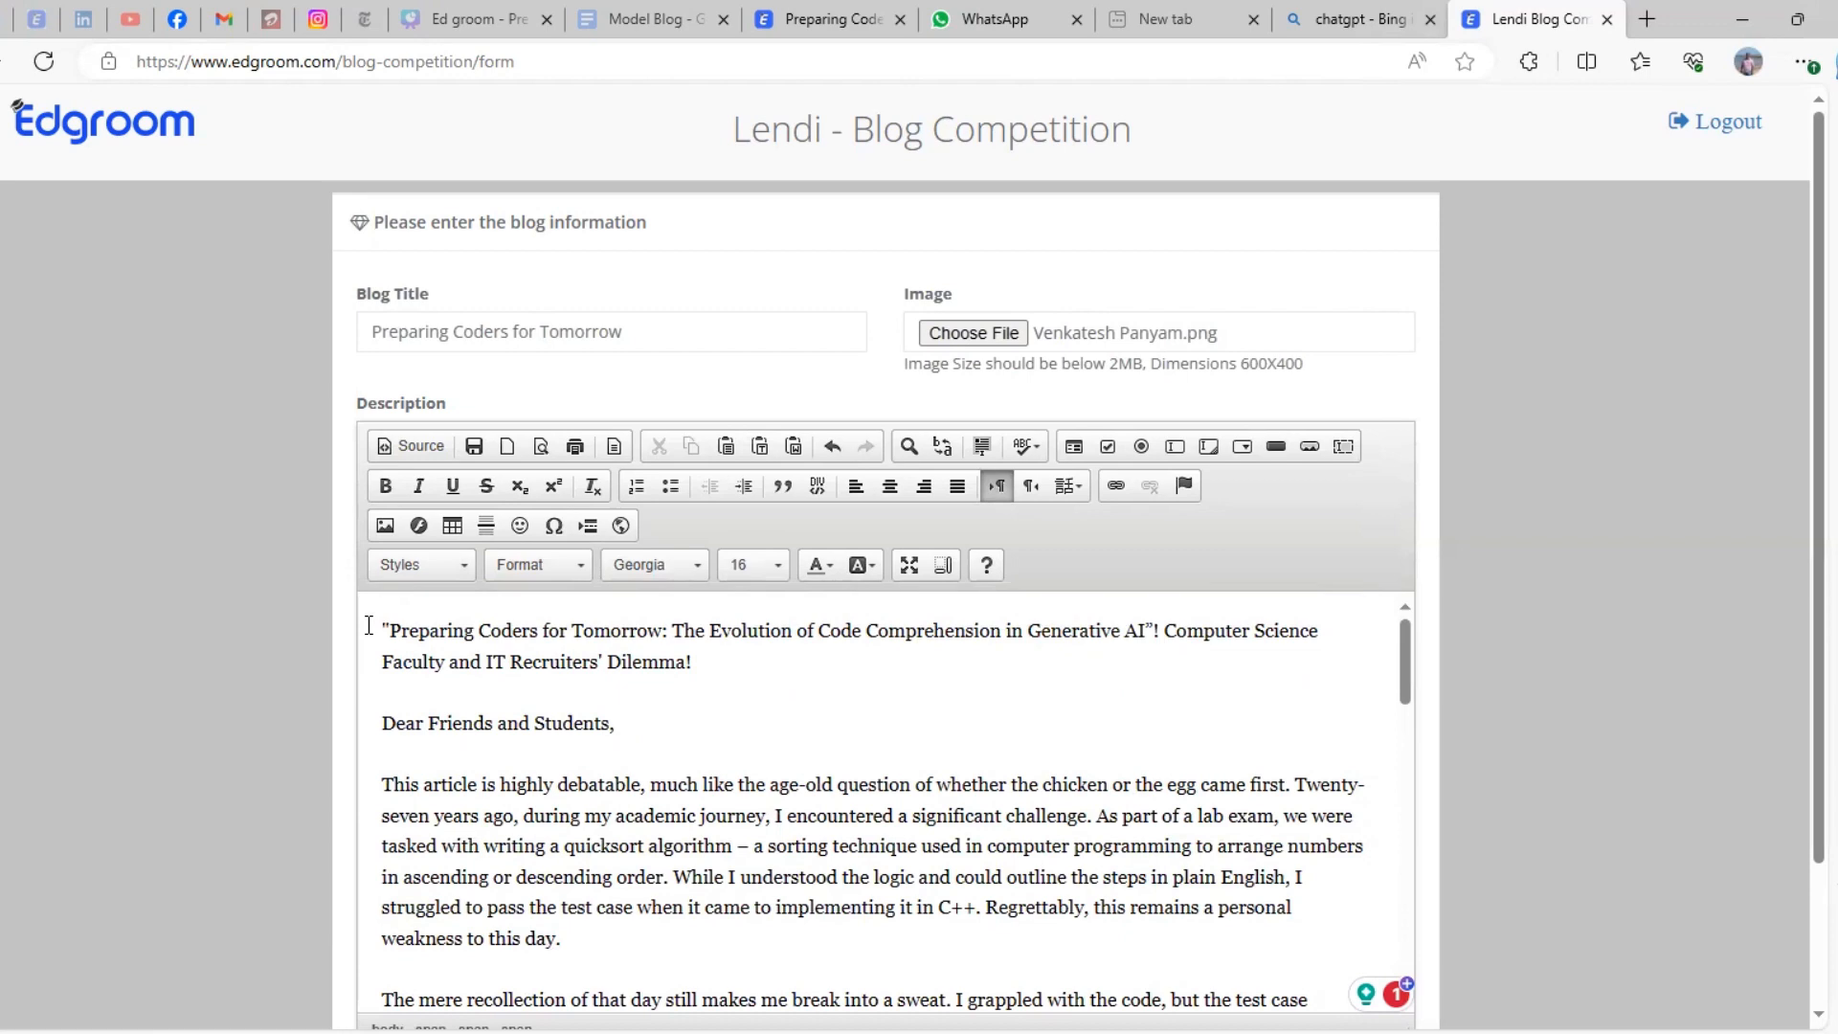
drag(384, 630, 691, 660)
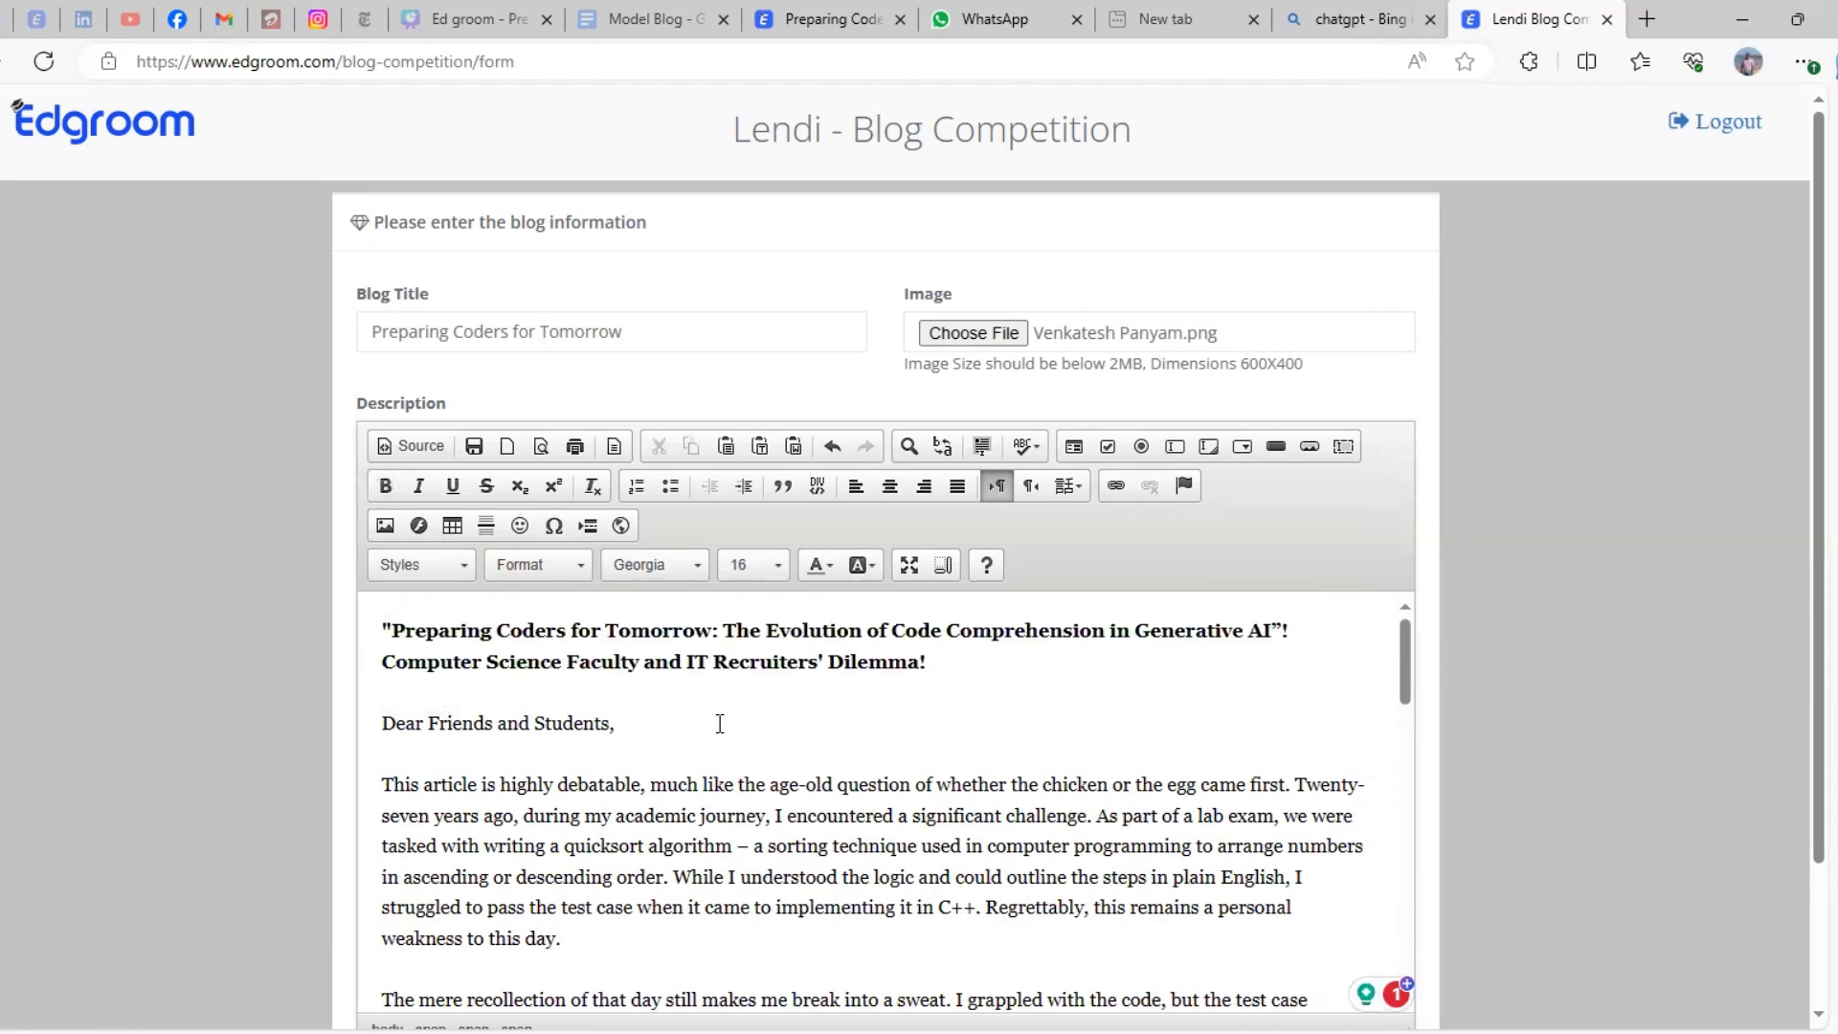
scroll(down, 3)
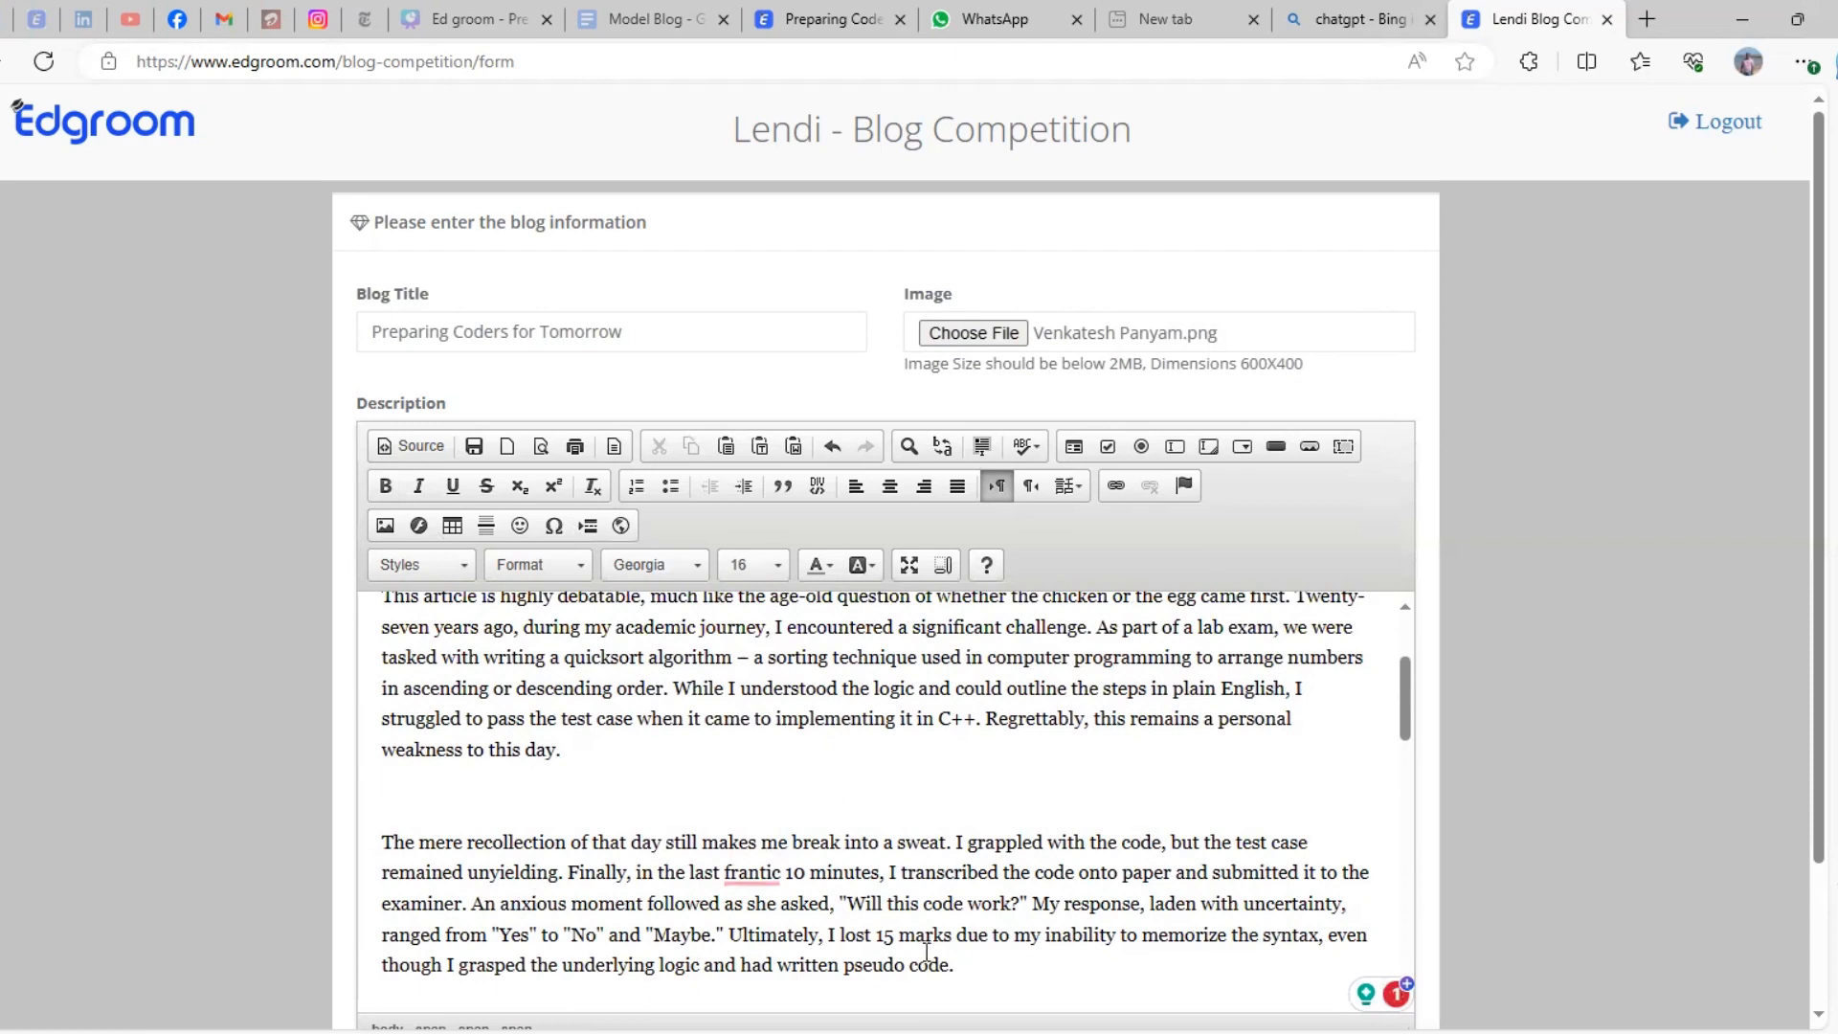
- Insert the ChatGPT logo after the paragraph ending 'weakness to this day.' and select it
click(1354, 19)
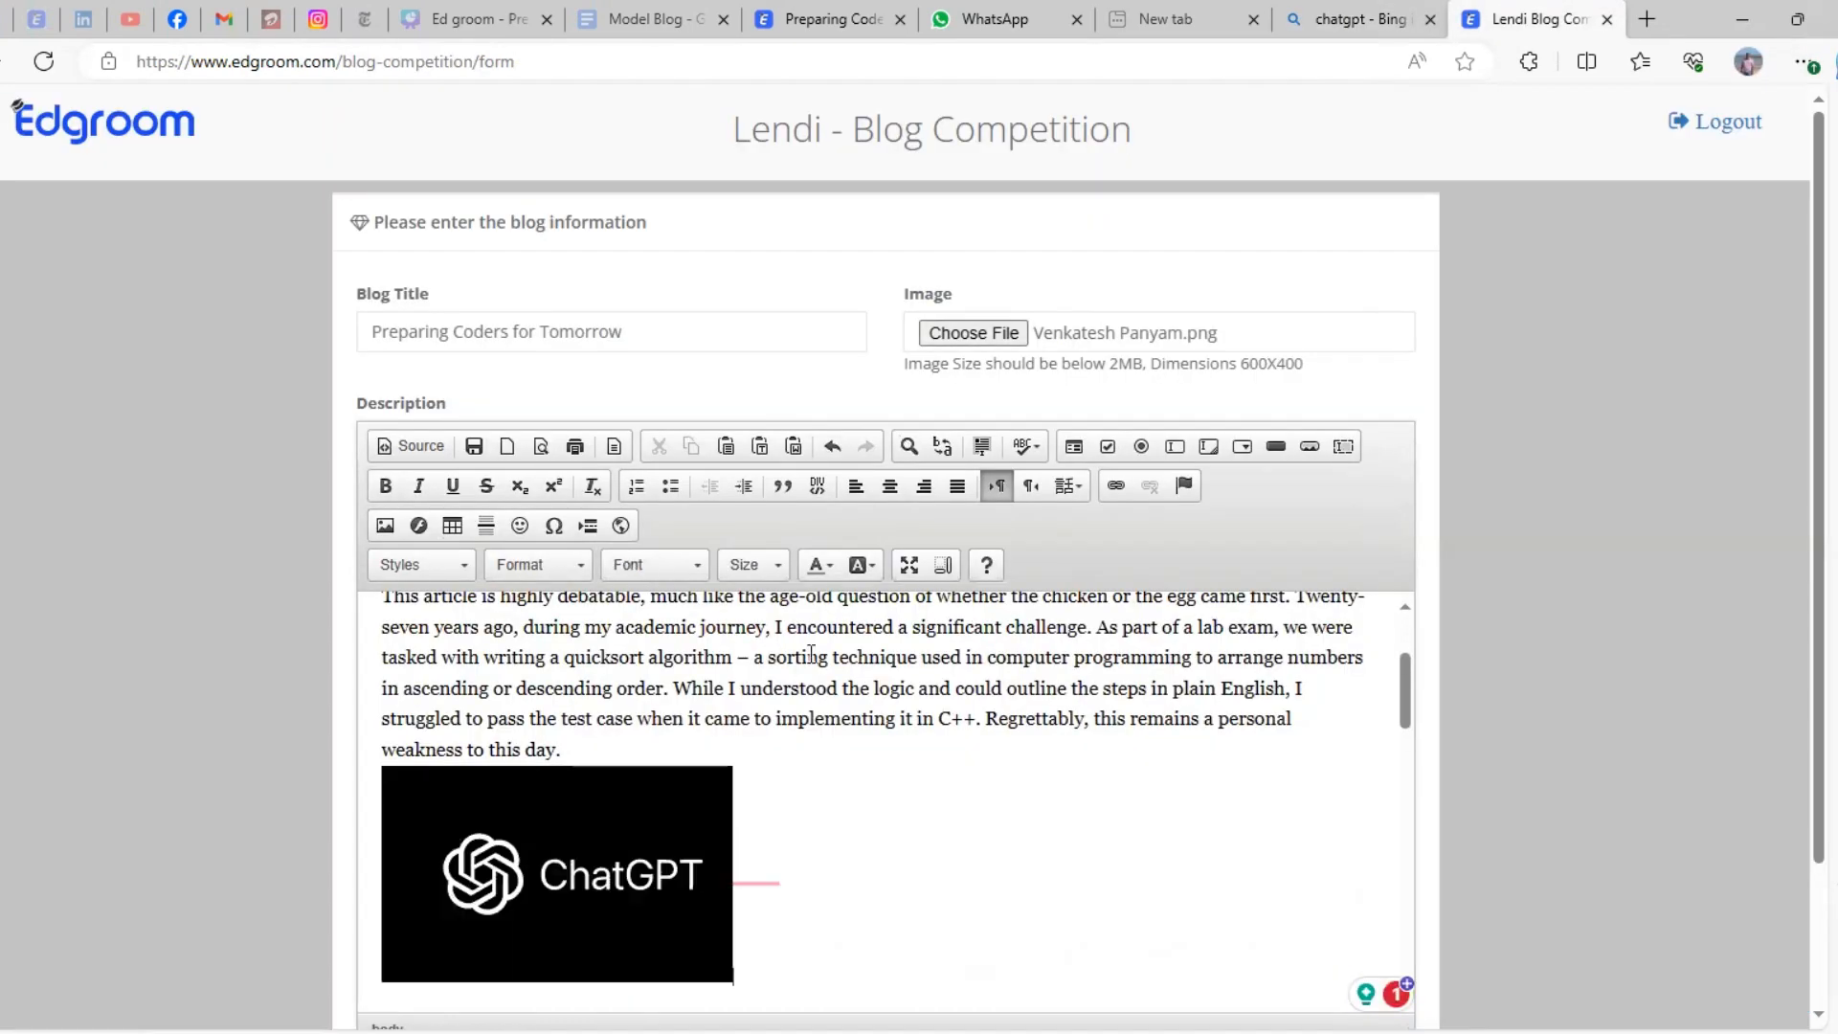
scroll(down, 3)
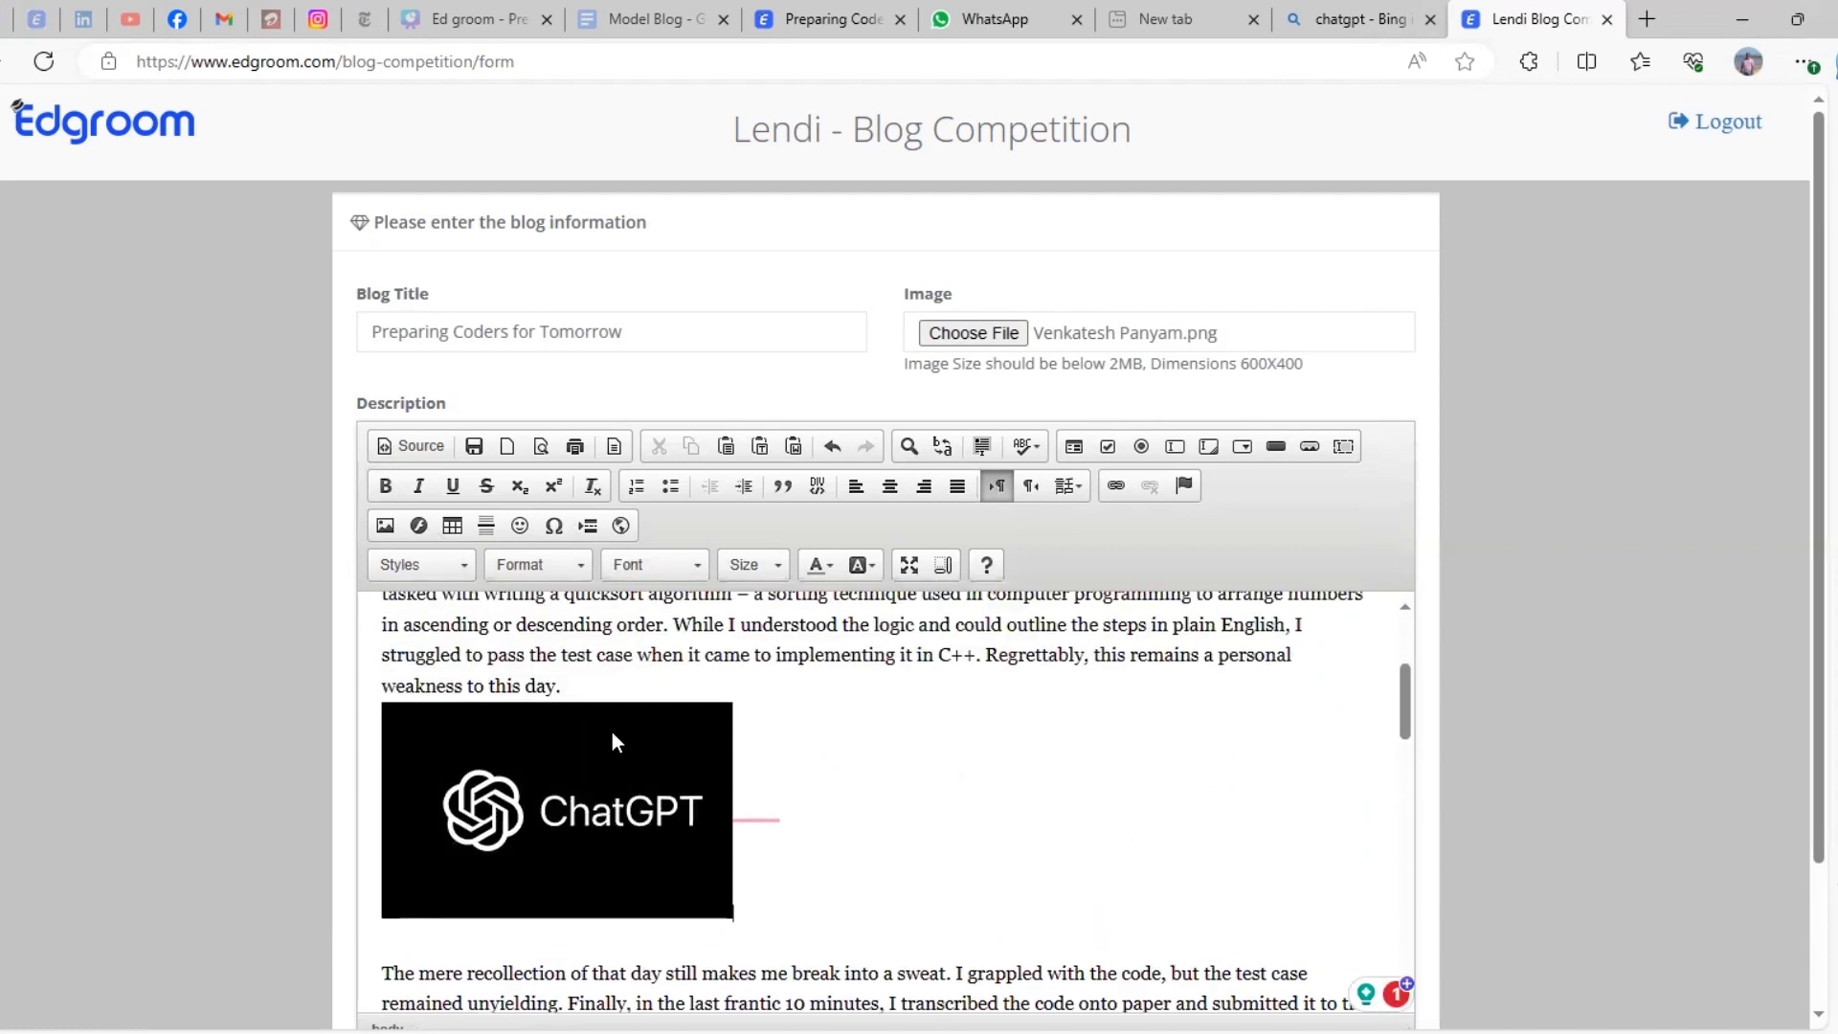
click(561, 686)
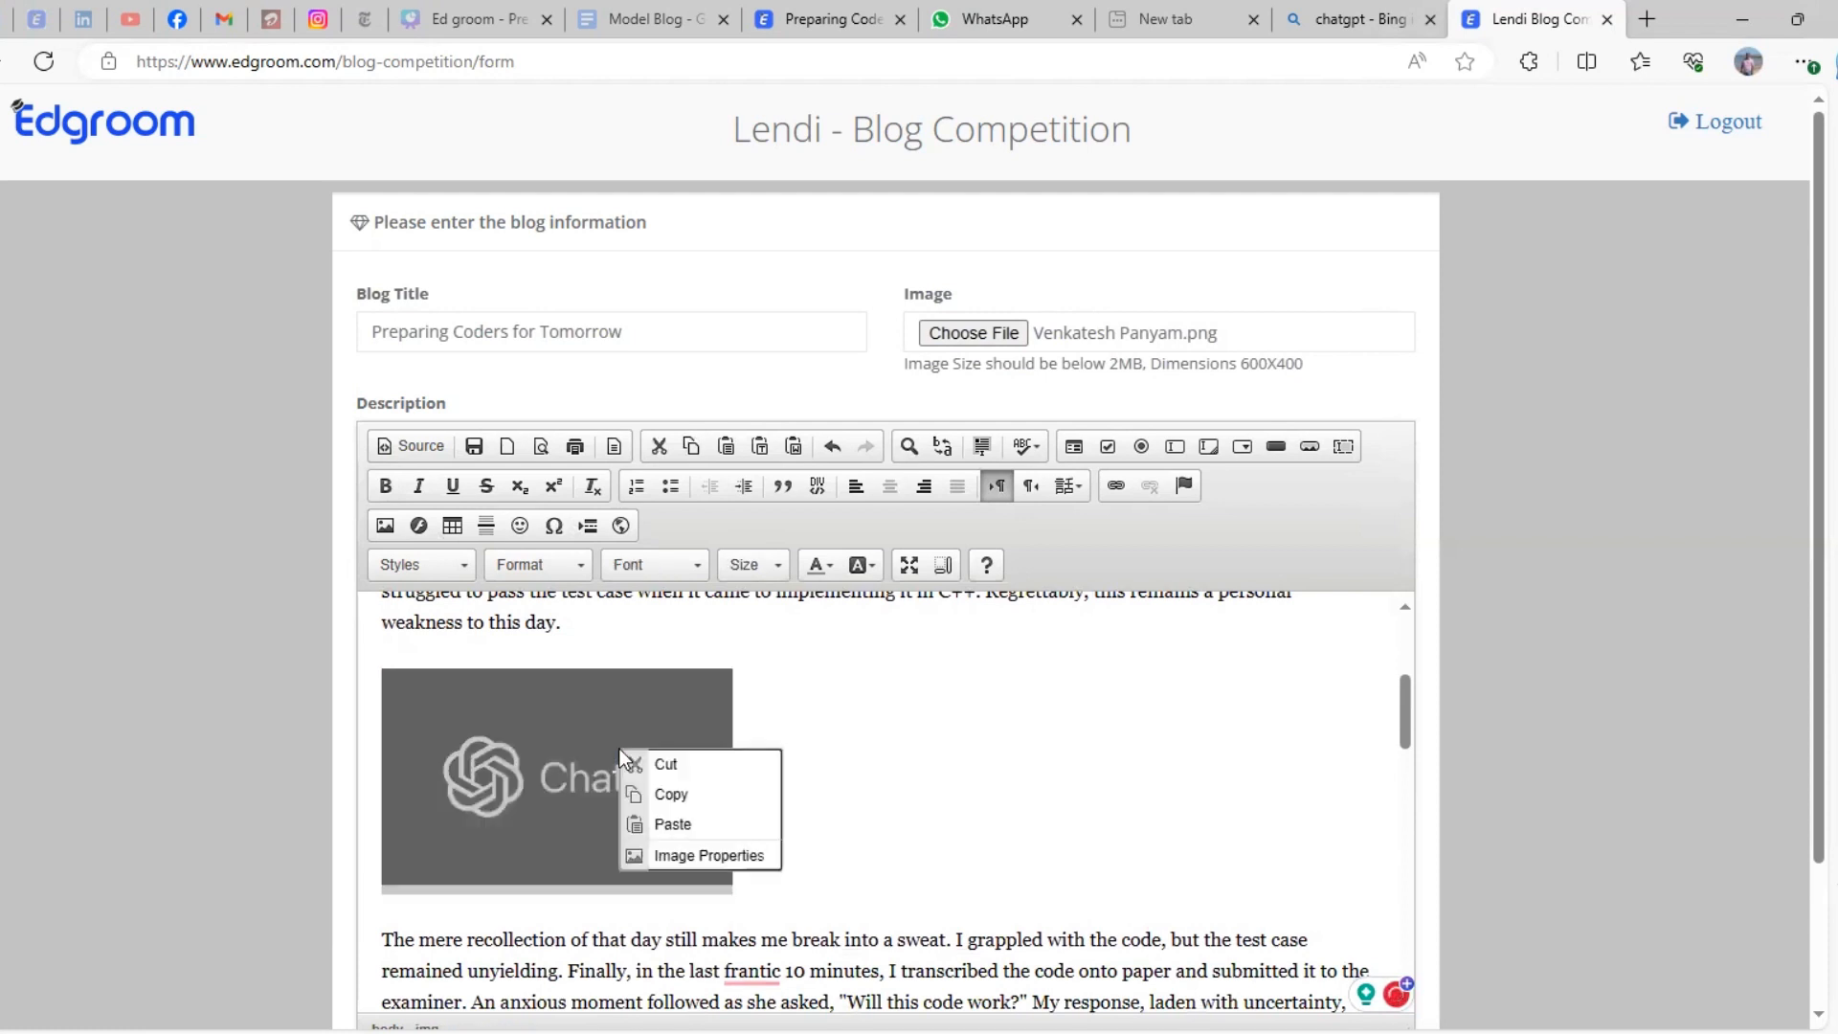
- Set the ChatGPT image height to 300 in Image Properties, resizing it to 487 by 300
click(708, 854)
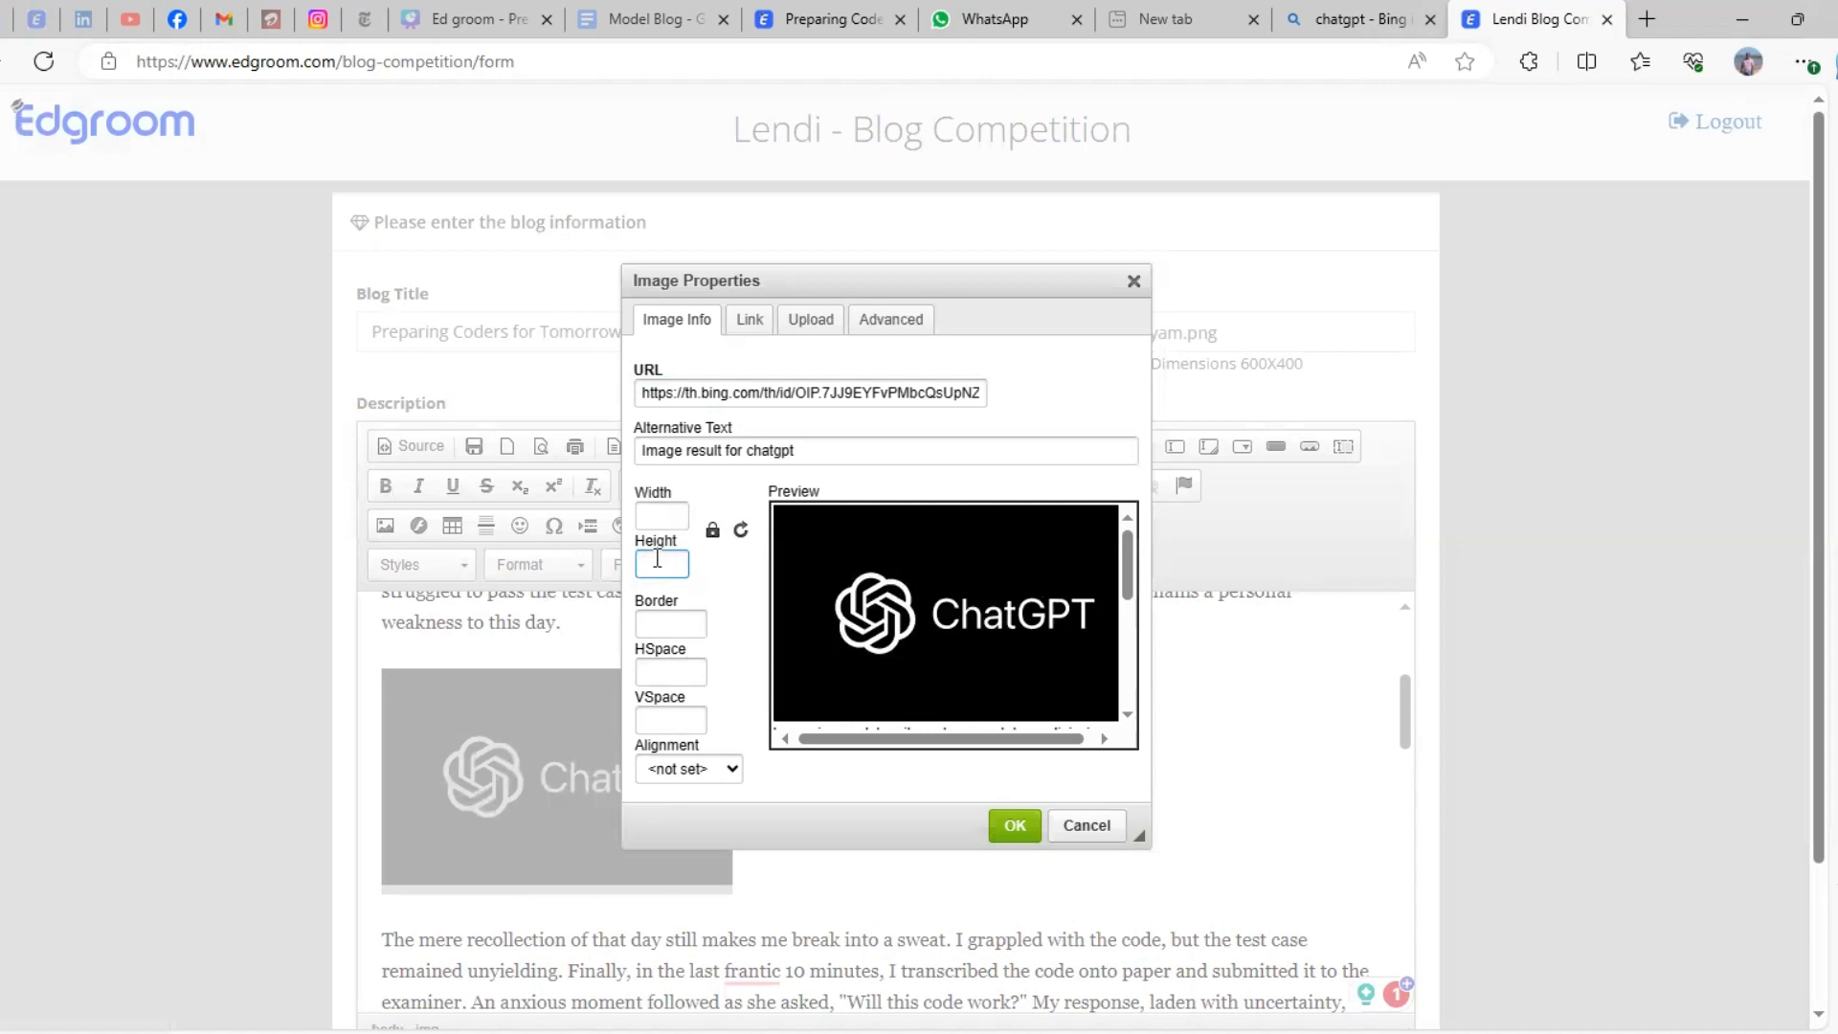
text(300)
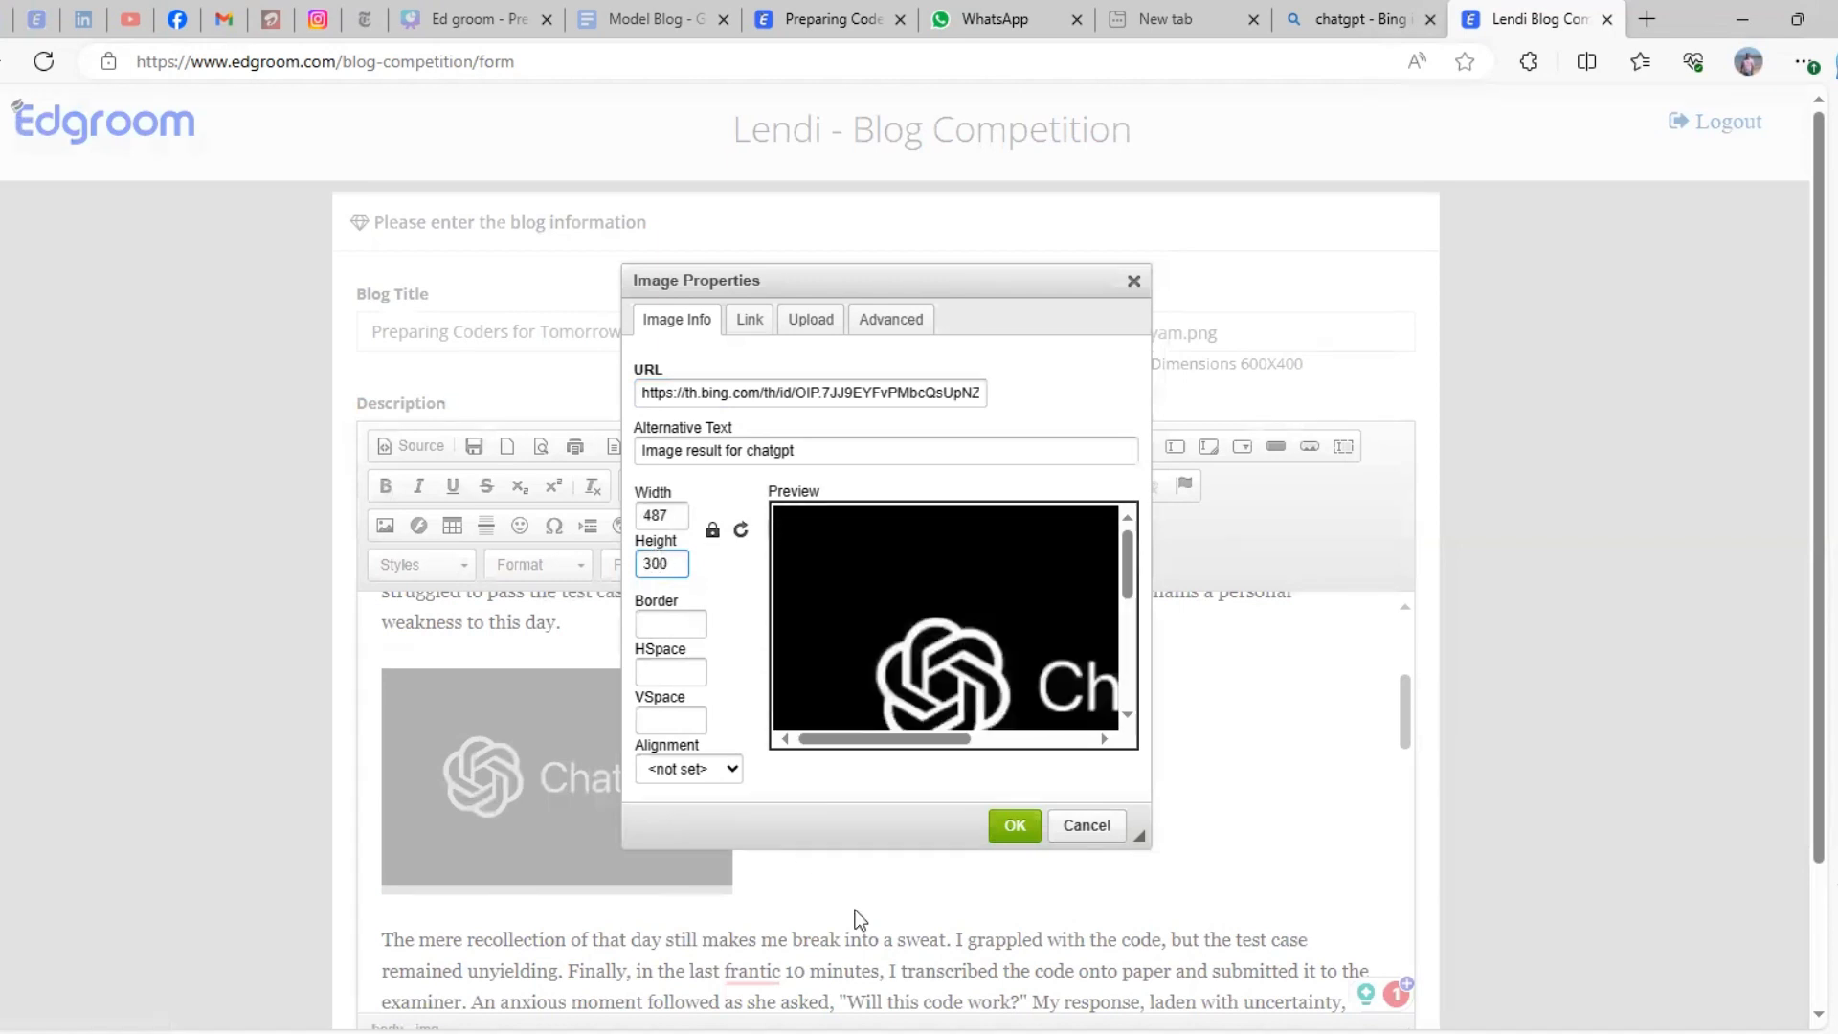
click(1013, 823)
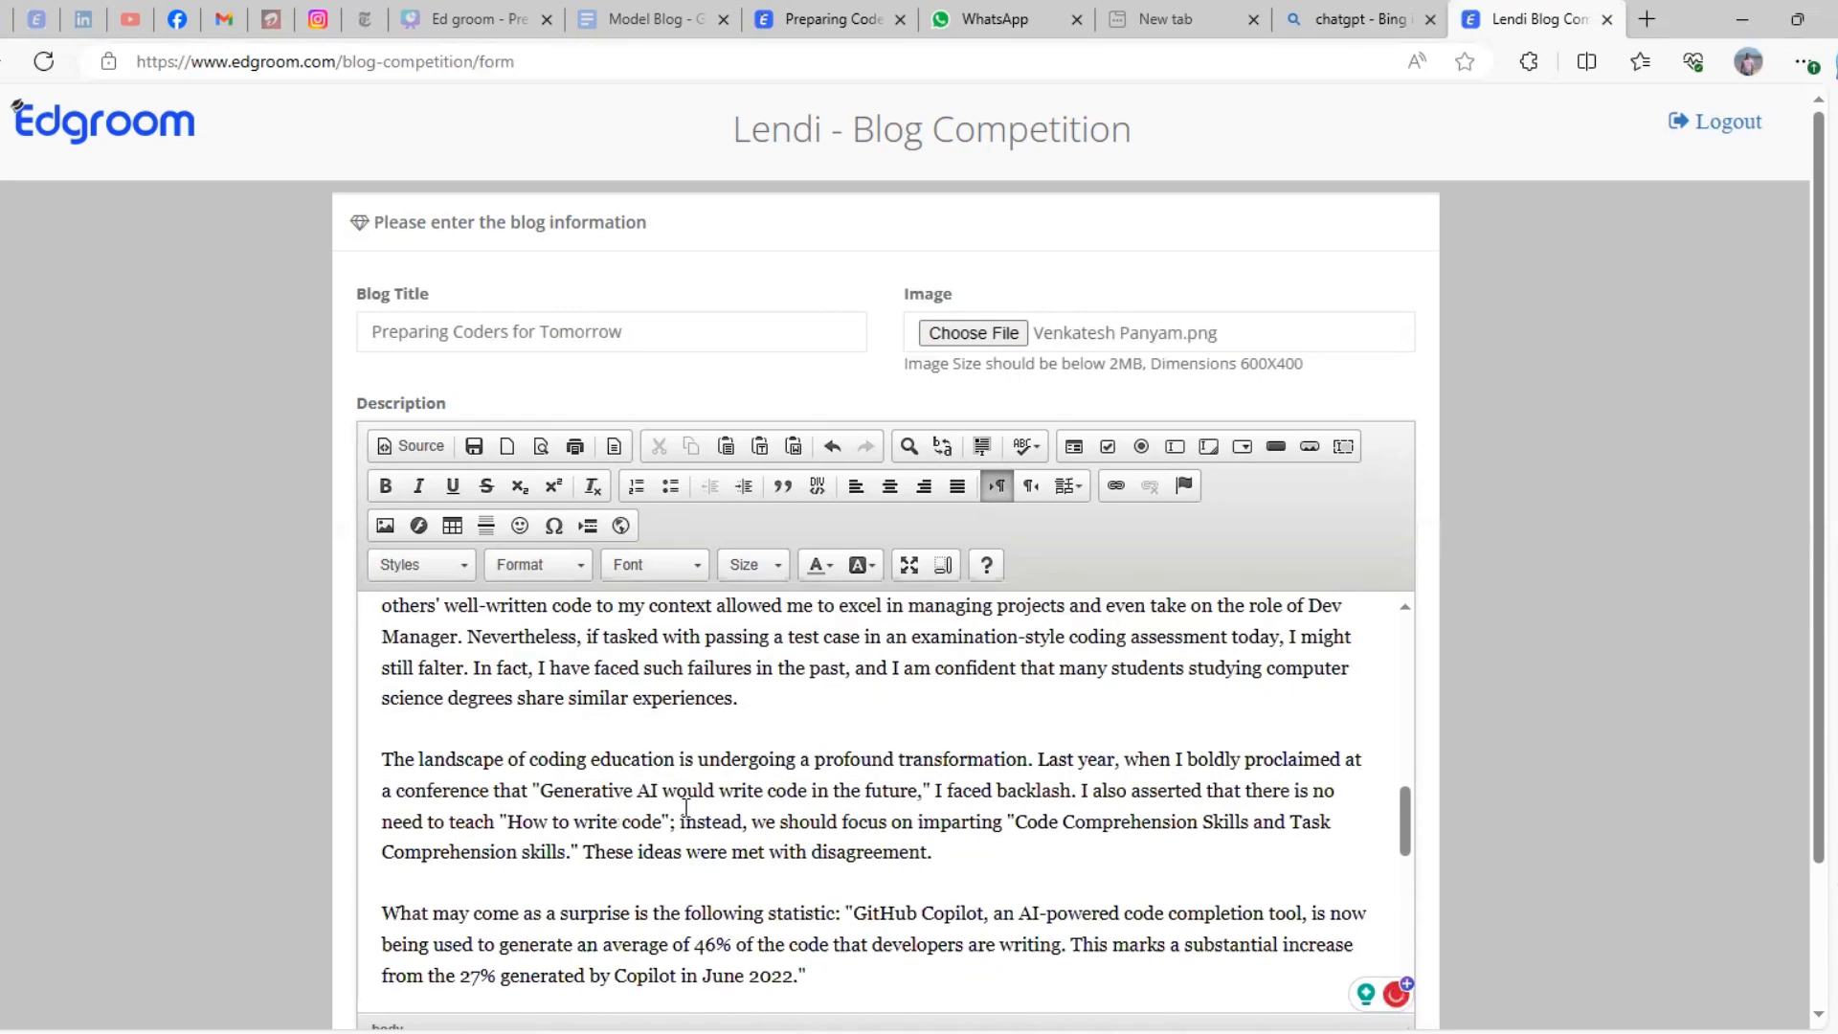
scroll(down, 3)
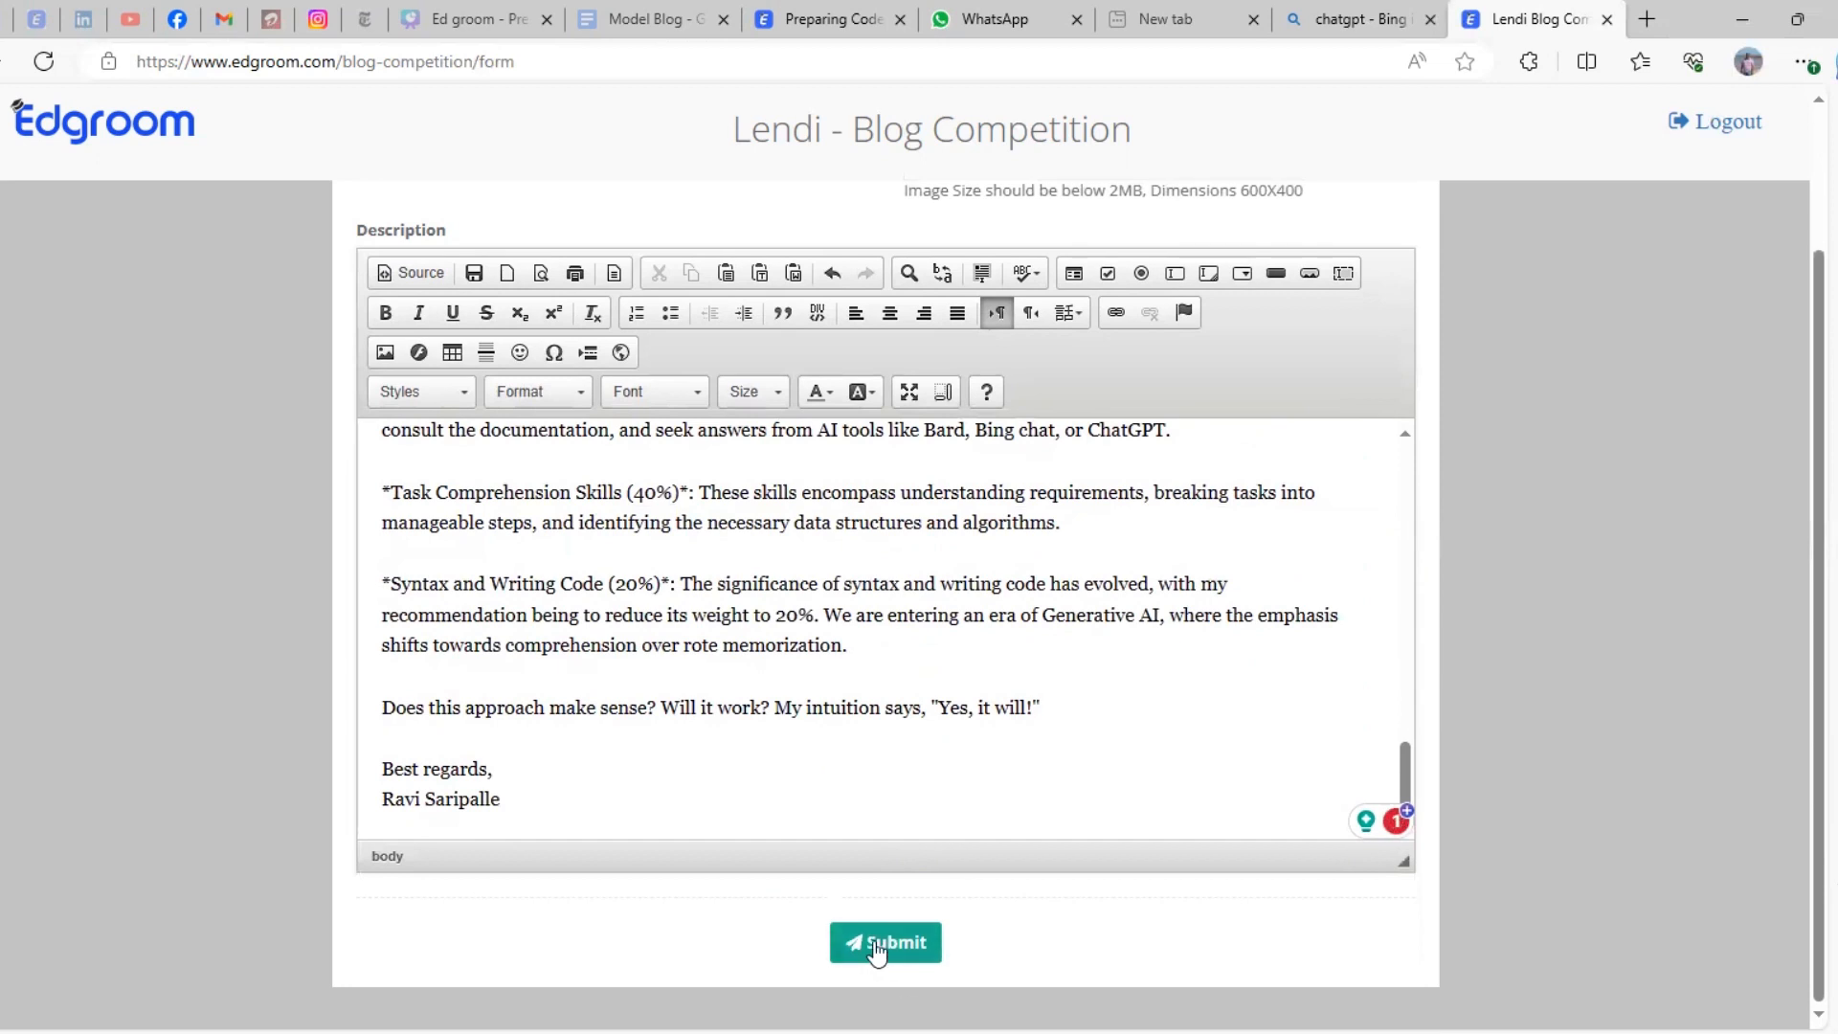
- Submit the finished blog to the competition and get the success confirmation
click(885, 942)
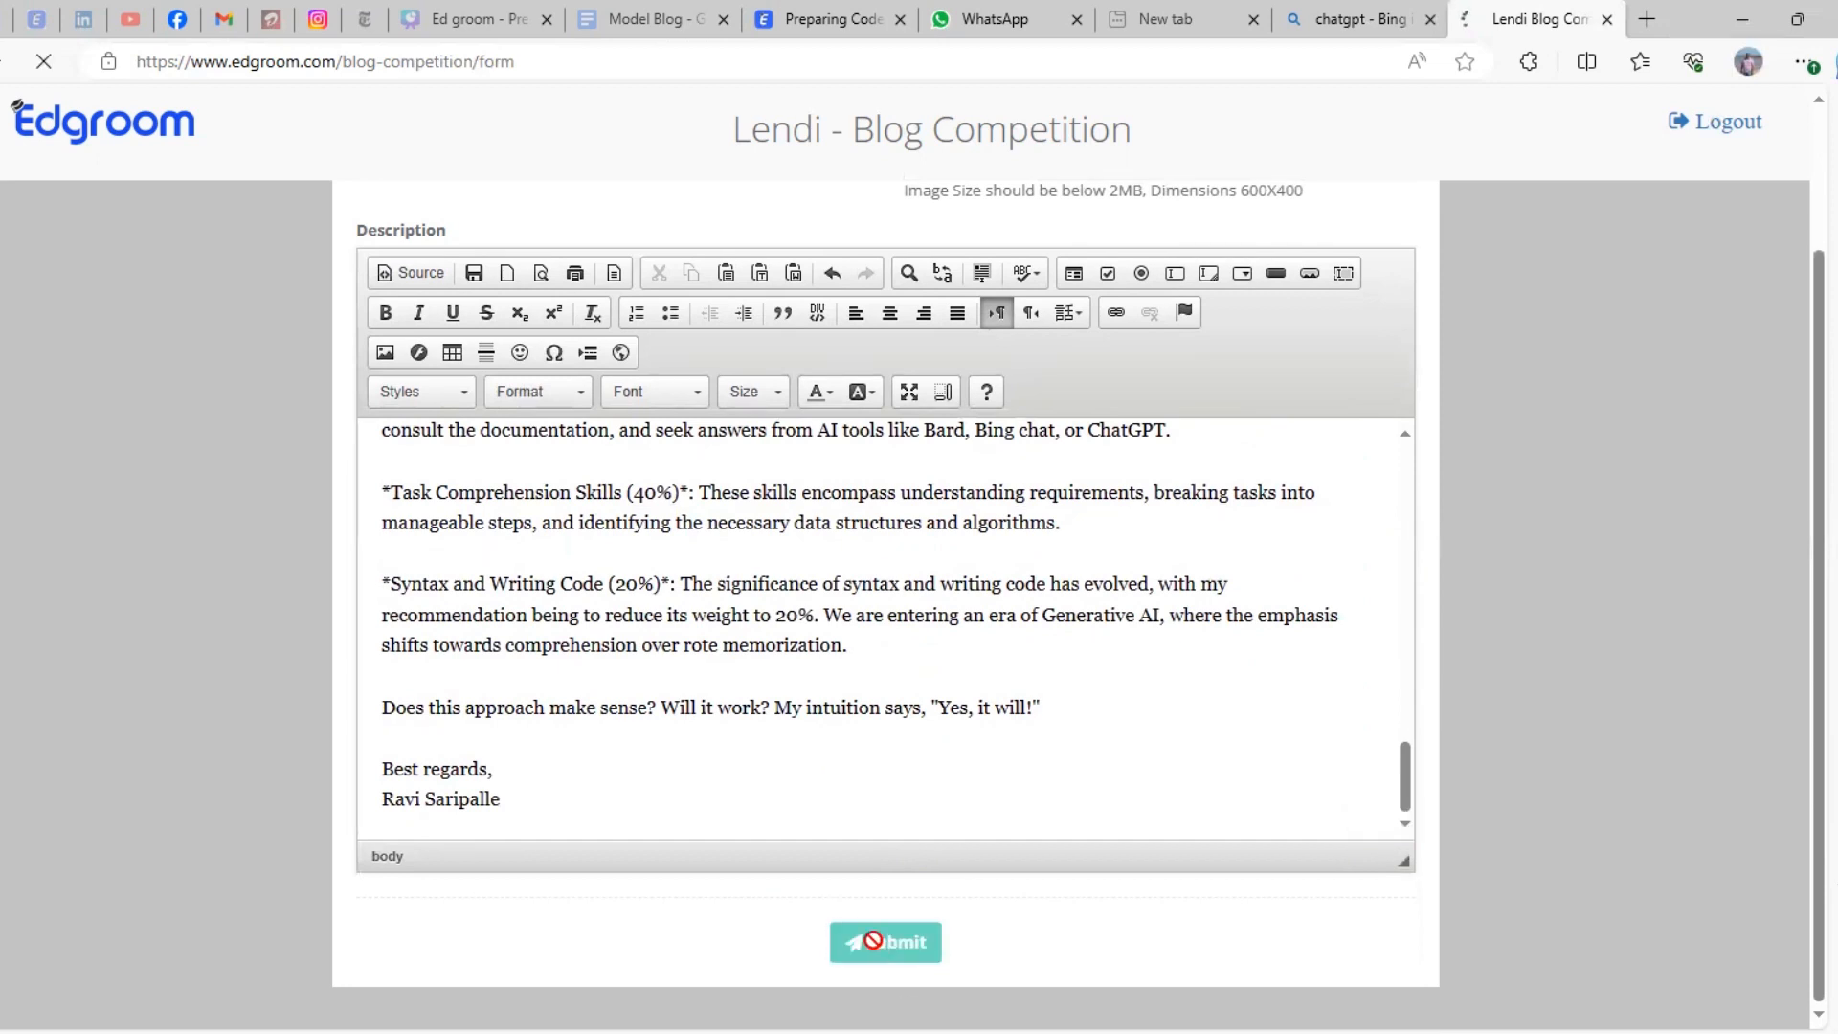
click(884, 942)
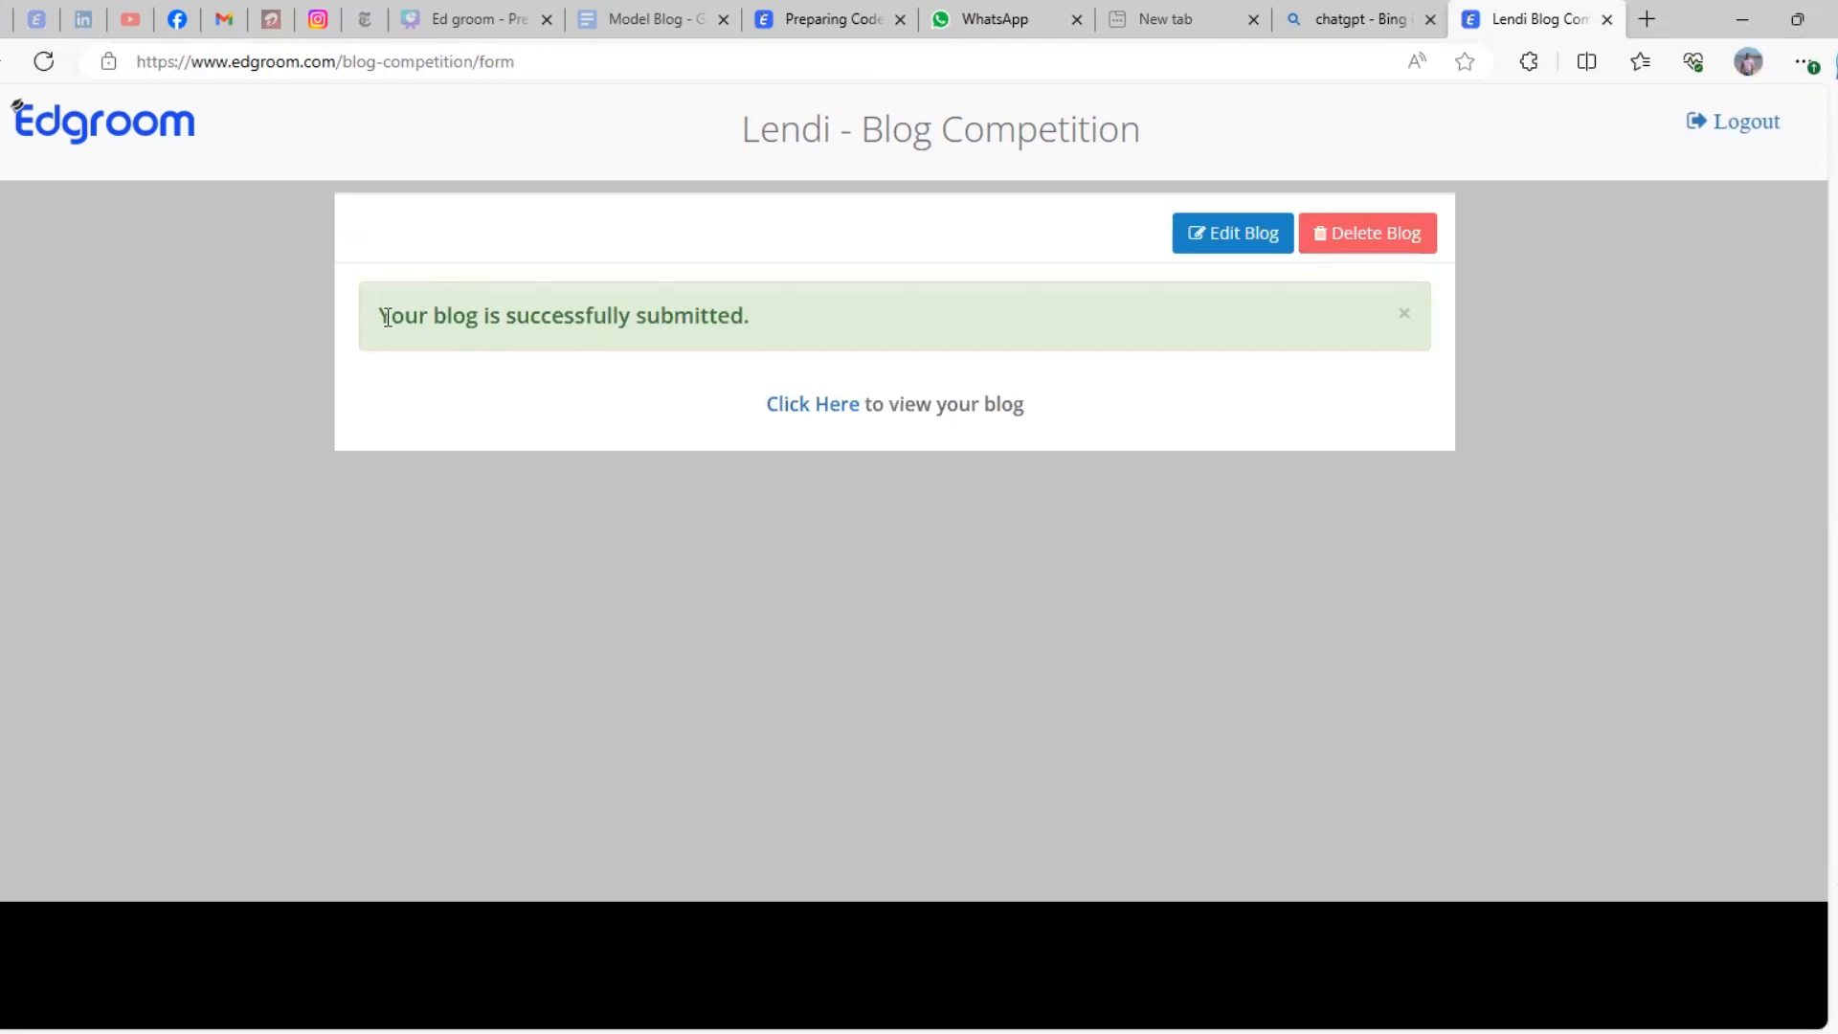
mouse_move(642, 362)
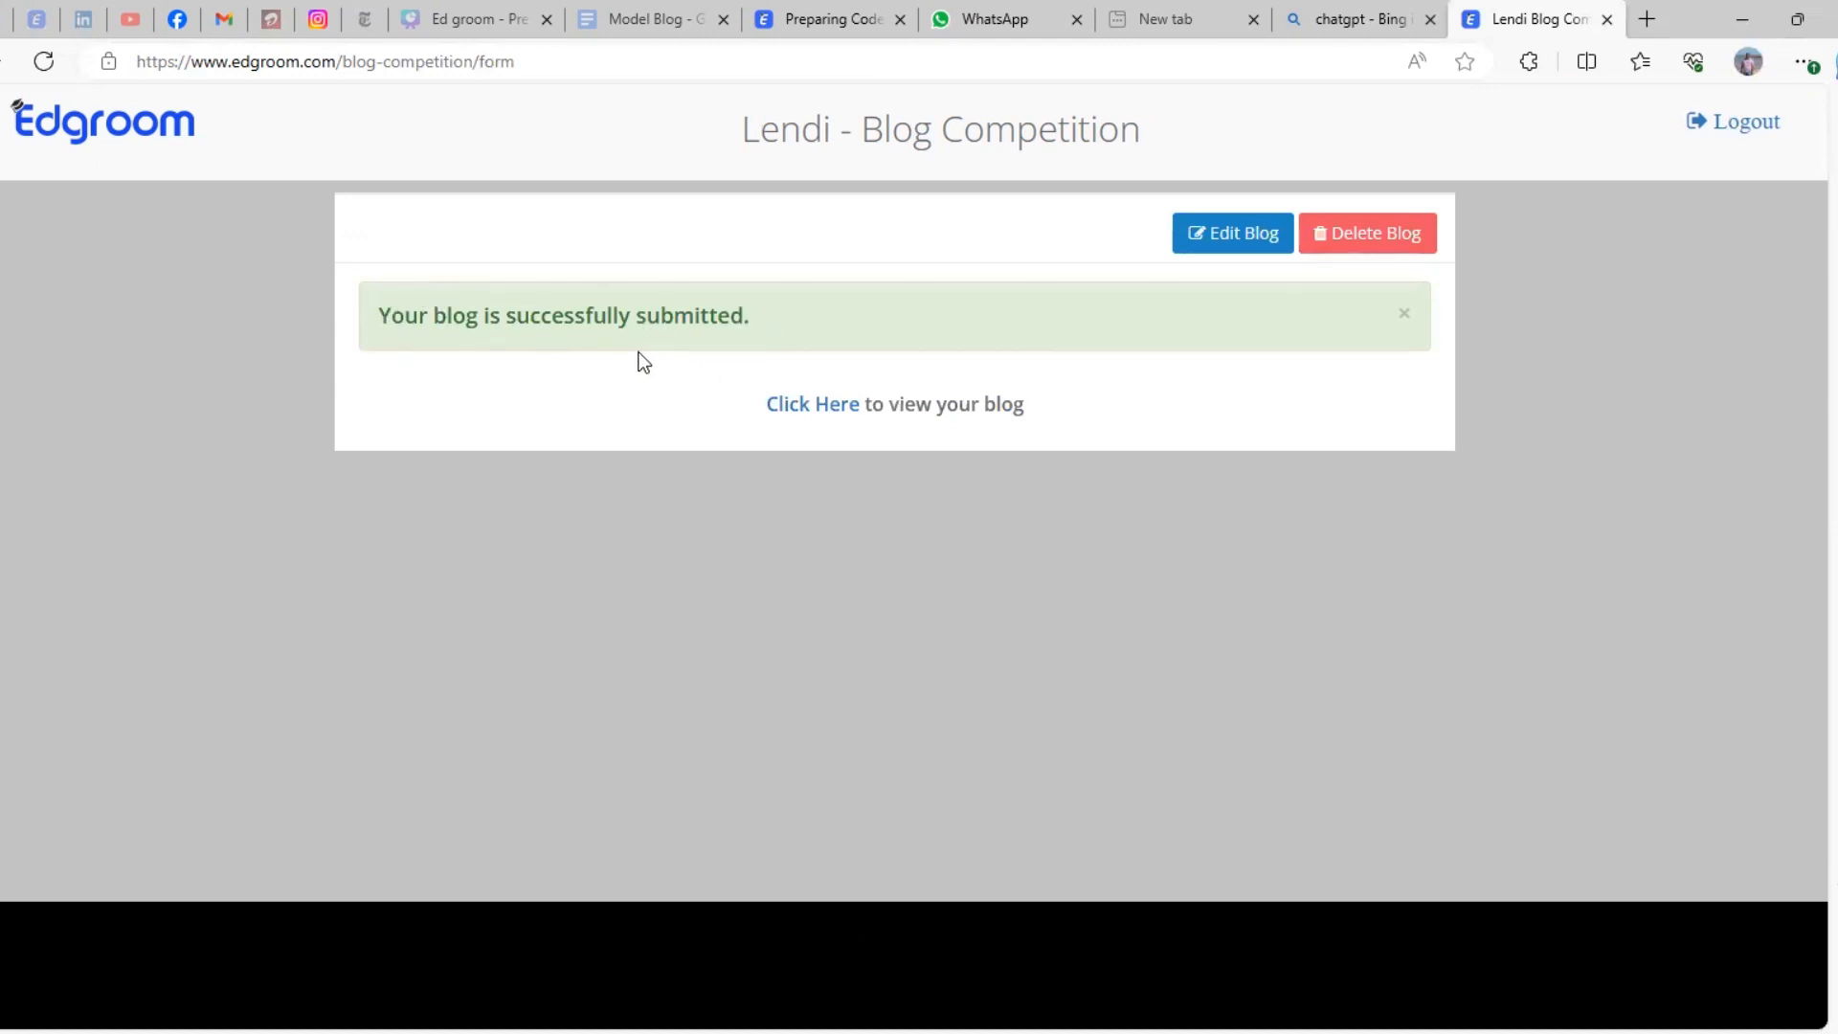
mouse_move(931, 693)
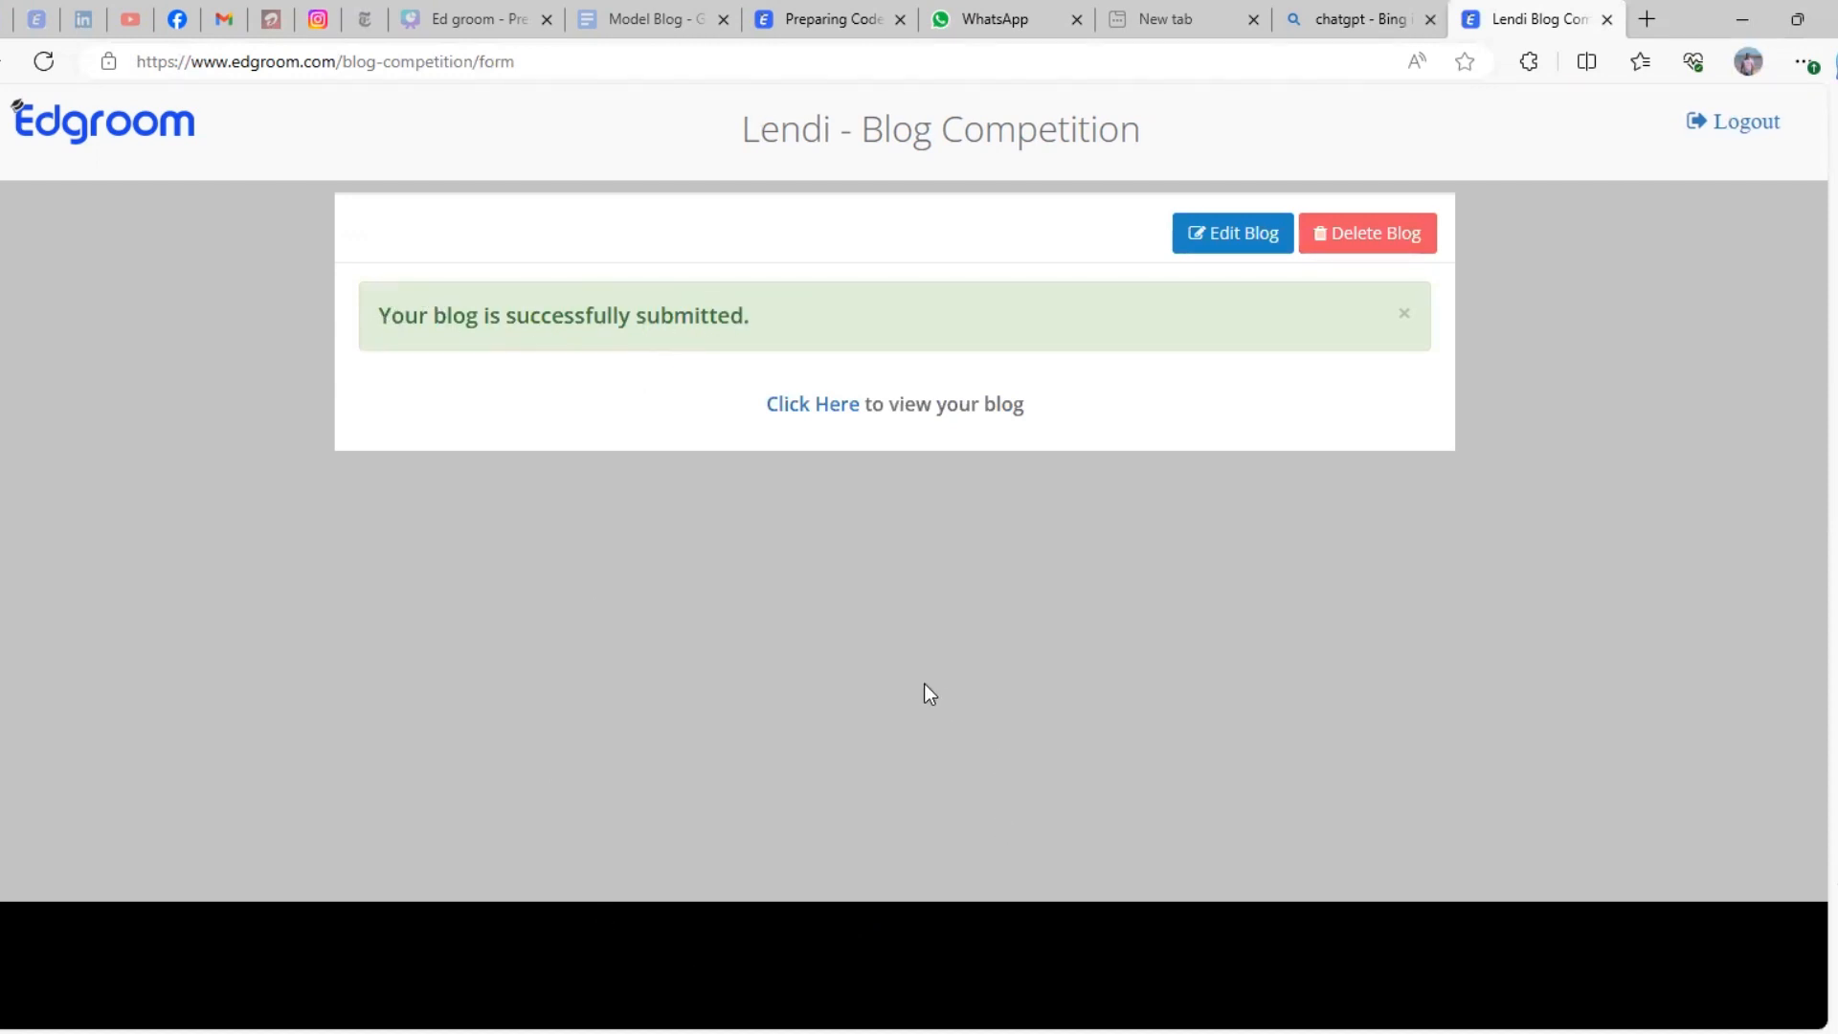
mouse_move(854, 397)
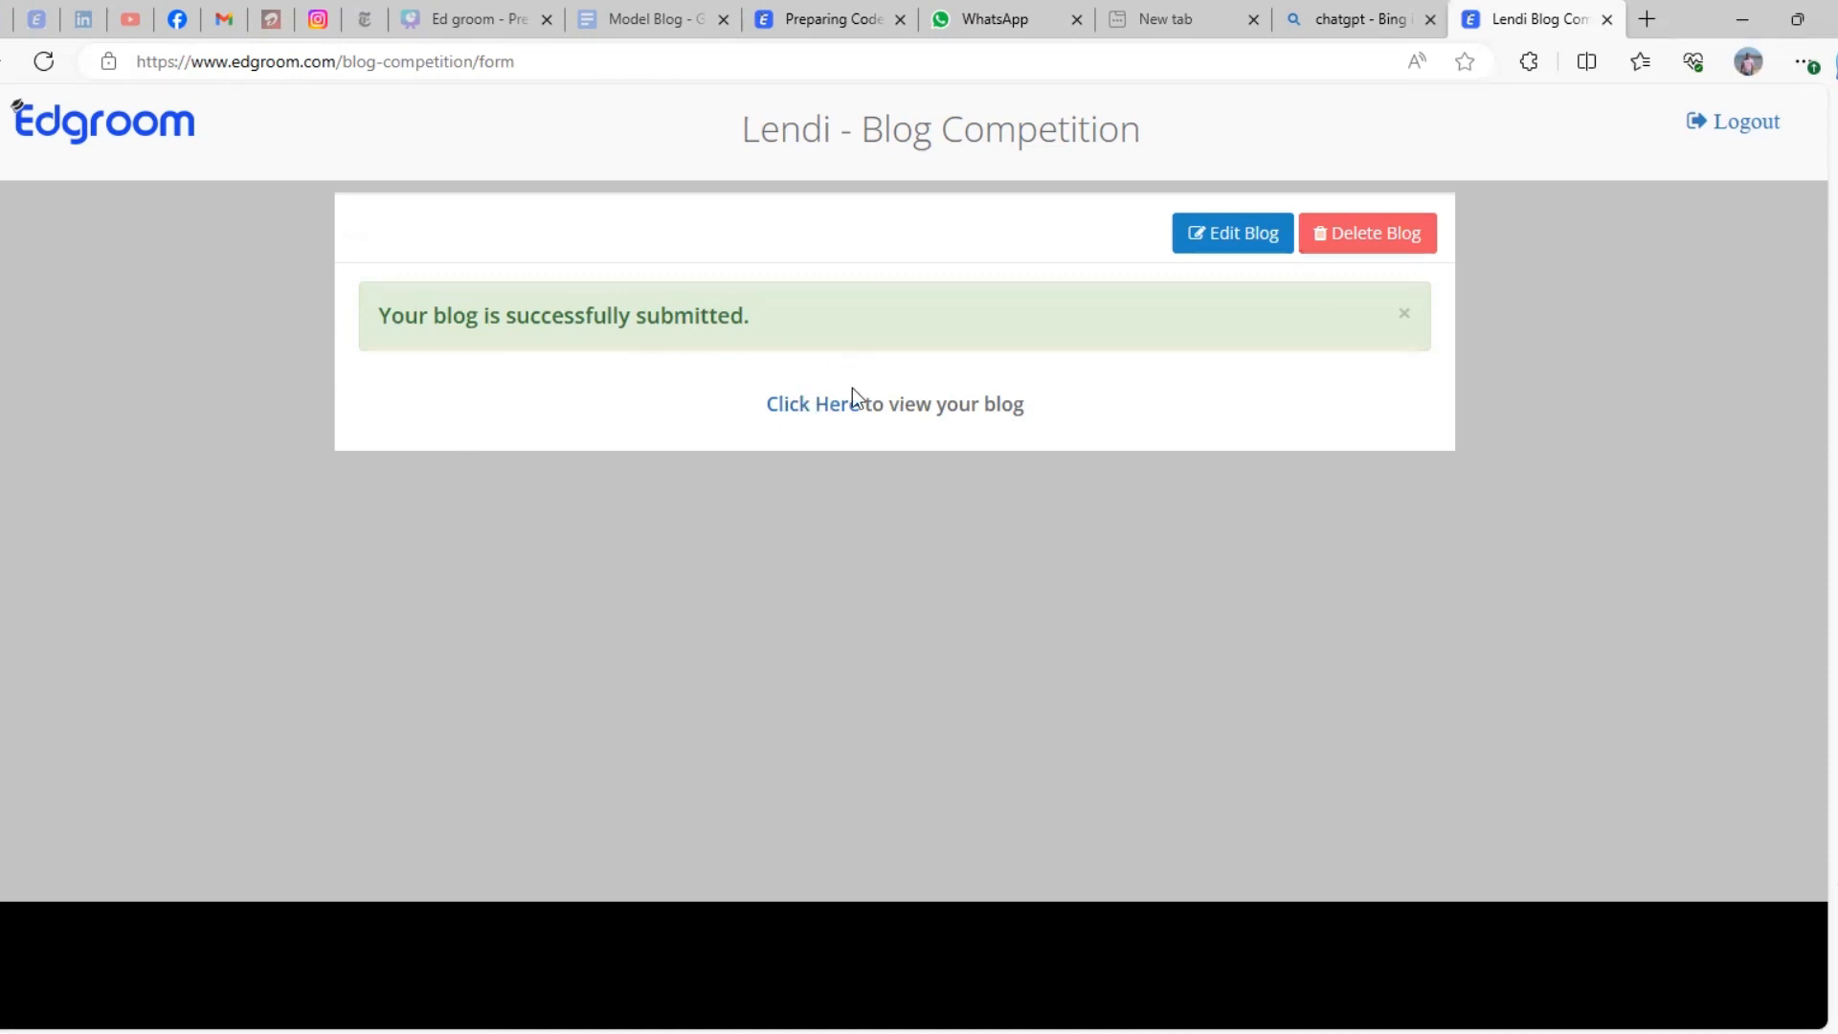
- View the published blog page, scrolling through the banner, article and ChatGPT image
click(808, 404)
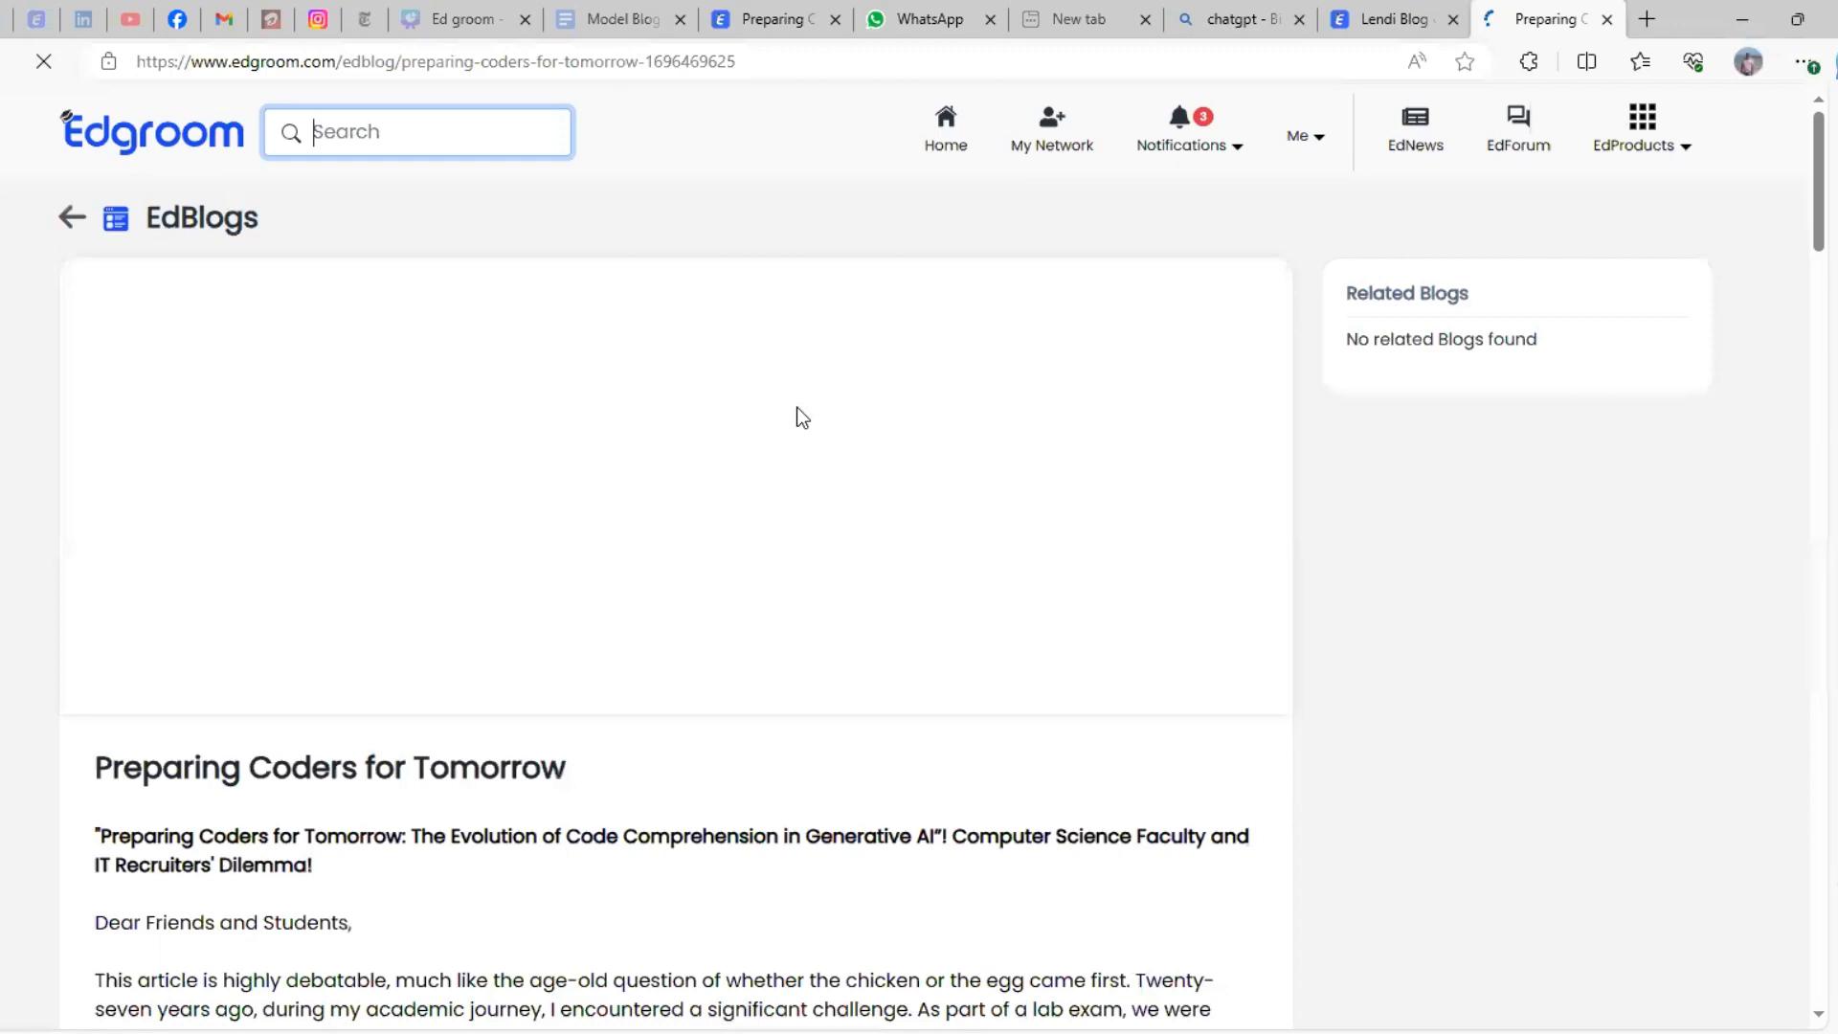
scroll(down, 3)
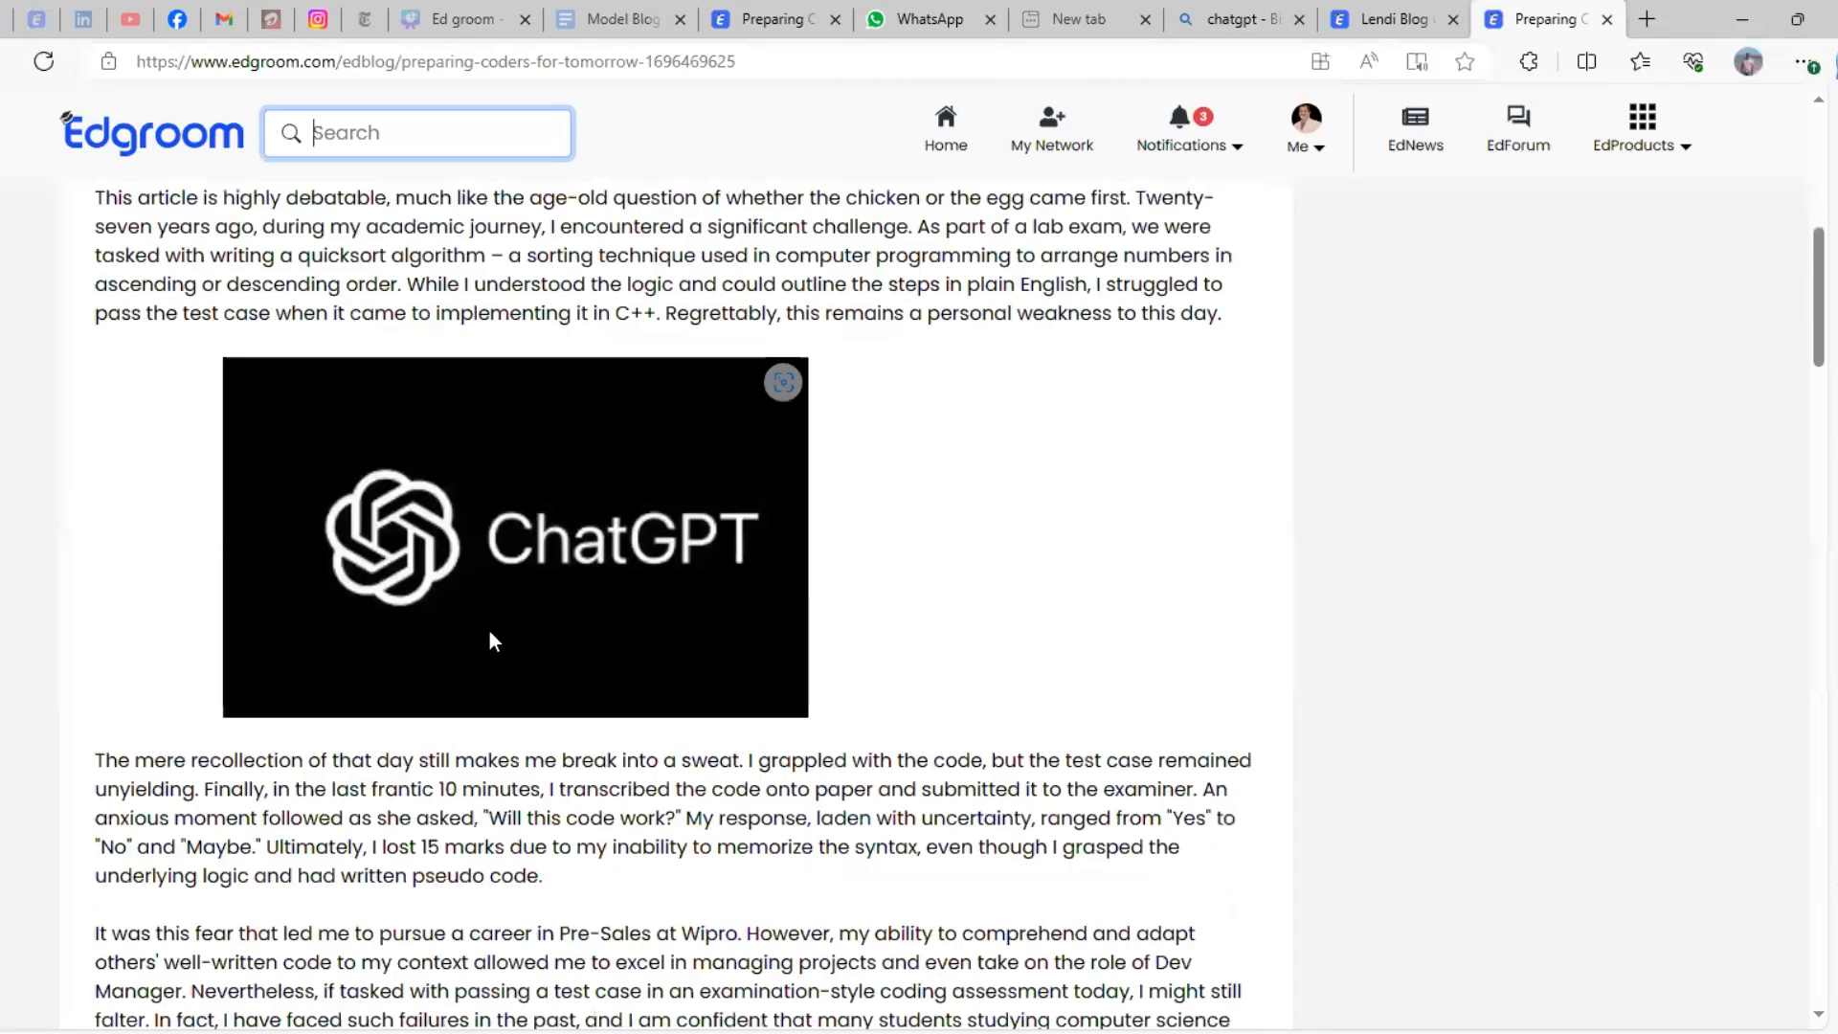
scroll(down, 3)
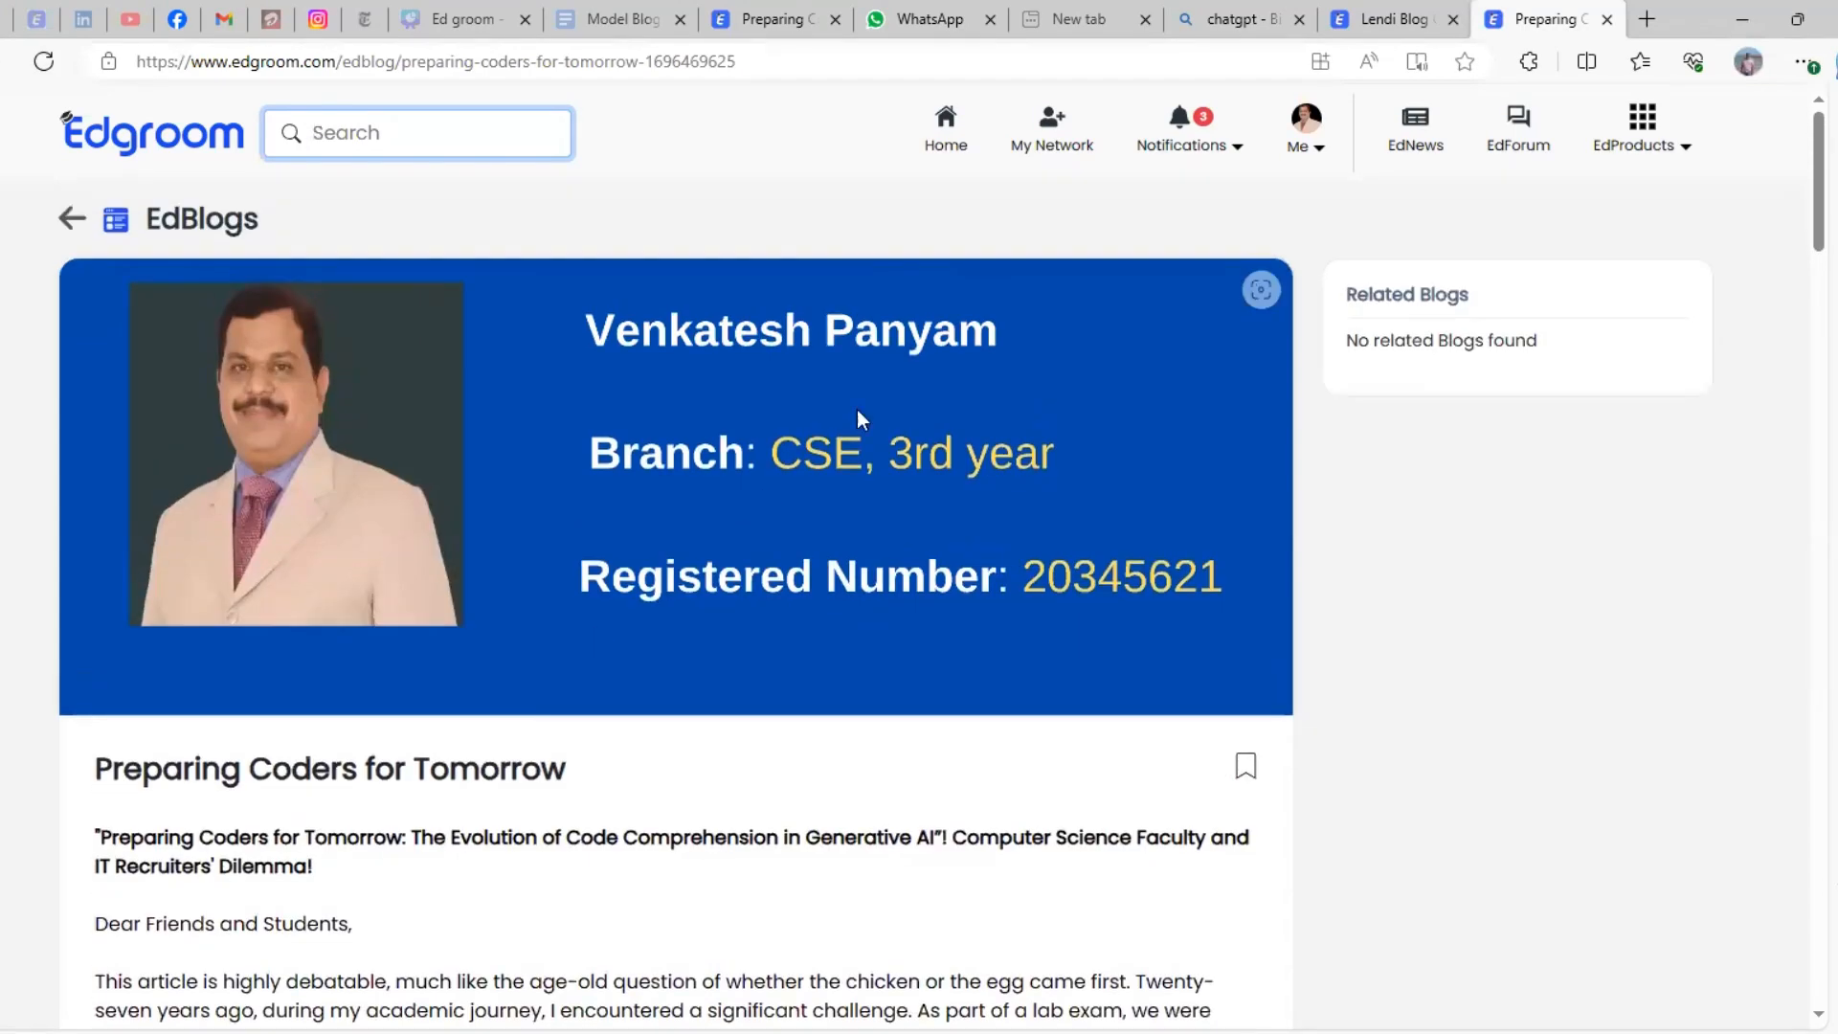
scroll(down, 3)
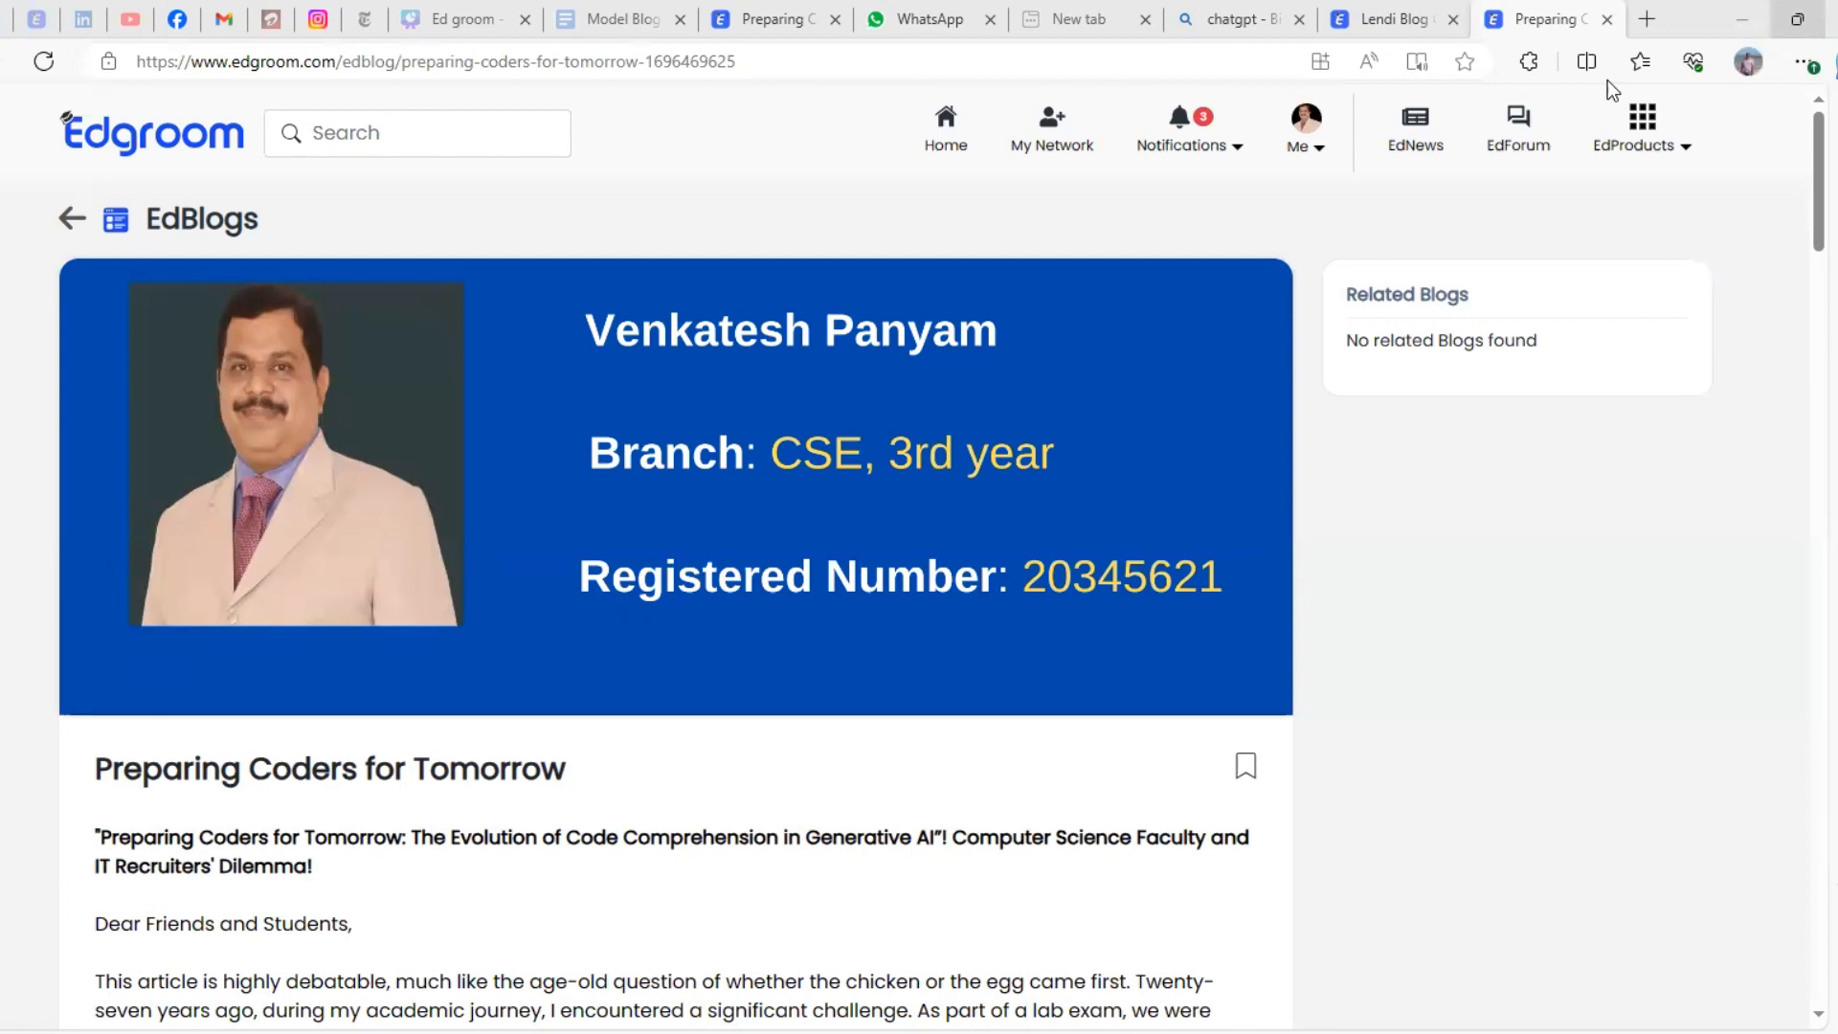
scroll(down, 3)
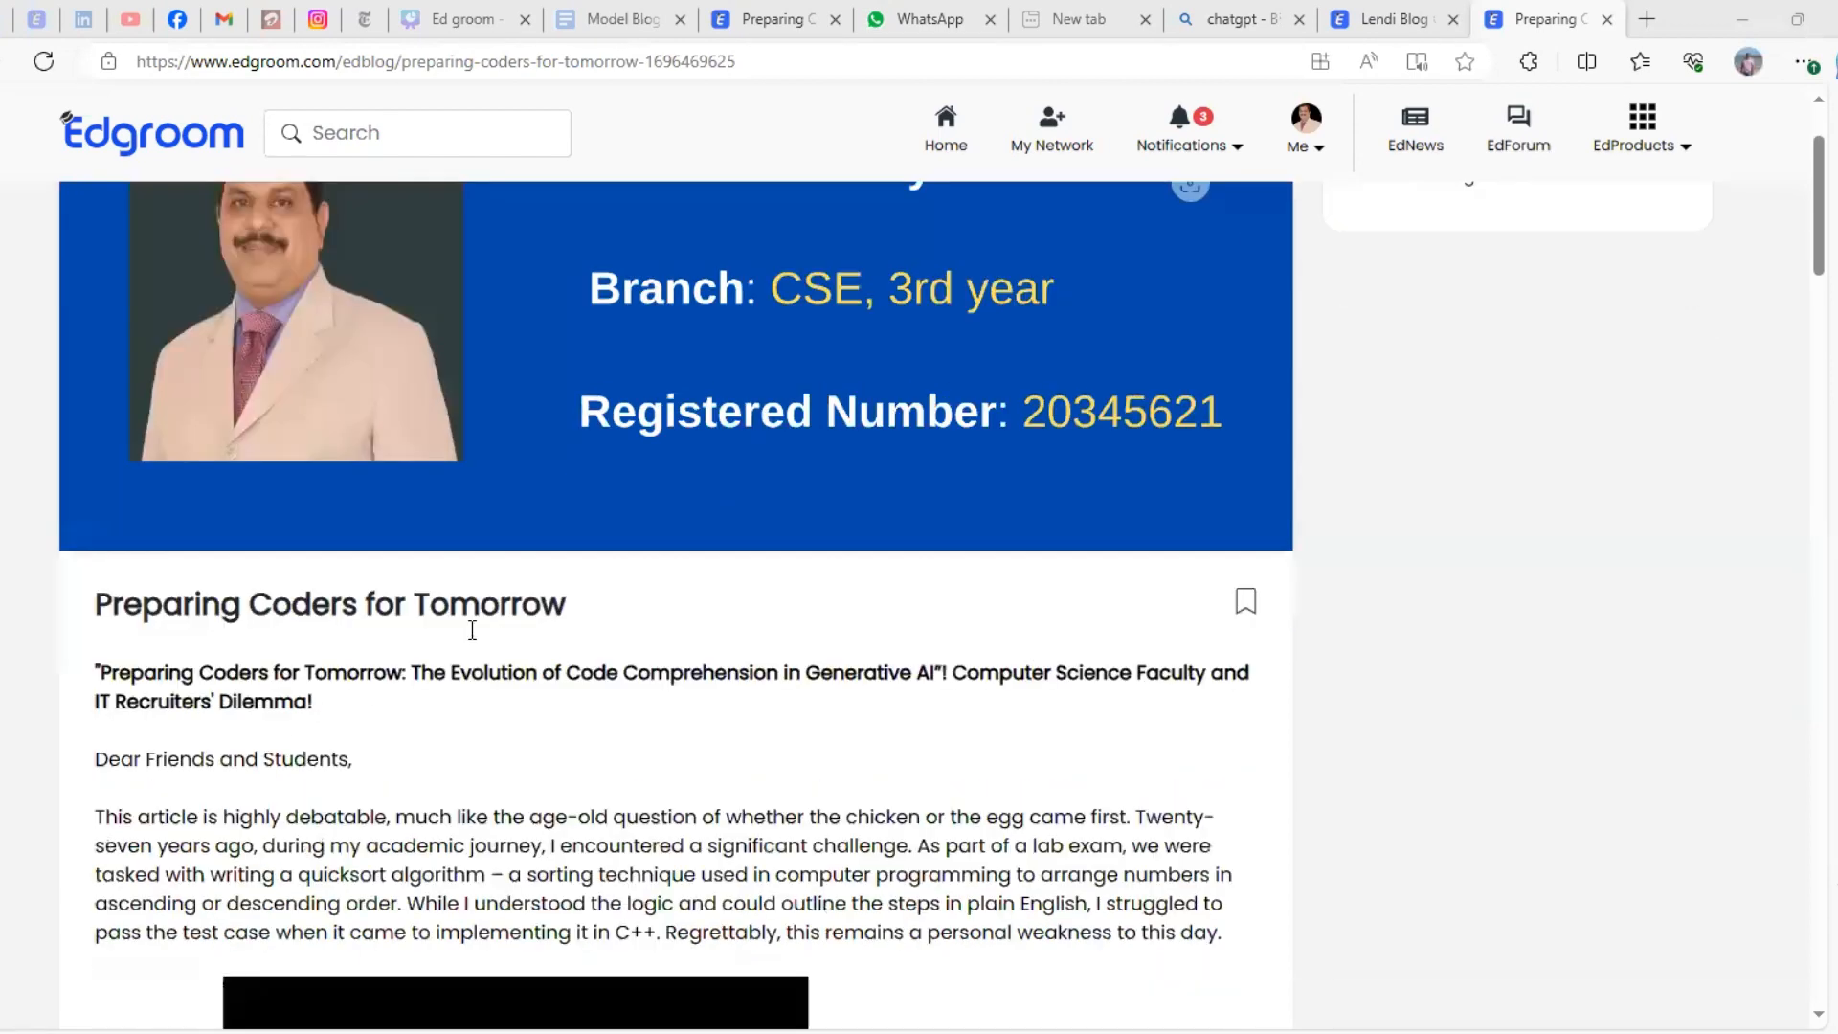
scroll(down, 3)
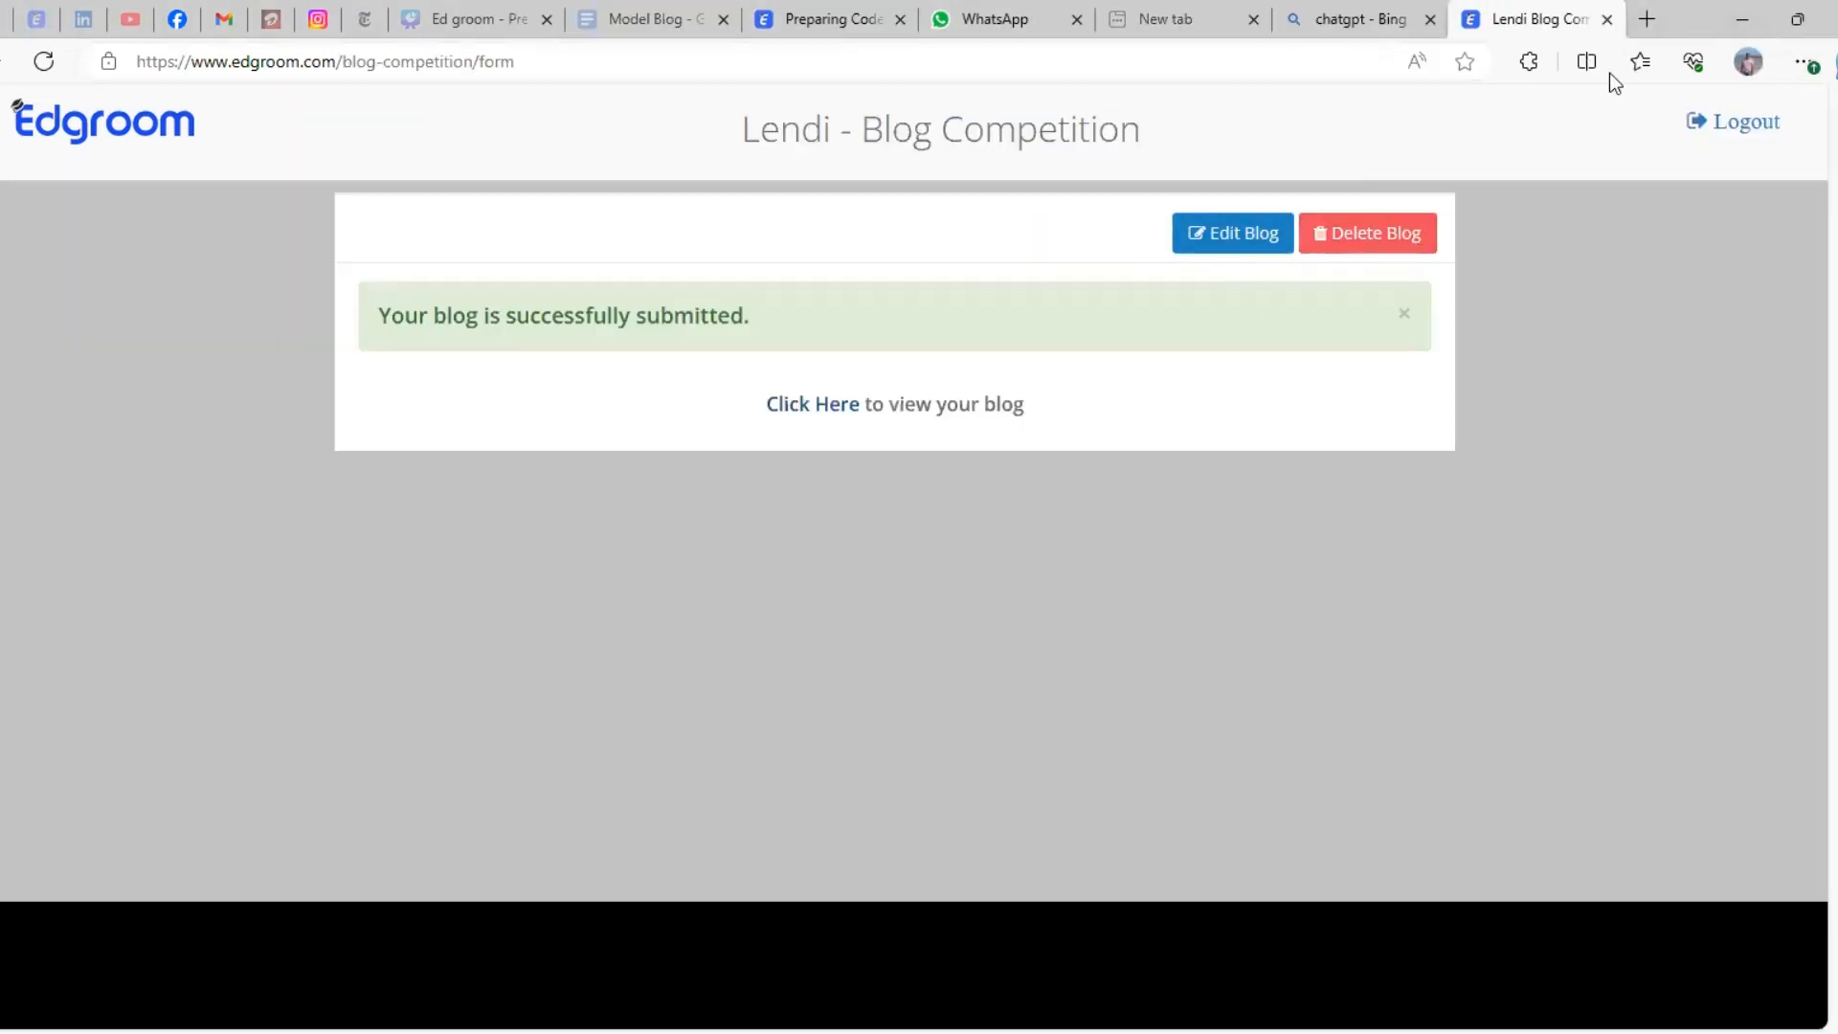
- Close the competition submission tab and return to the Edgroom home feed
click(1231, 232)
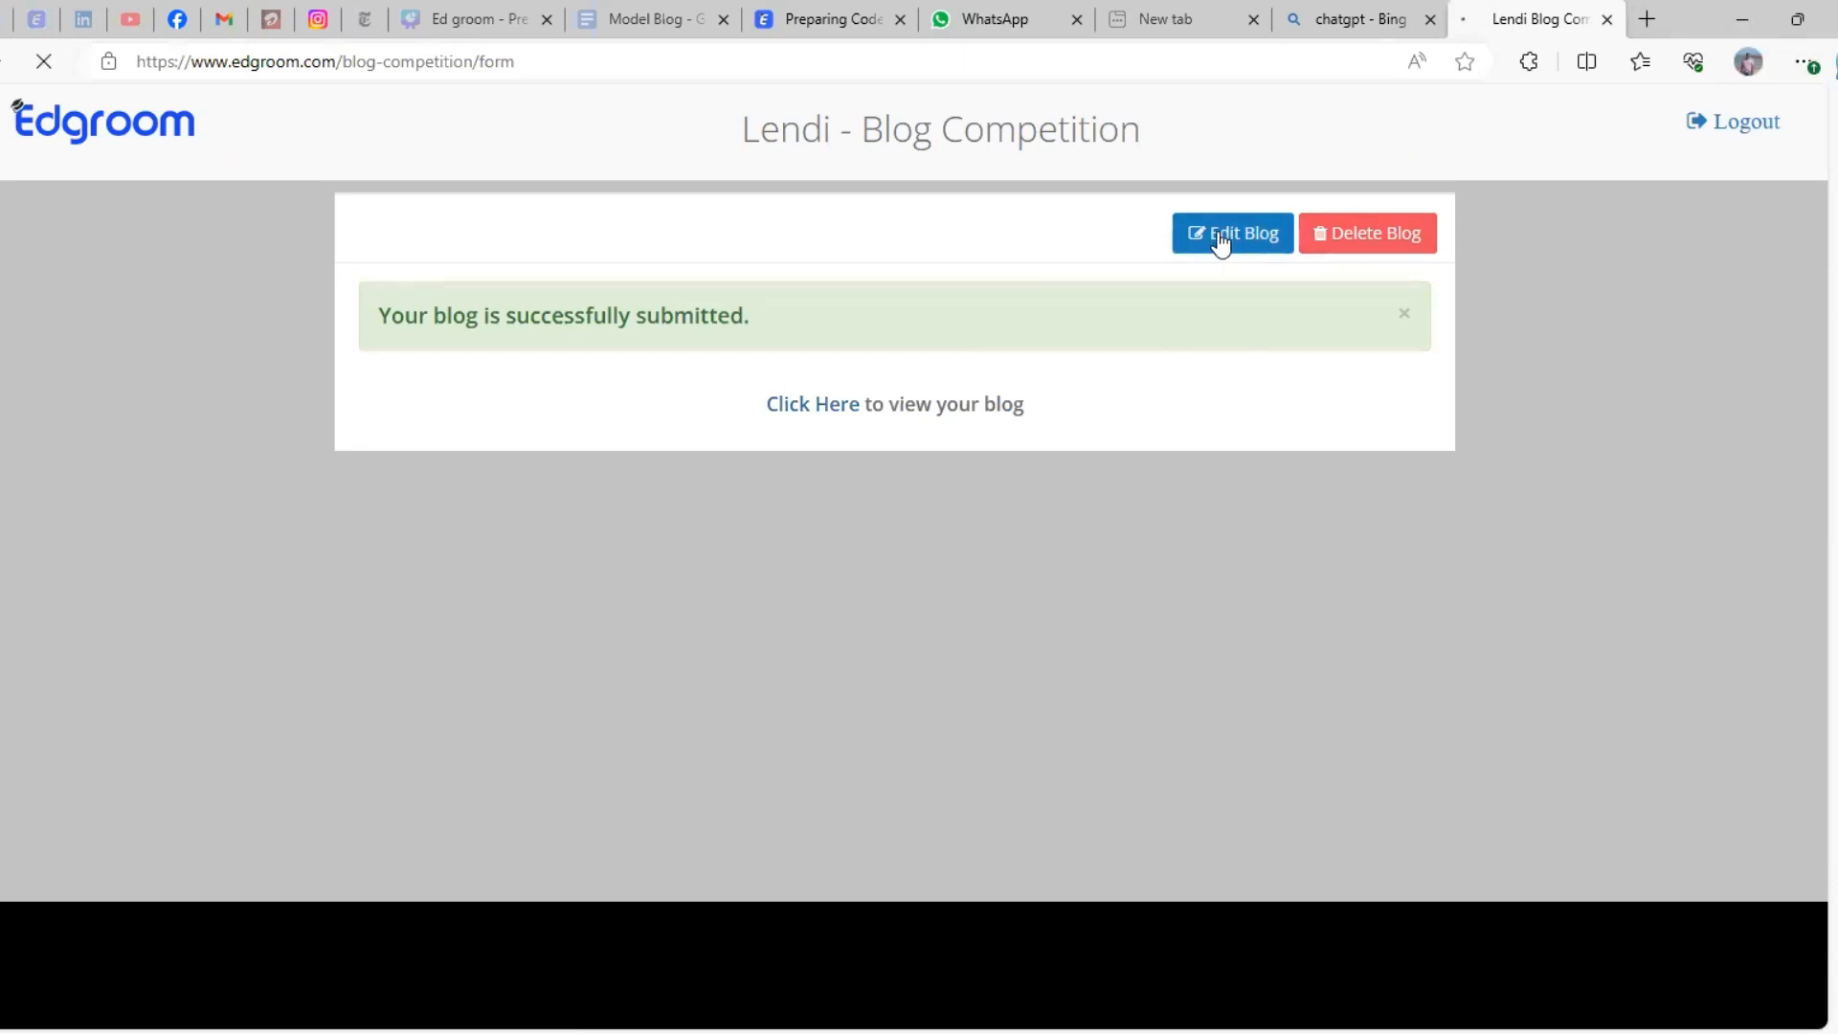
click(1231, 232)
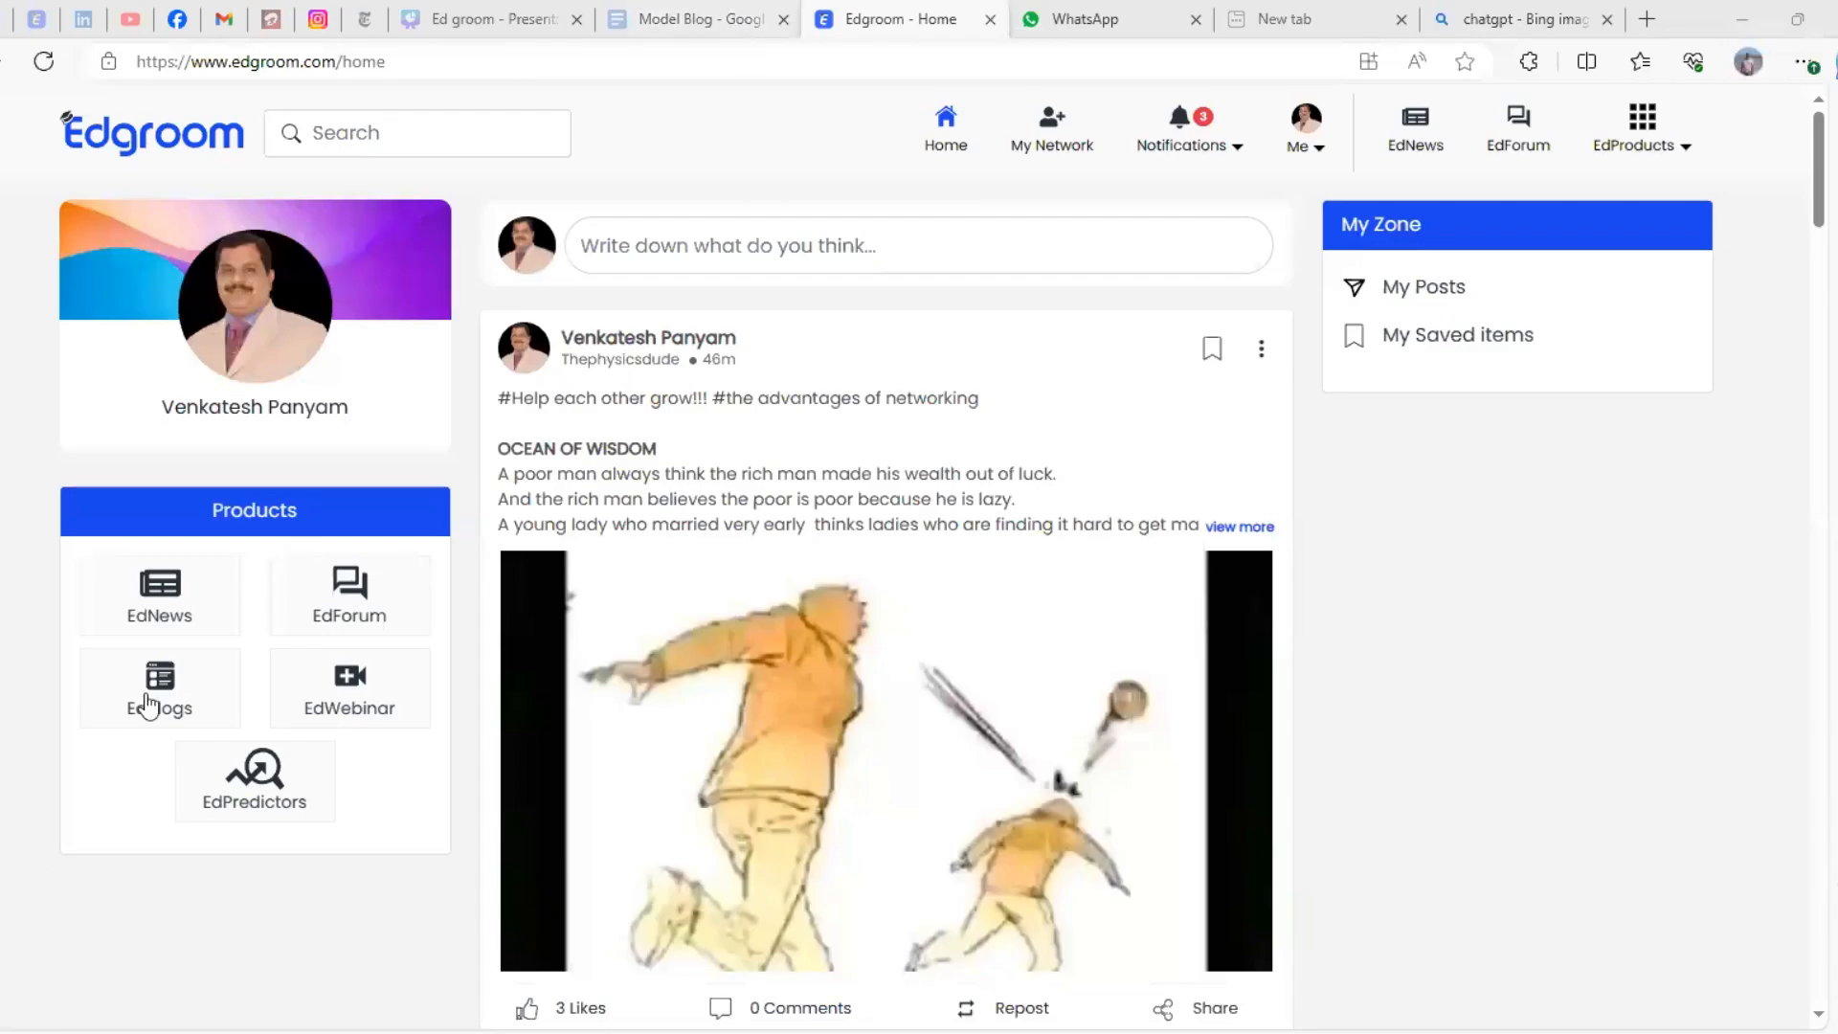
- Go to EdBlogs and browse the ELCSLAB @ Lendi author profile
click(158, 687)
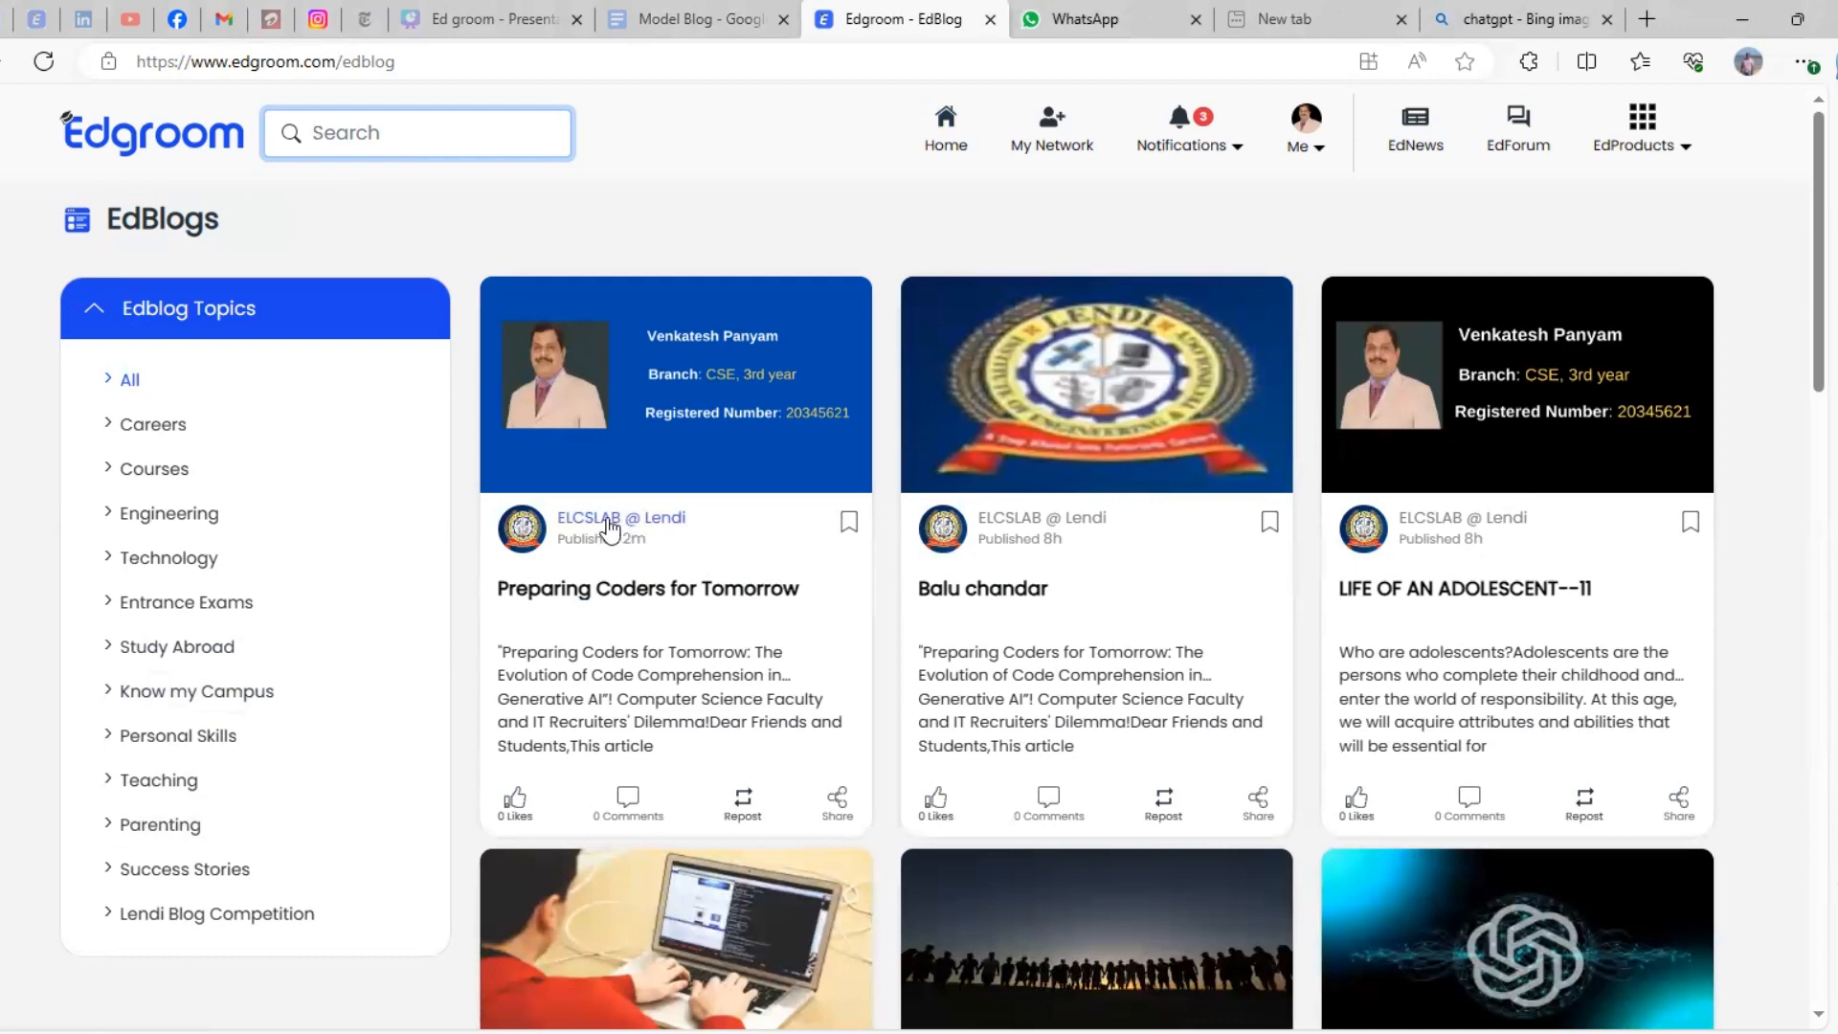
click(620, 516)
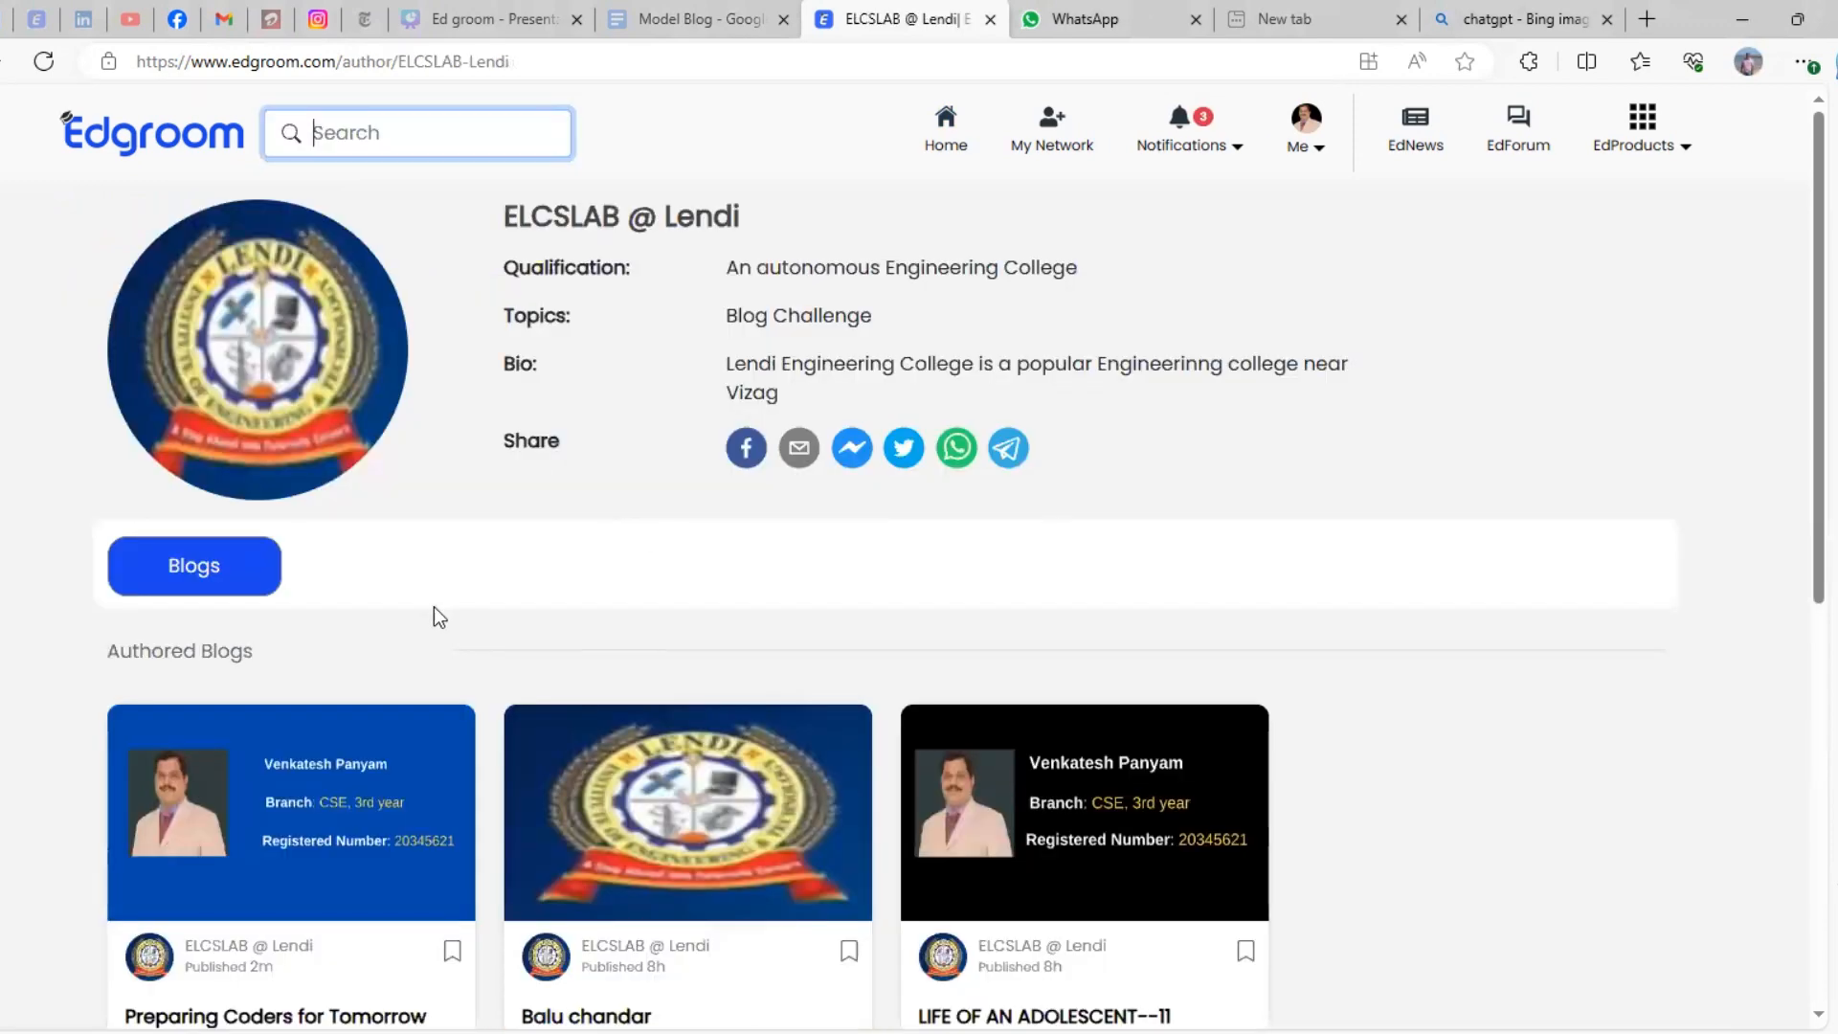
scroll(down, 3)
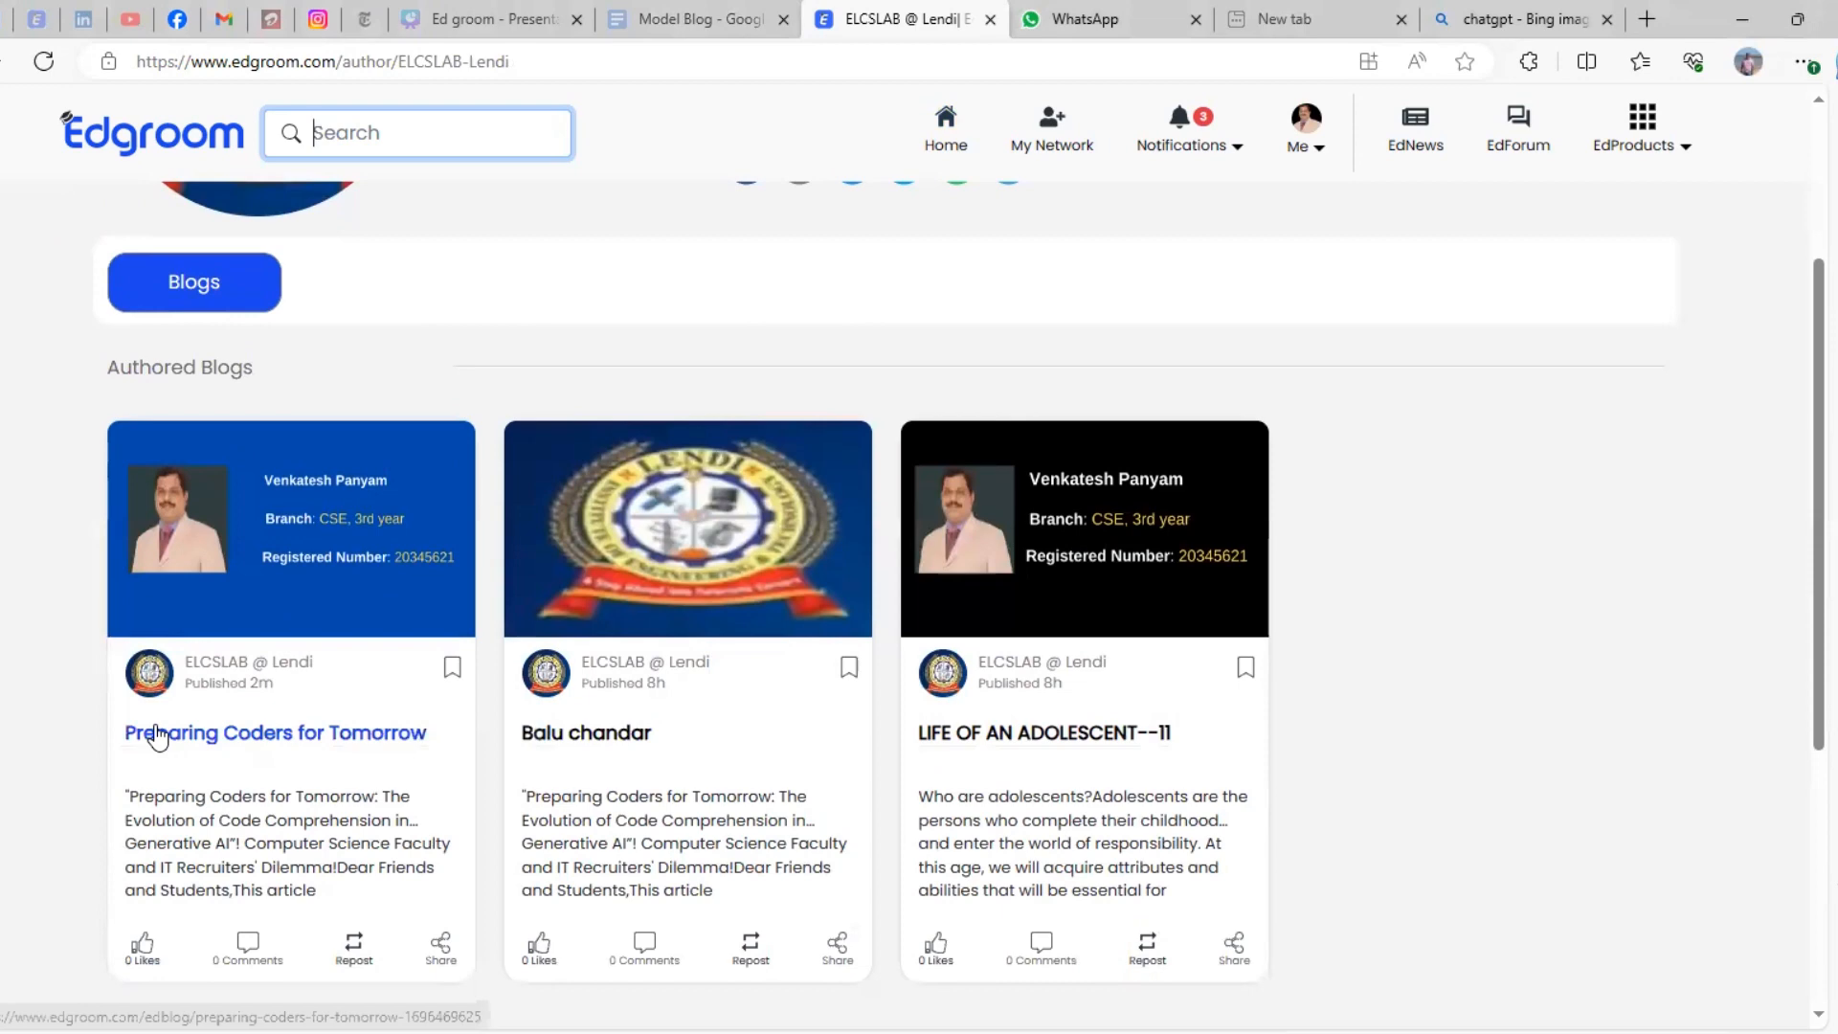
scroll(down, 3)
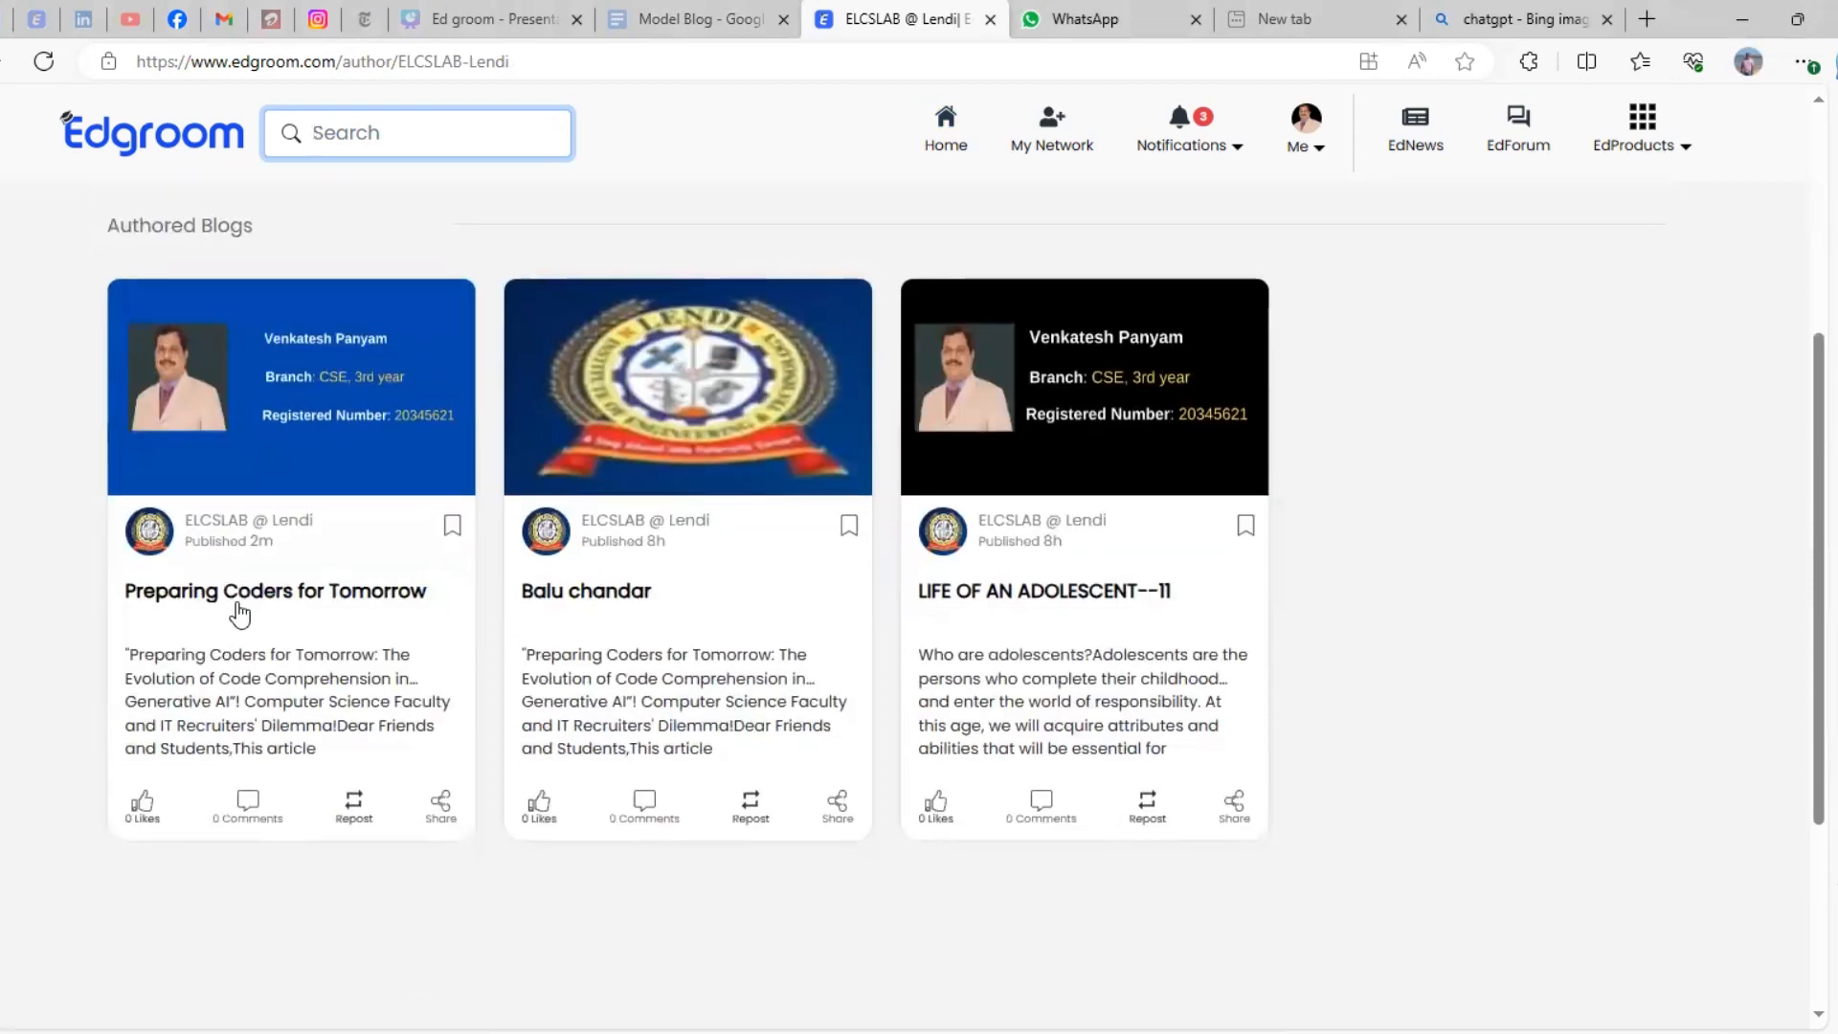
- View the 'Preparing Coders for Tomorrow' post and read down to its comments
click(275, 591)
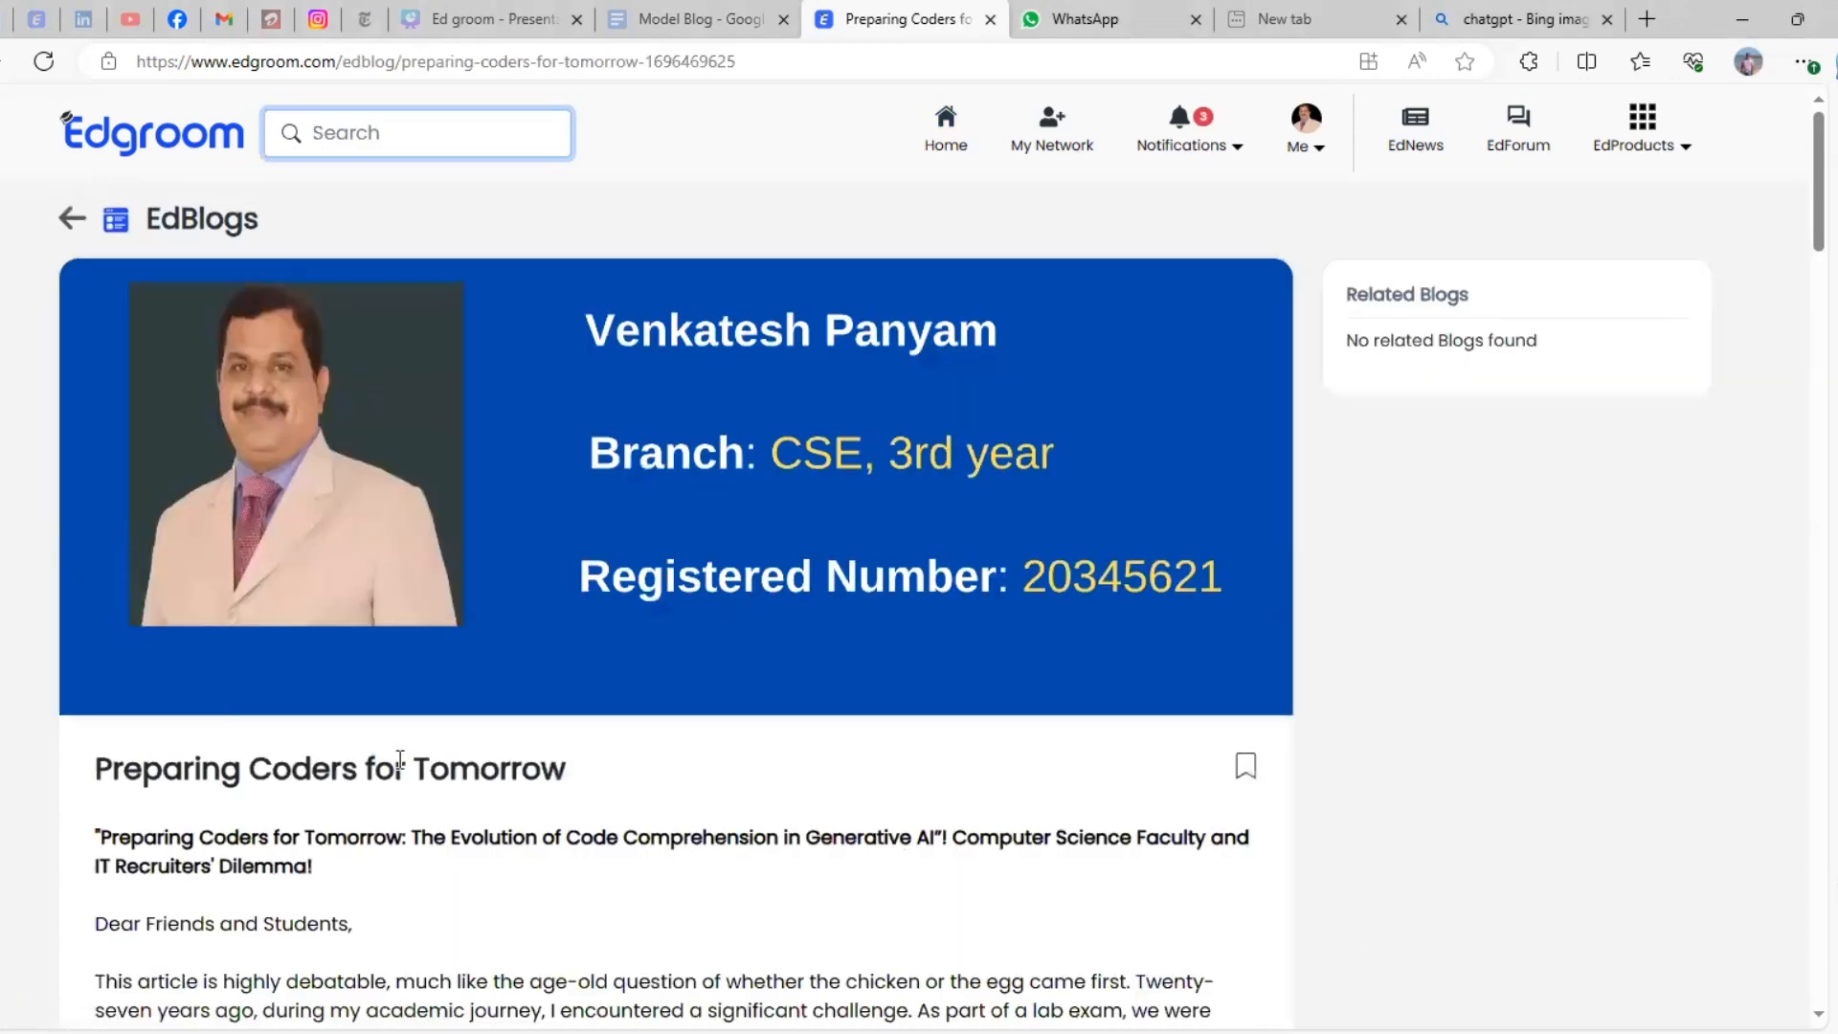
scroll(down, 3)
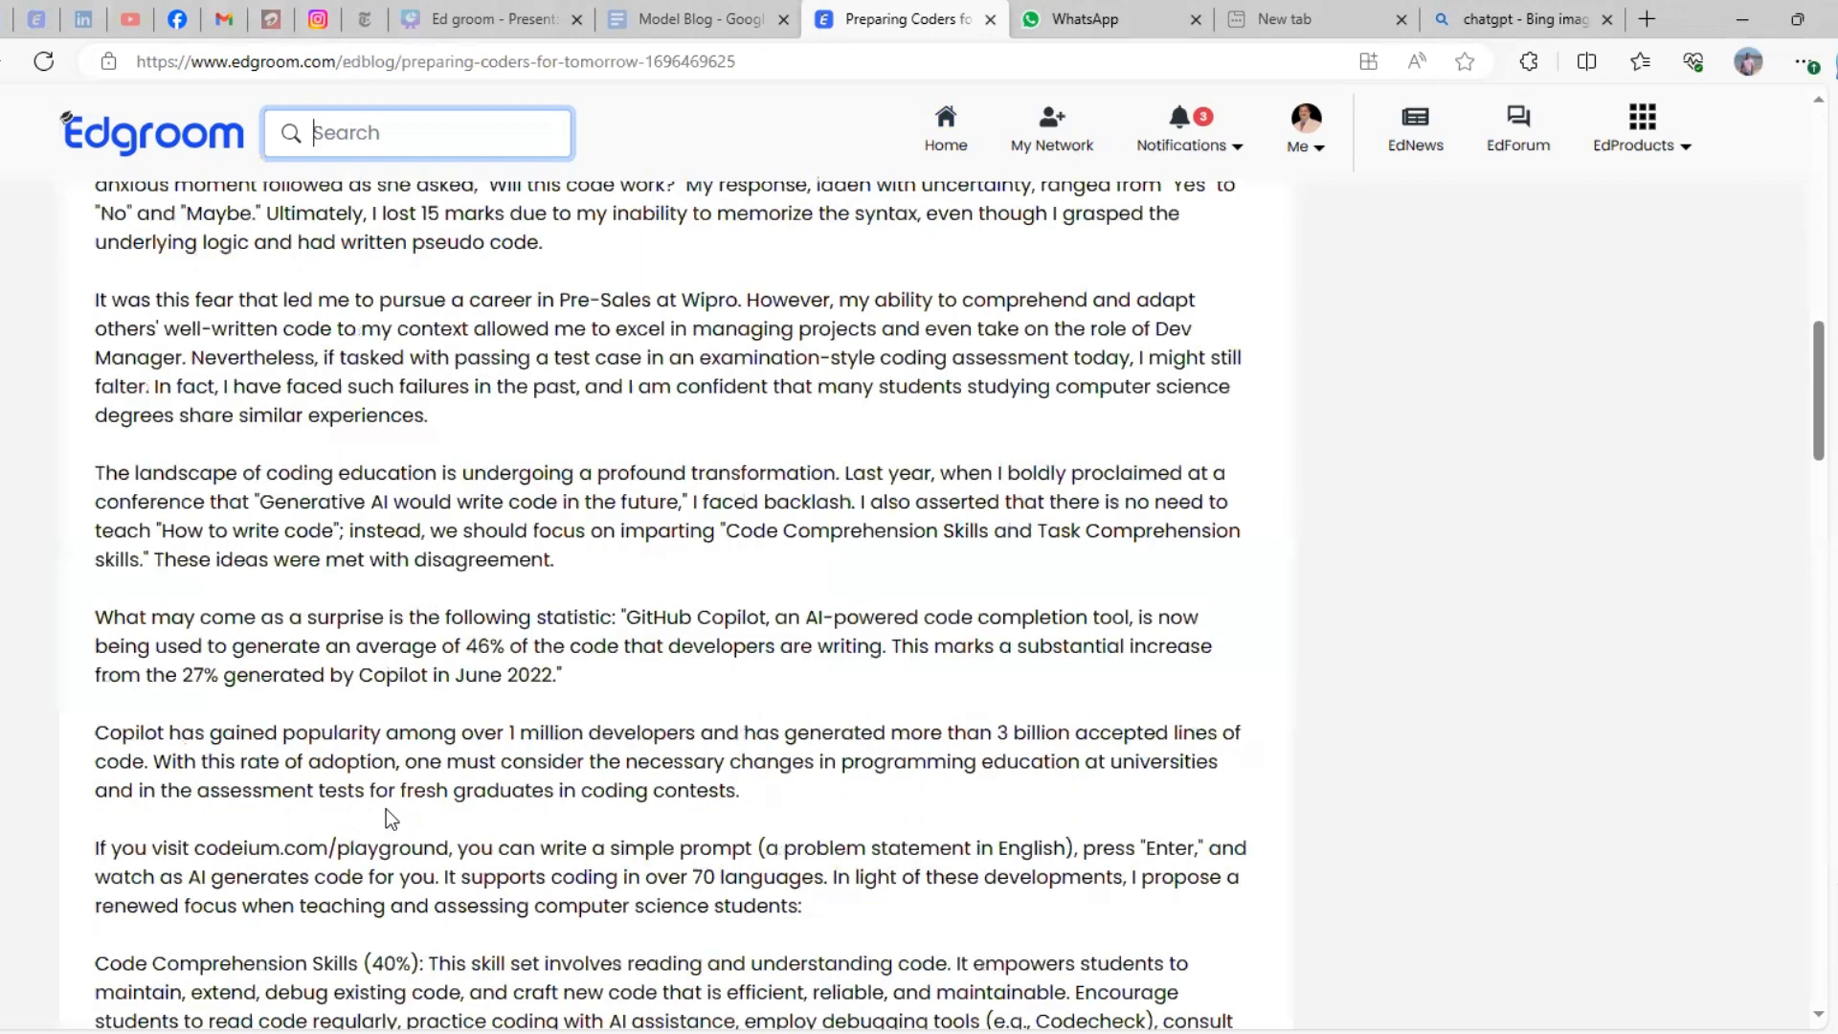
scroll(down, 3)
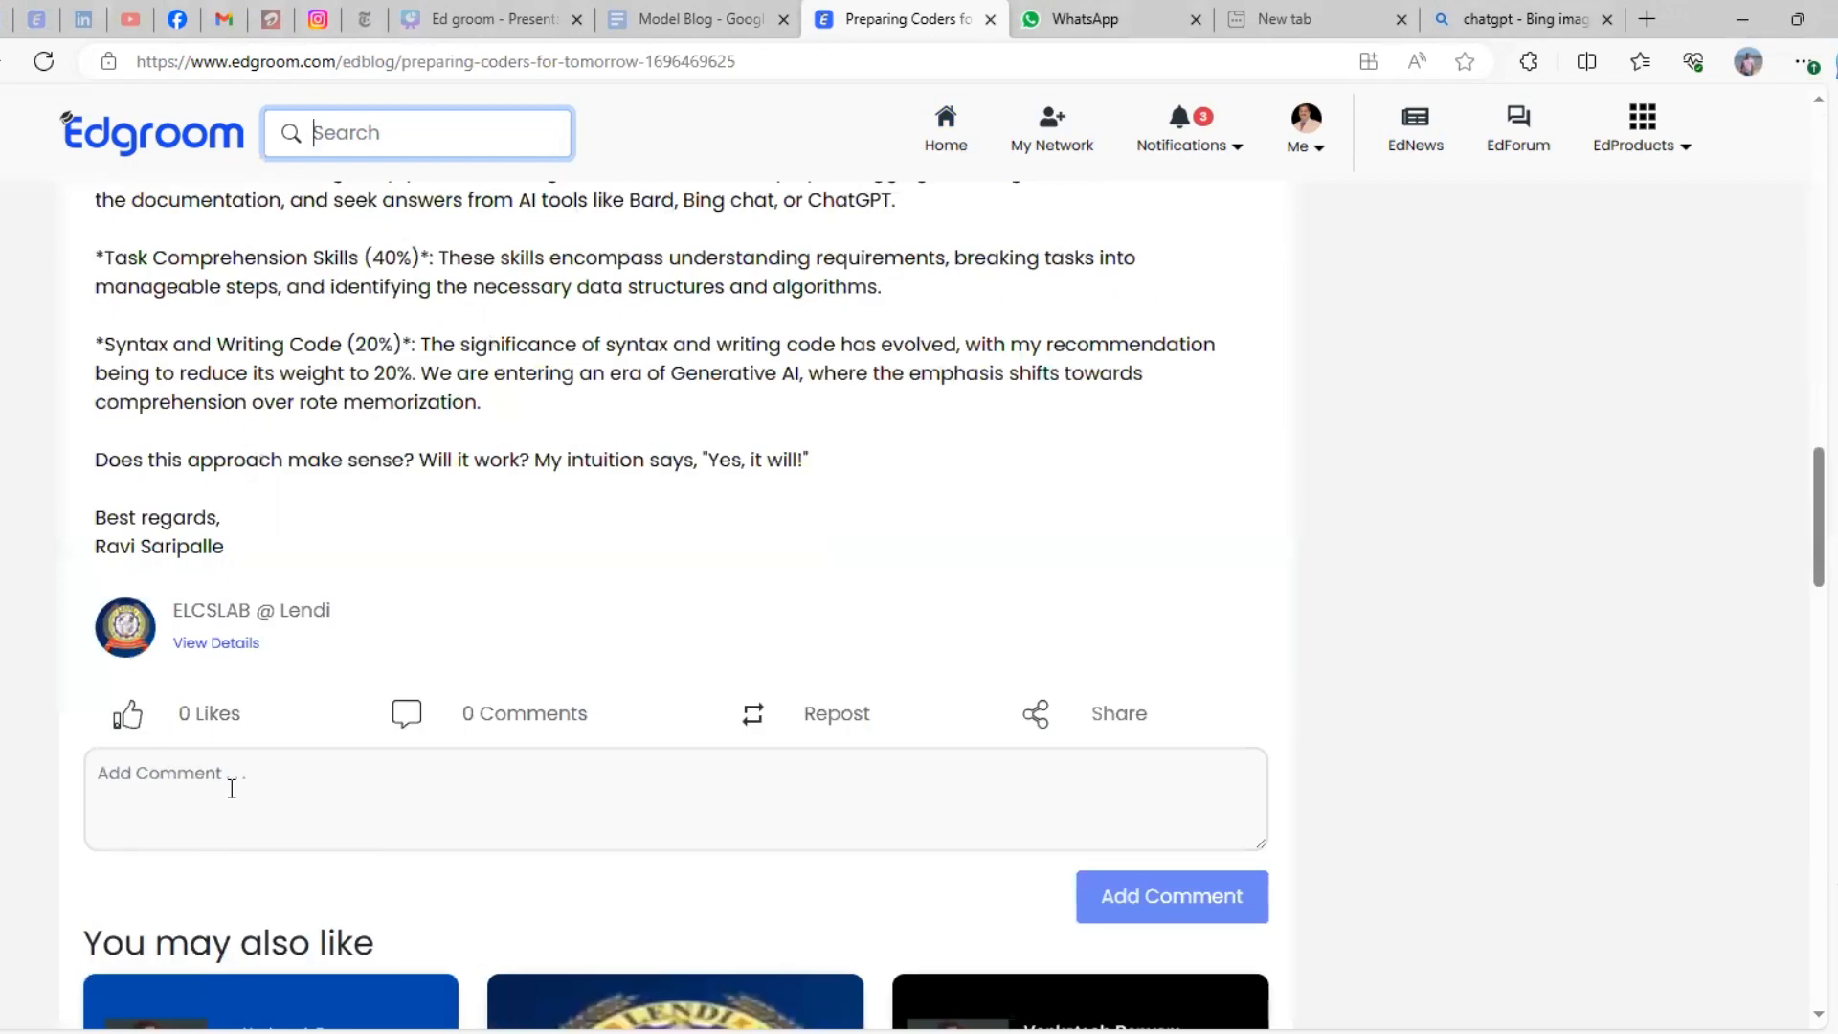
- Post the comment 'I love this blog' on the blog
click(126, 713)
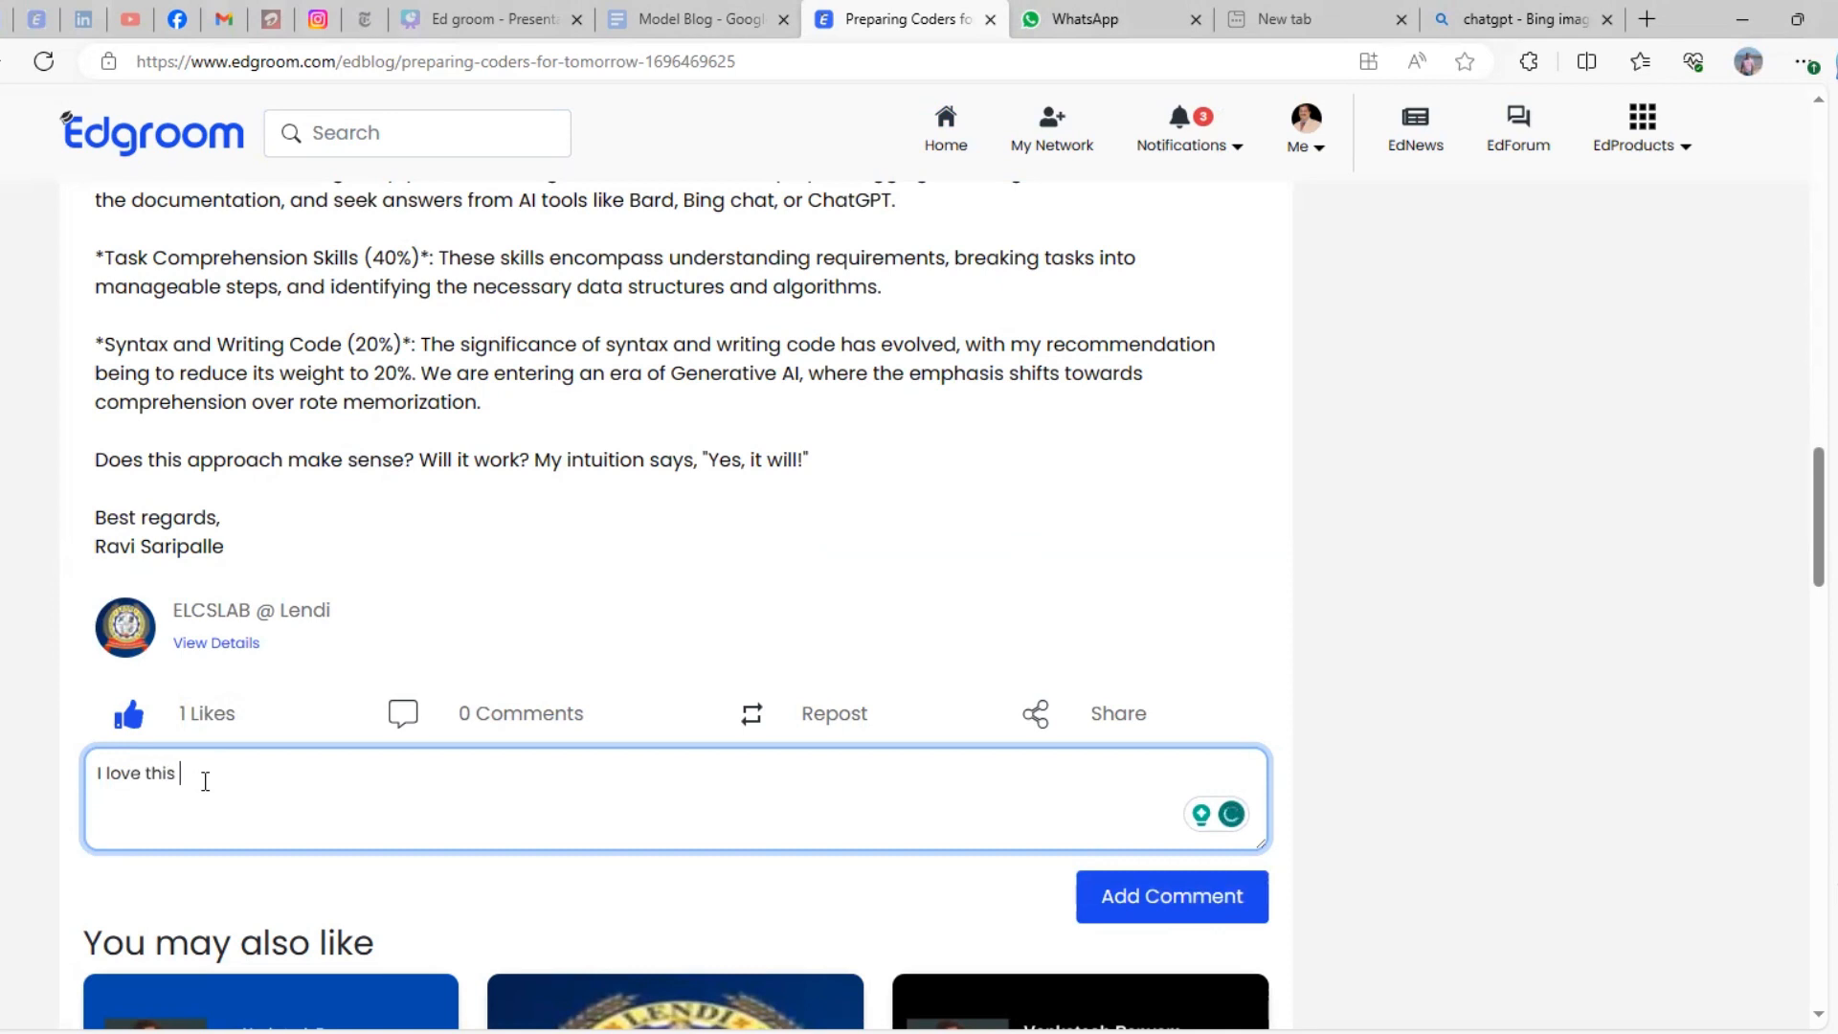
text(blog)
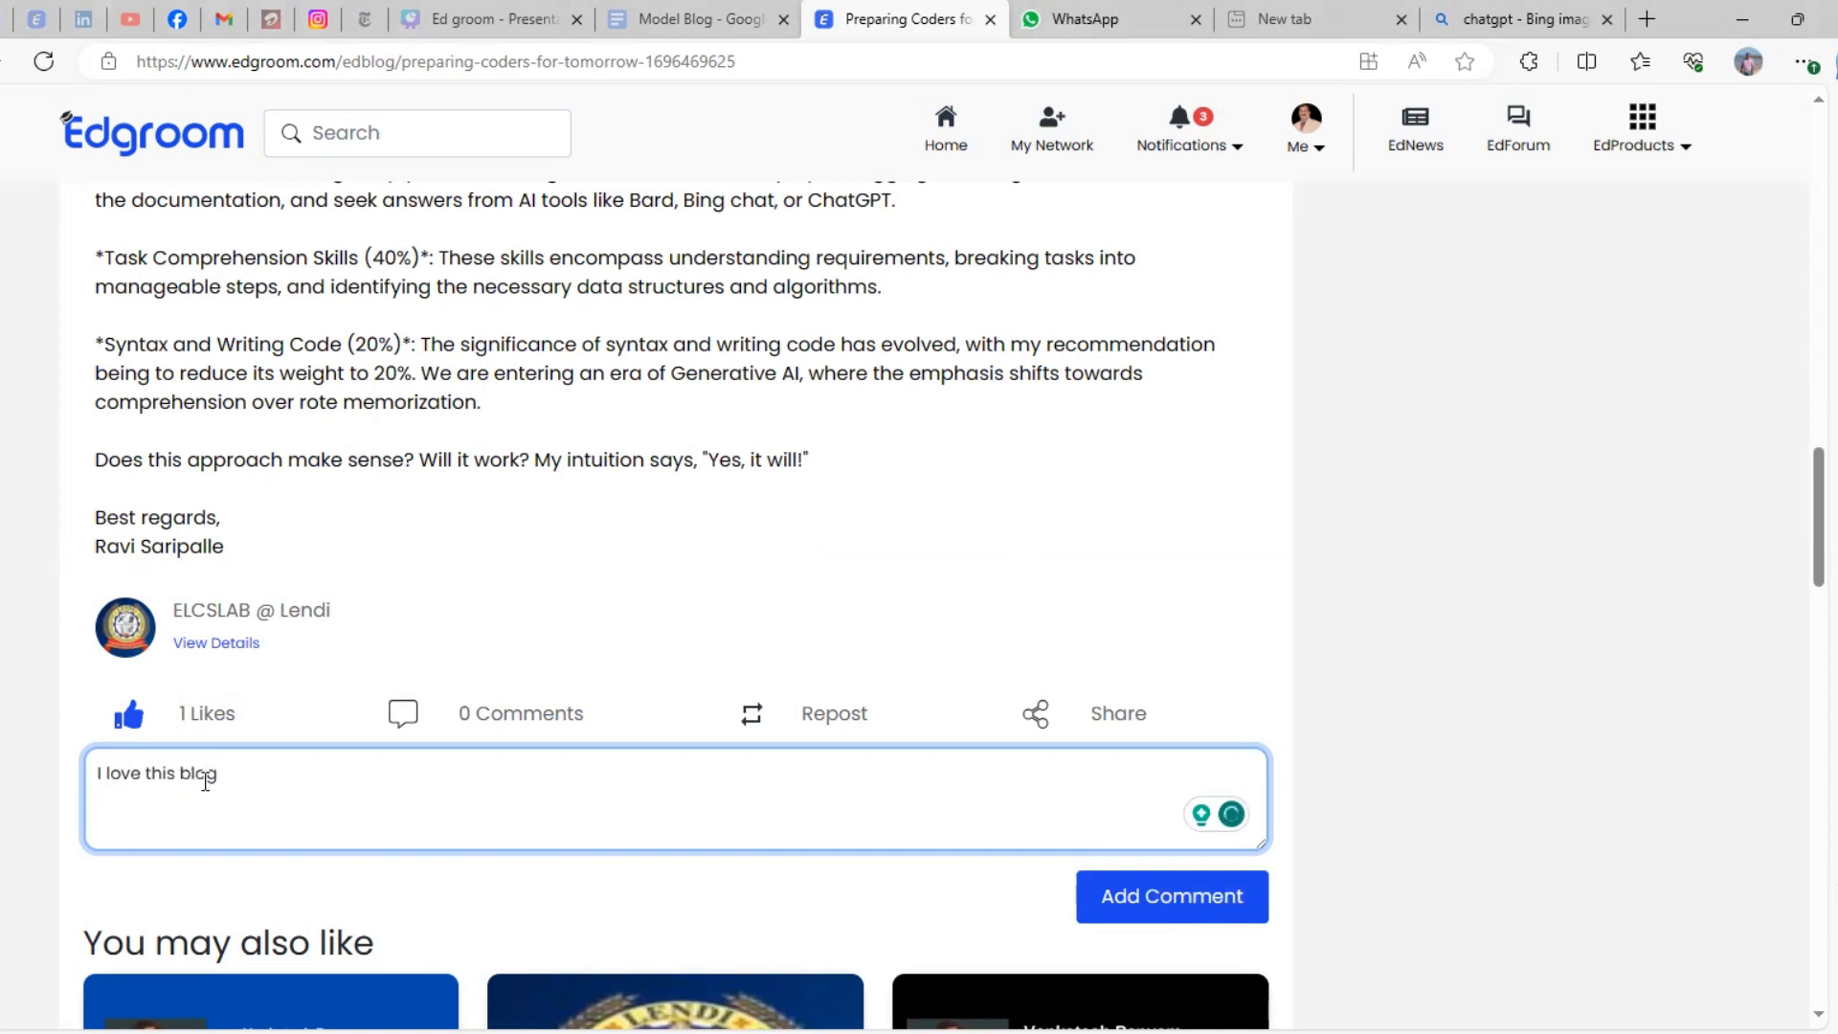
click(1168, 896)
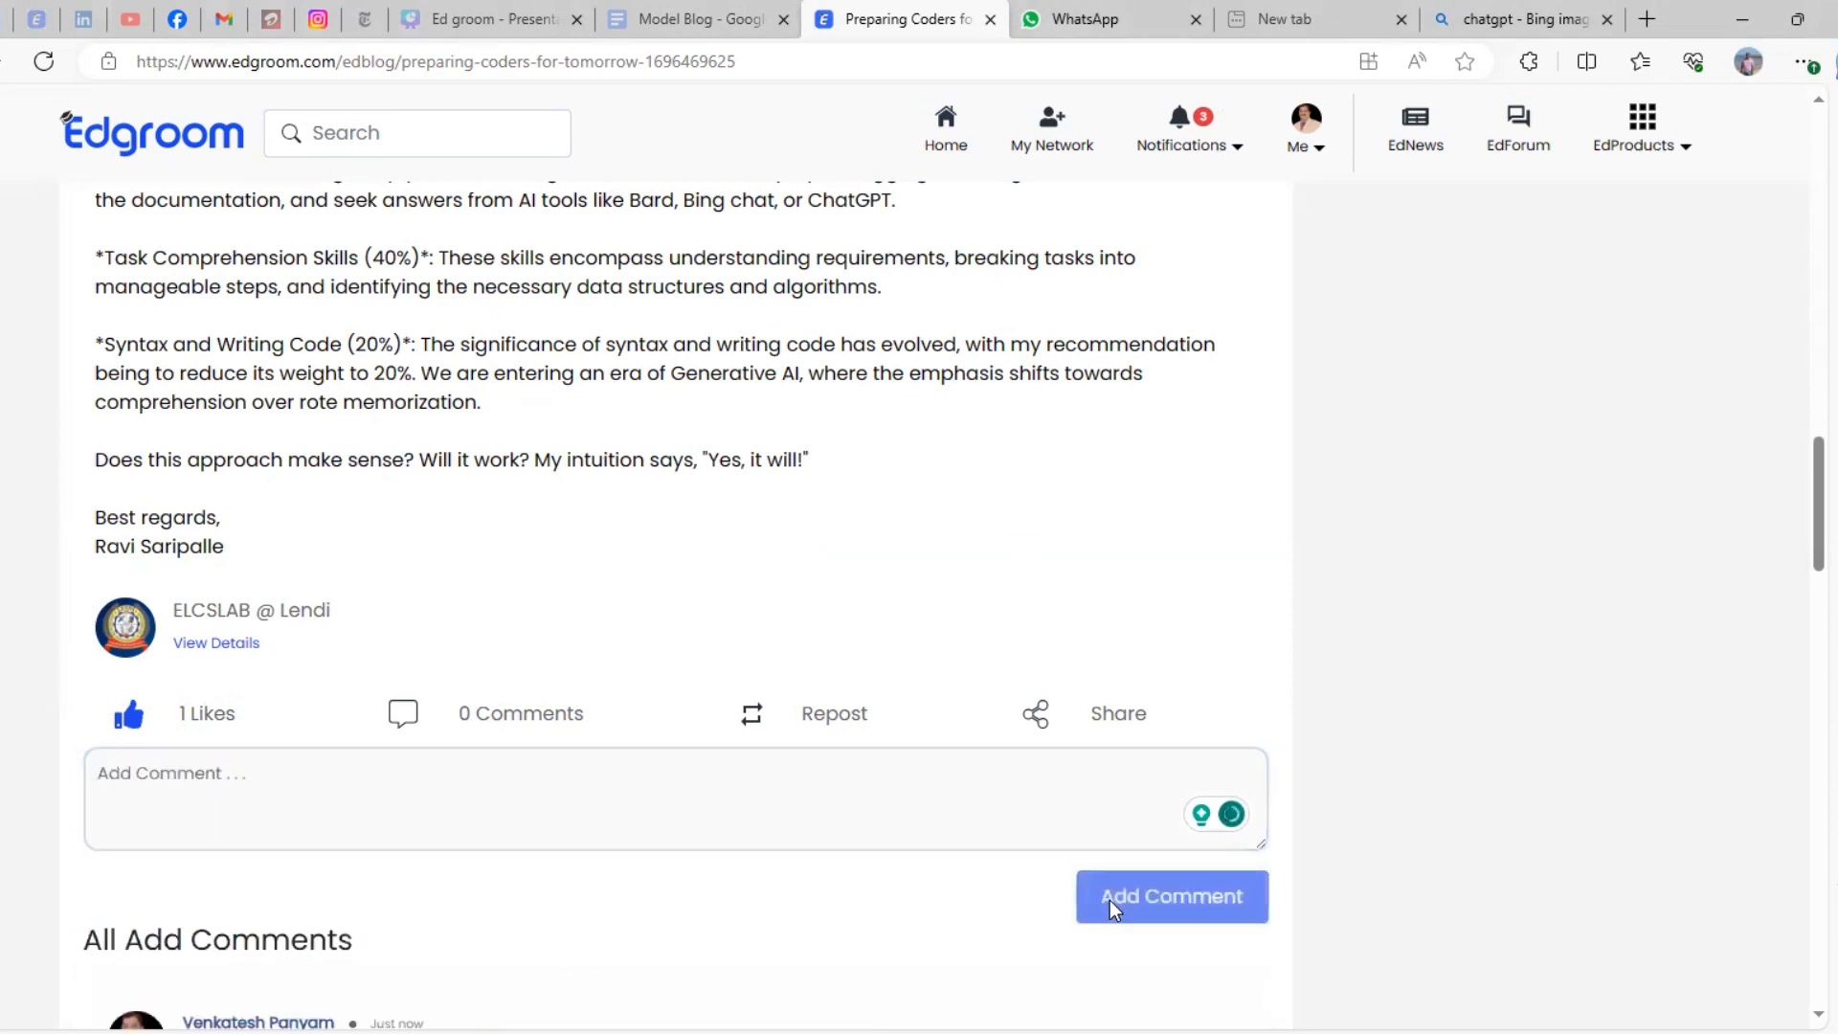
scroll(down, 3)
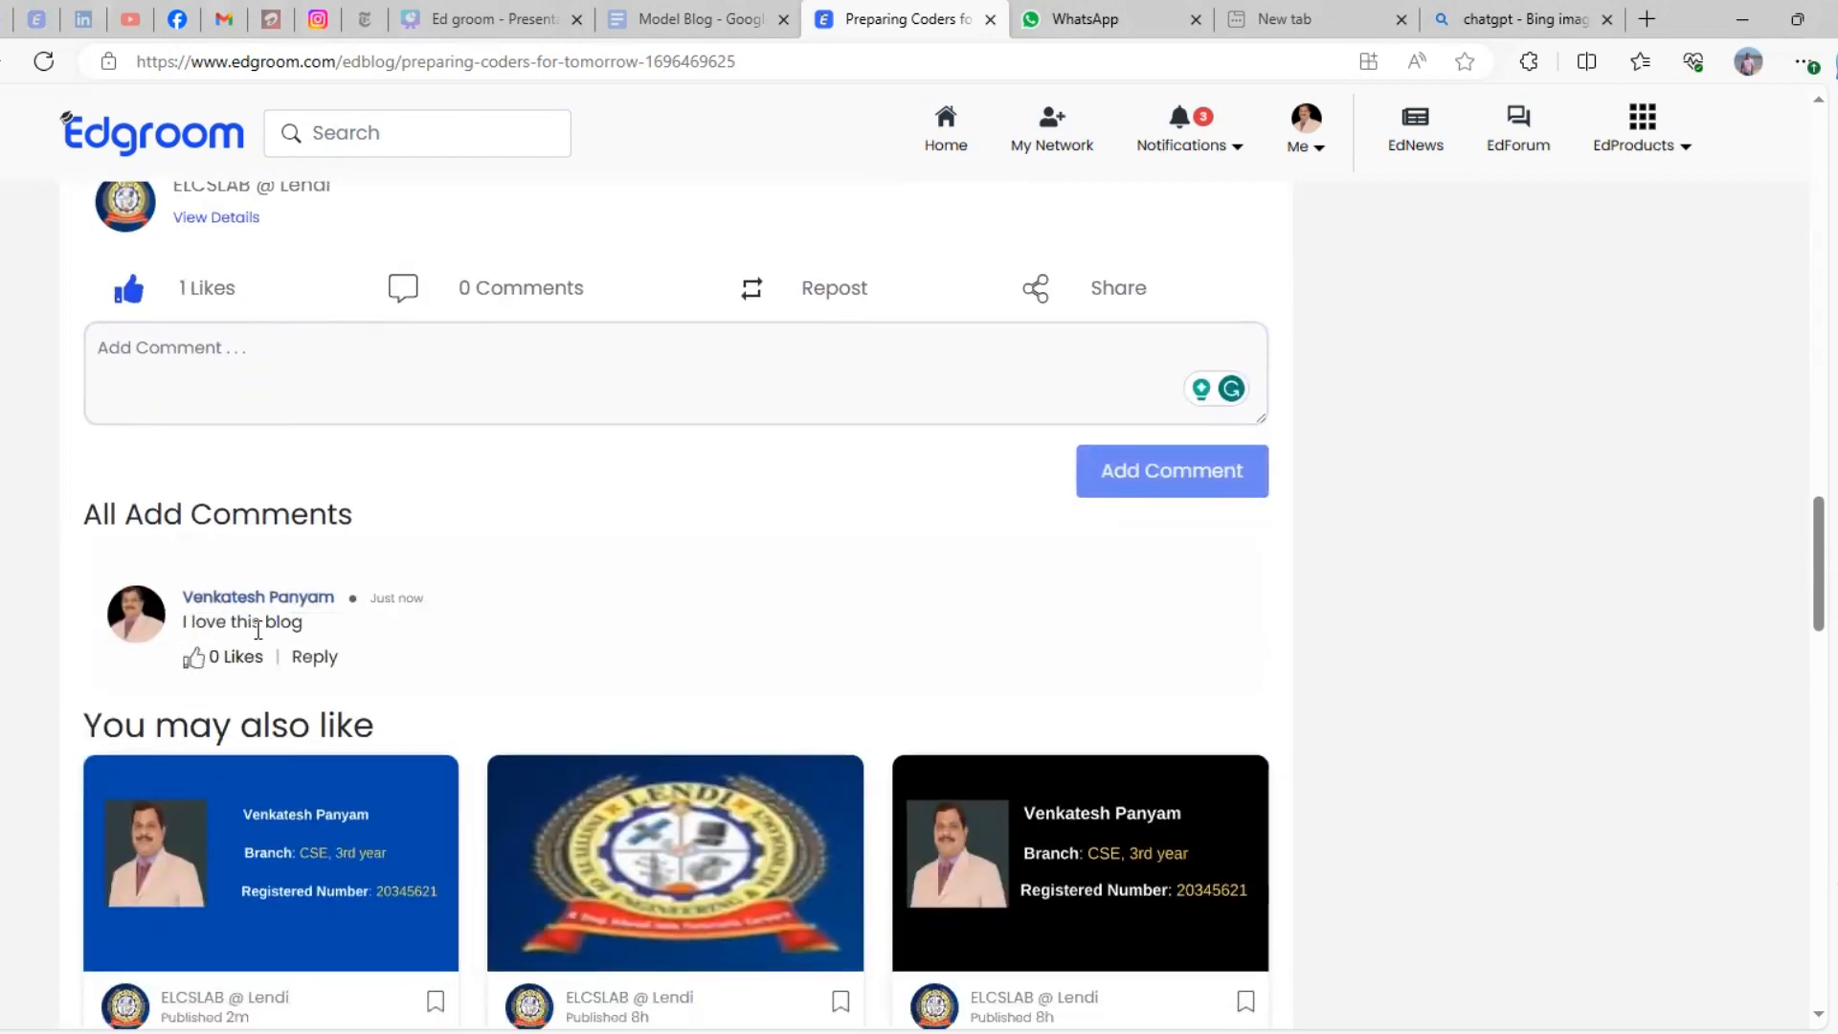
mouse_move(377, 634)
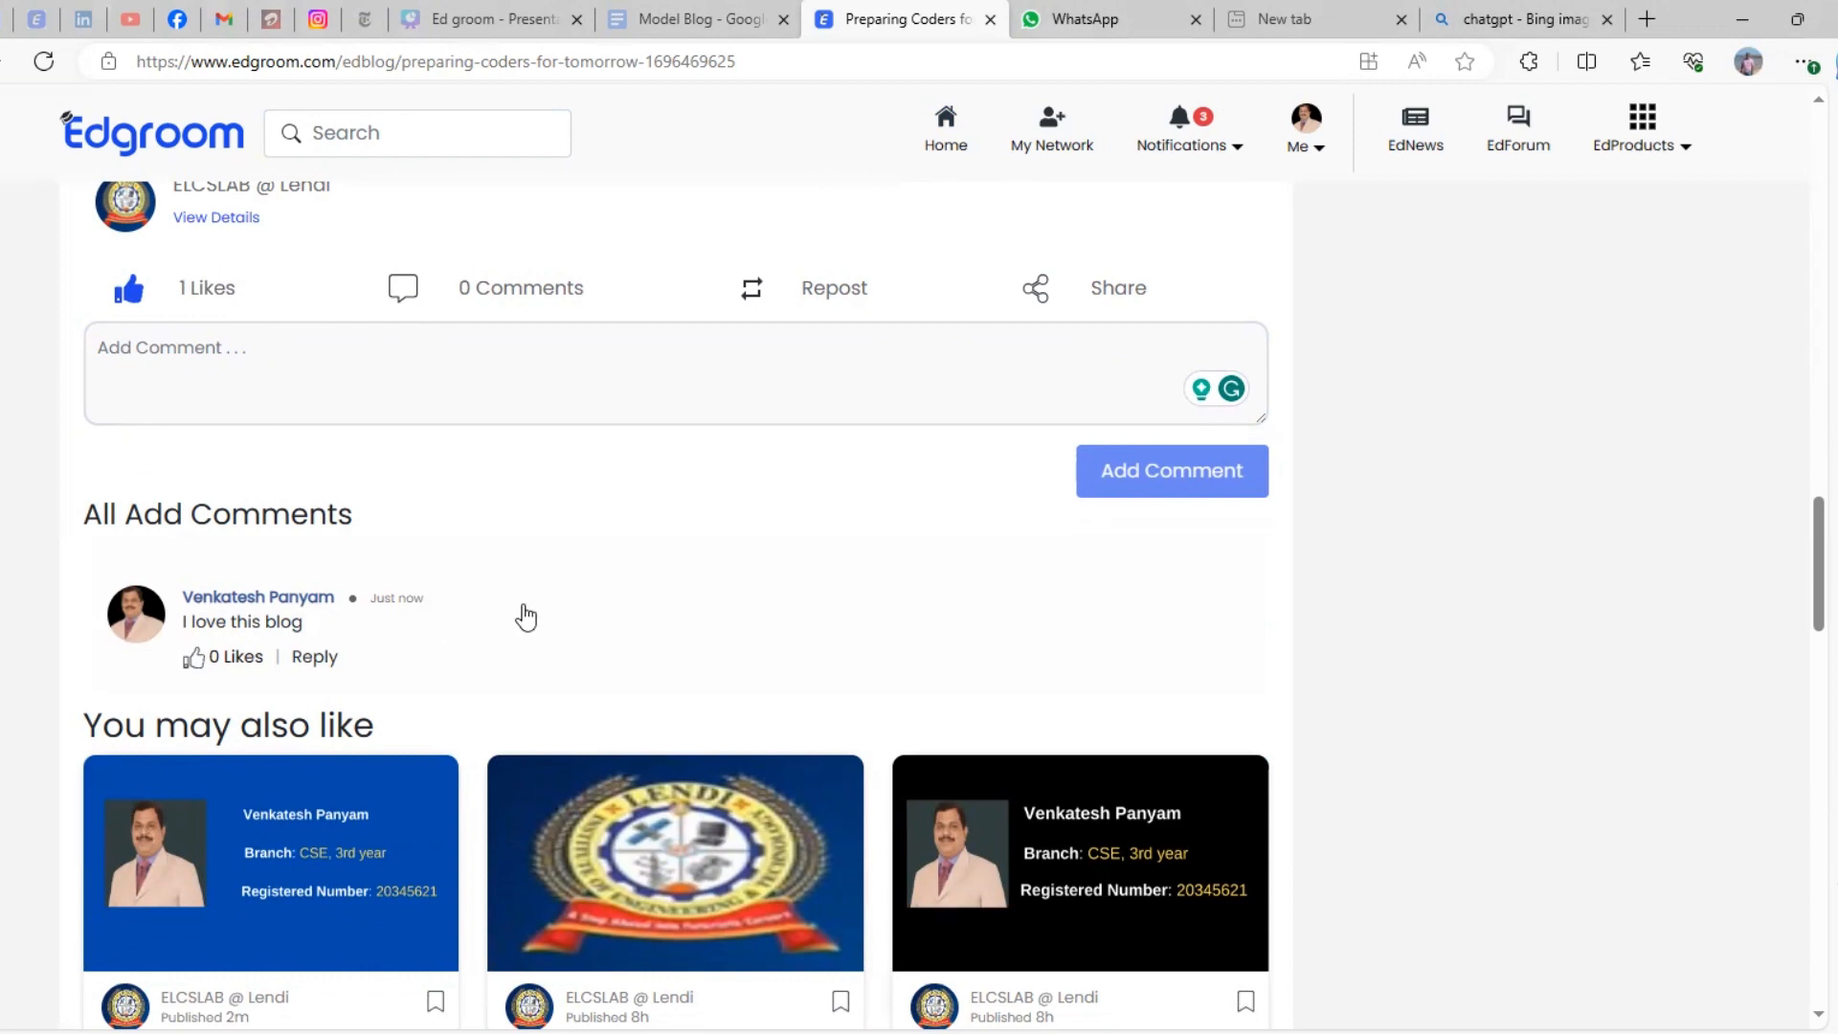
mouse_move(192, 668)
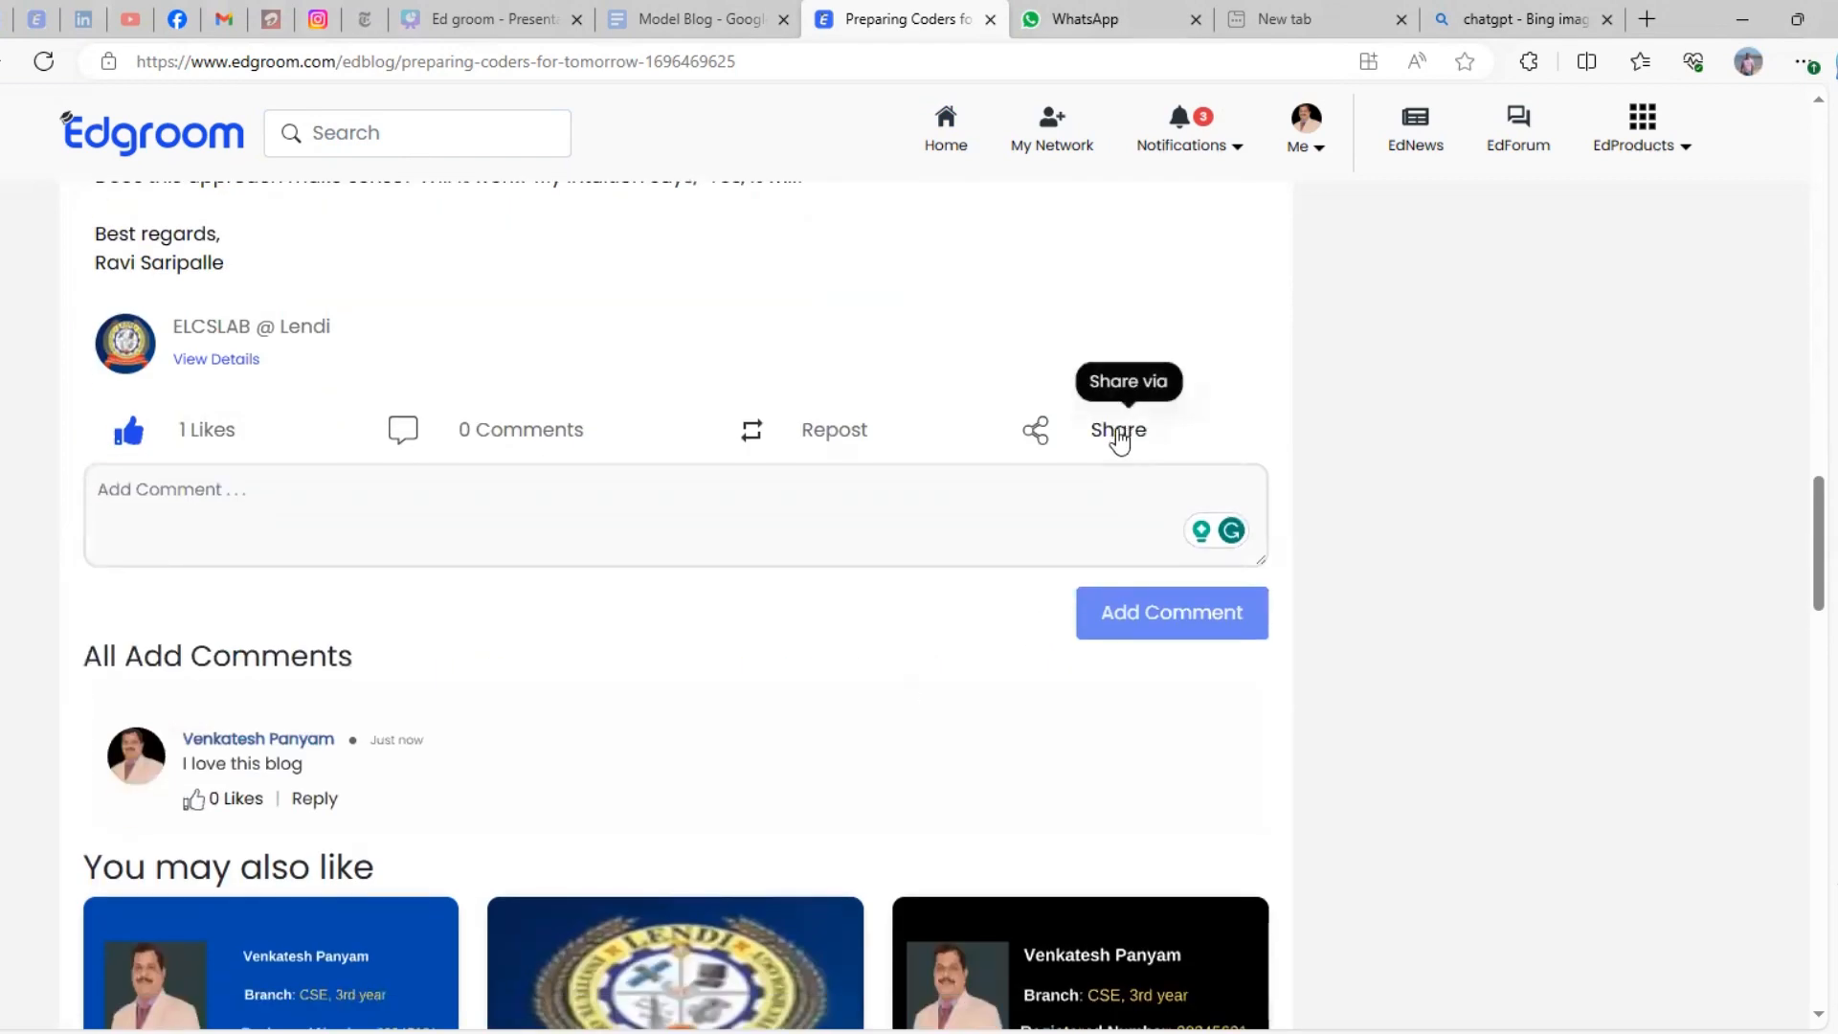
- Share the blog link via WhatsApp from the Share menu
click(1116, 429)
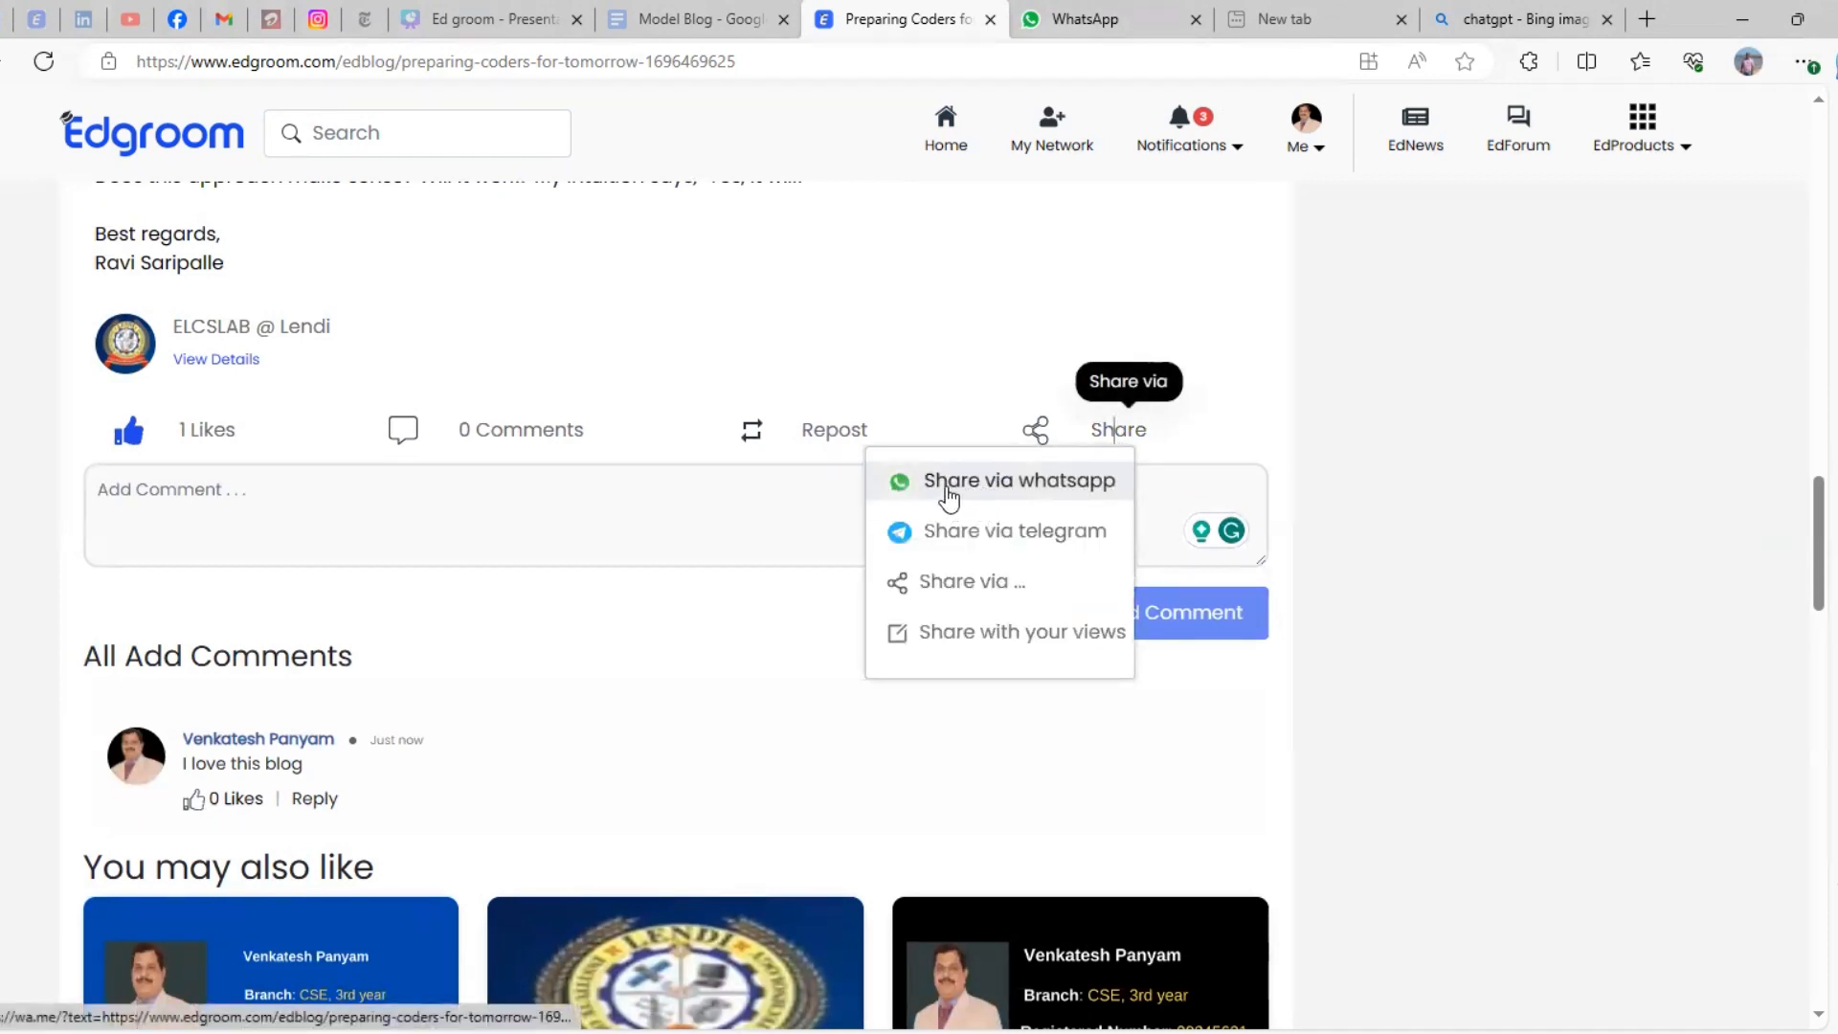
click(1017, 480)
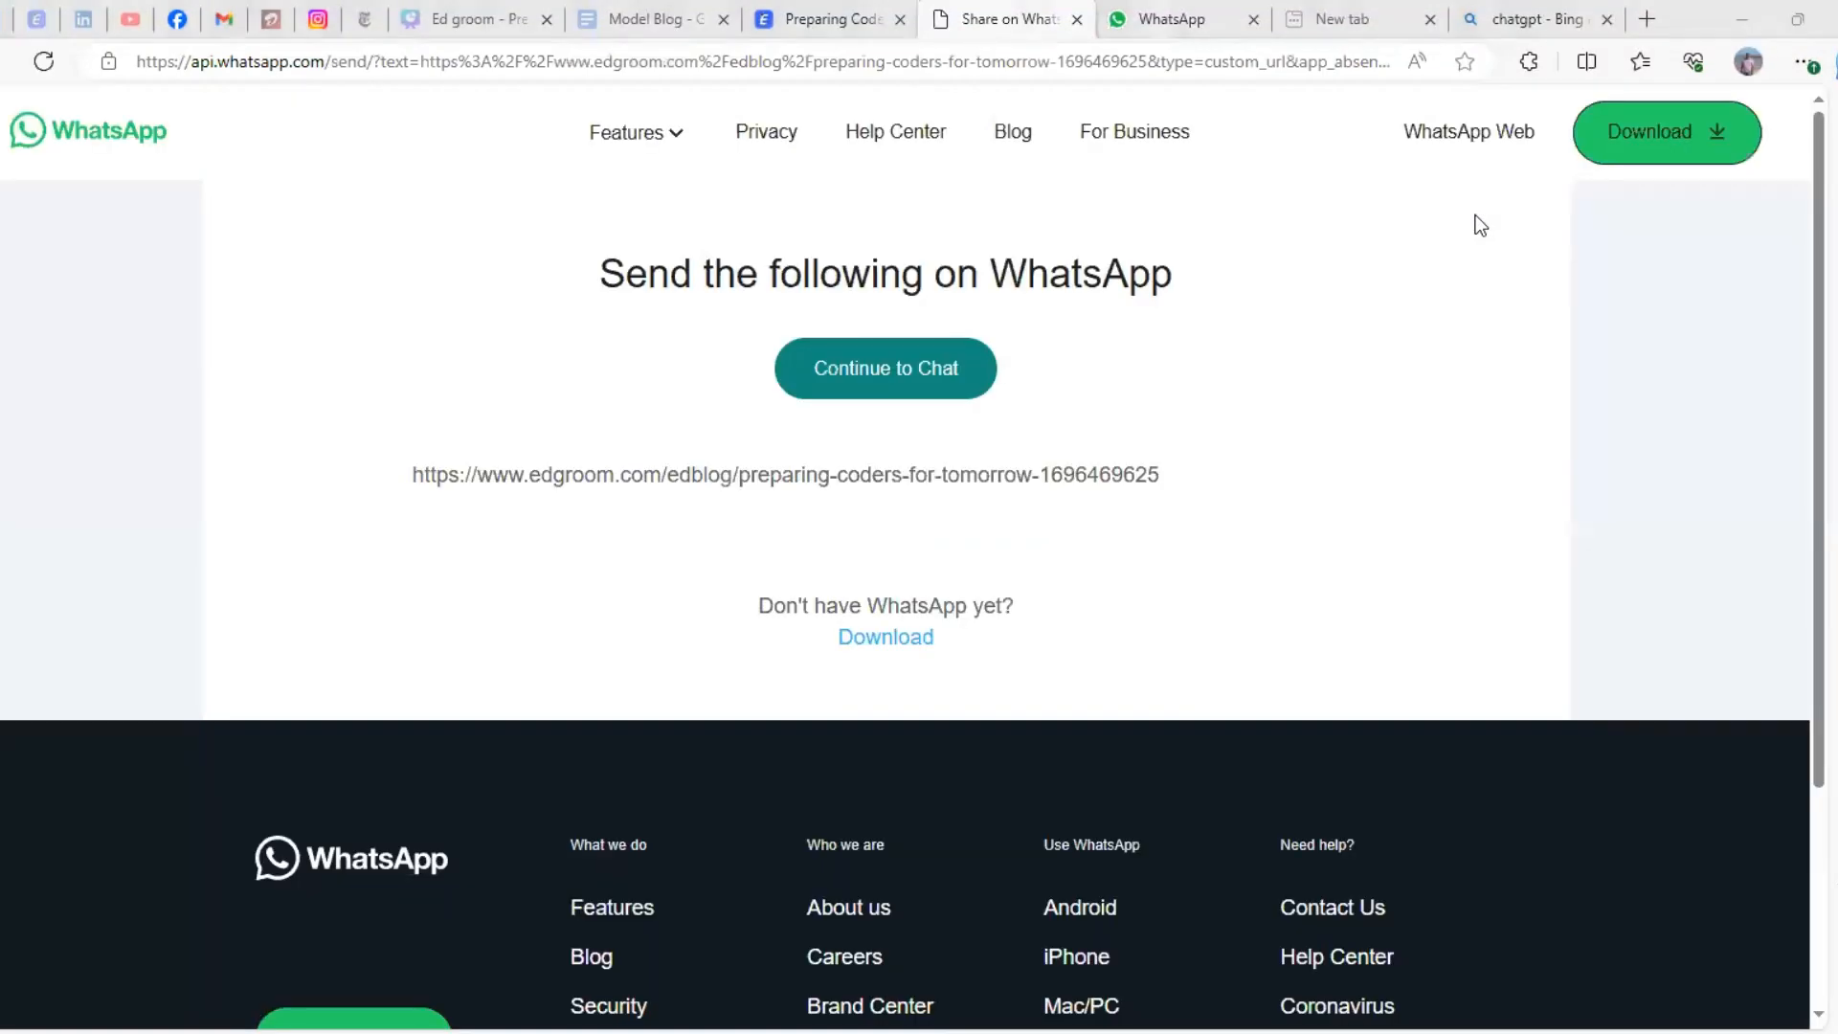
mouse_move(412, 505)
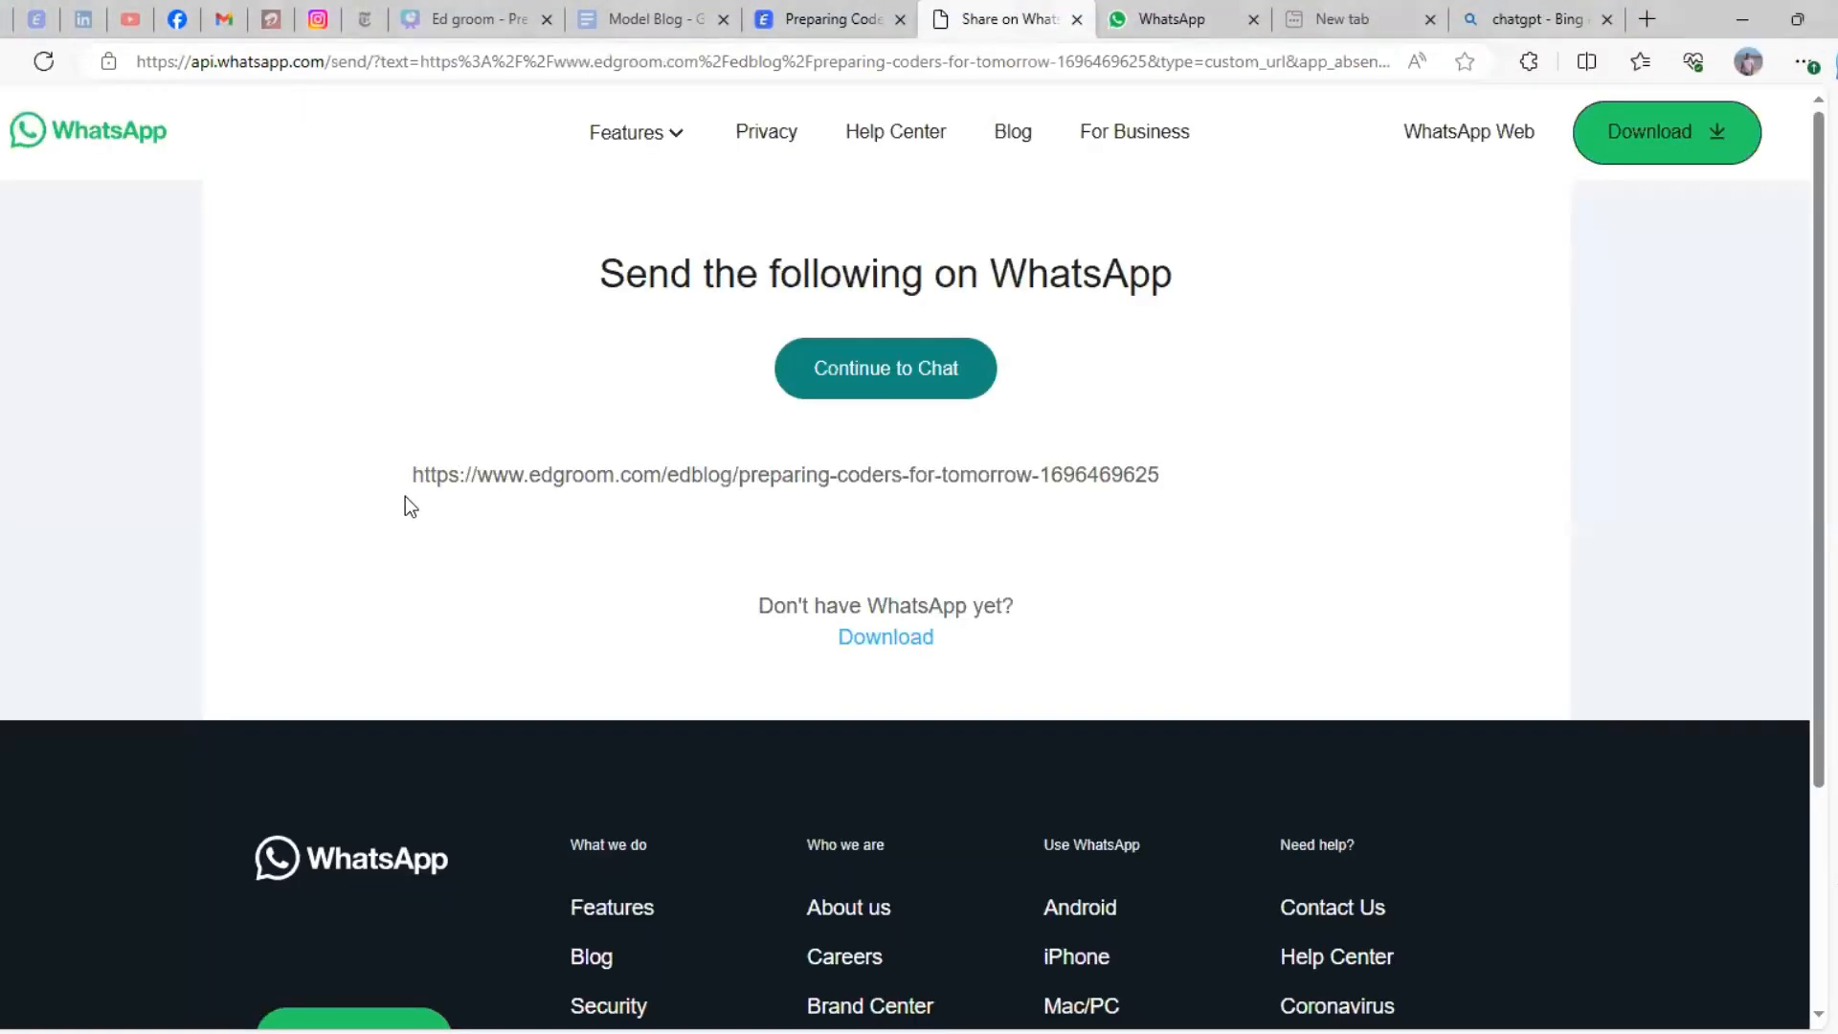
mouse_move(1017, 155)
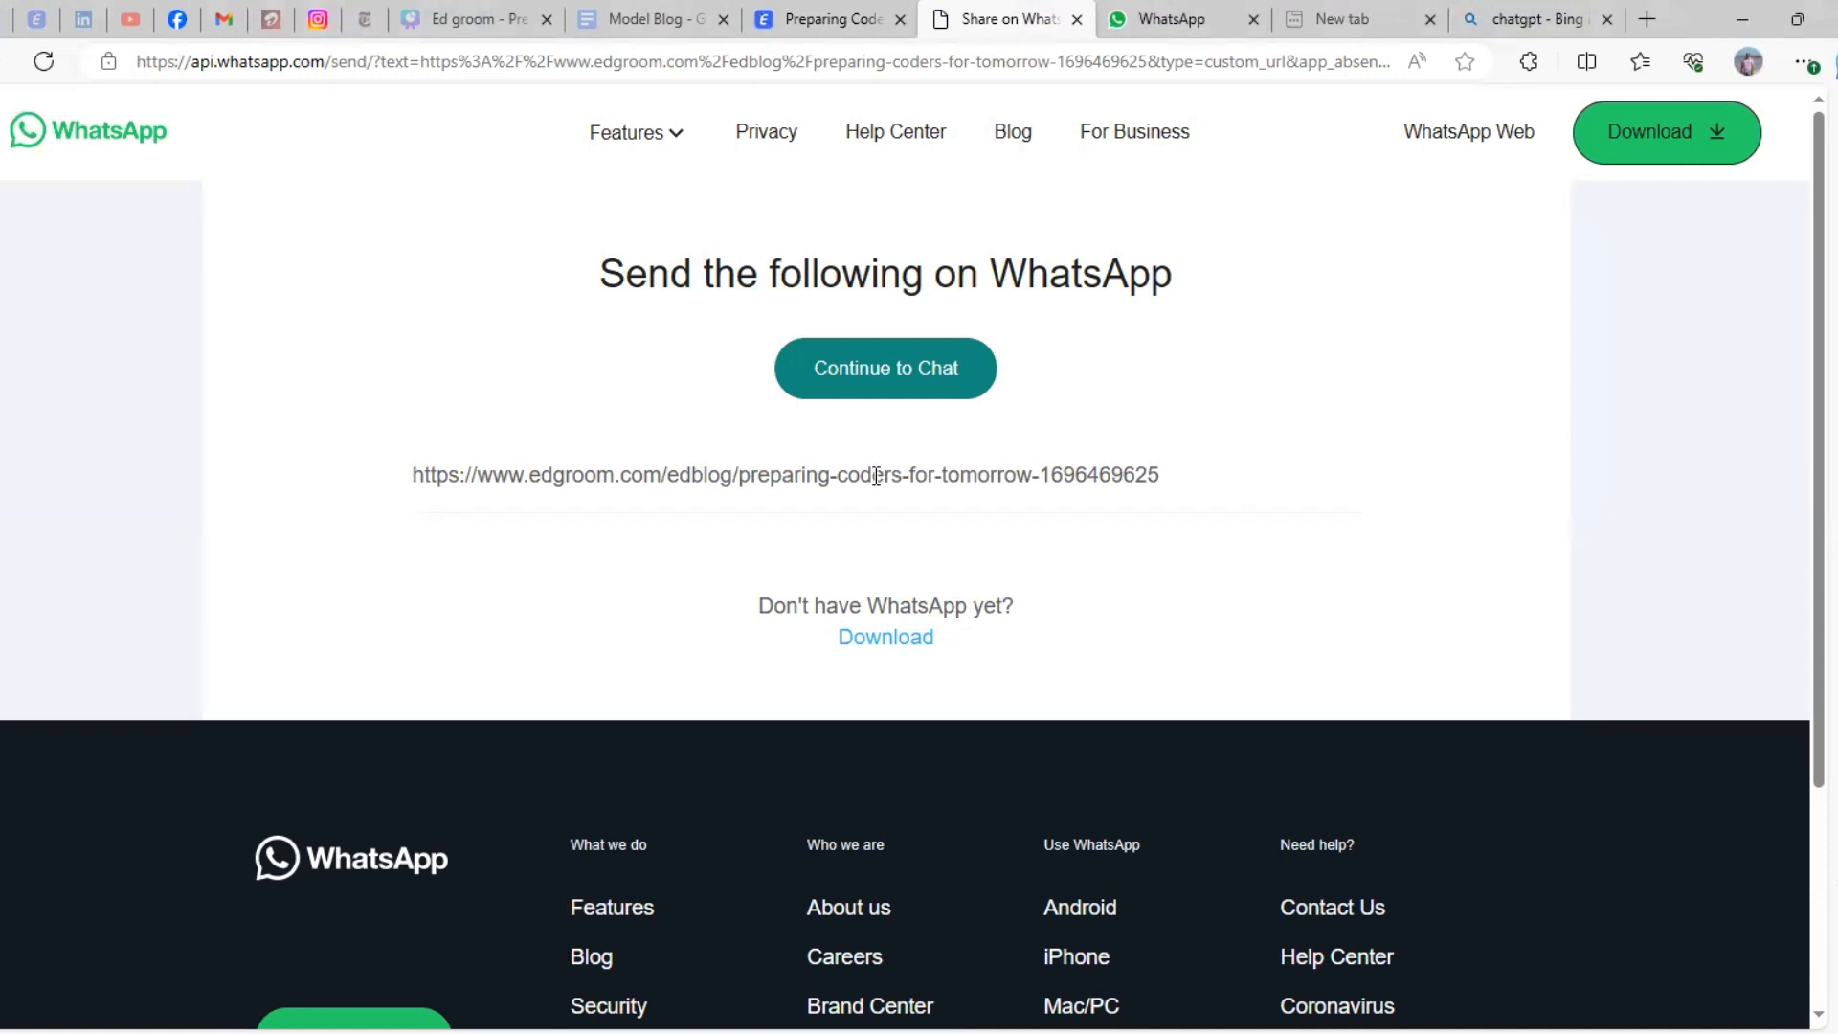
mouse_move(531, 821)
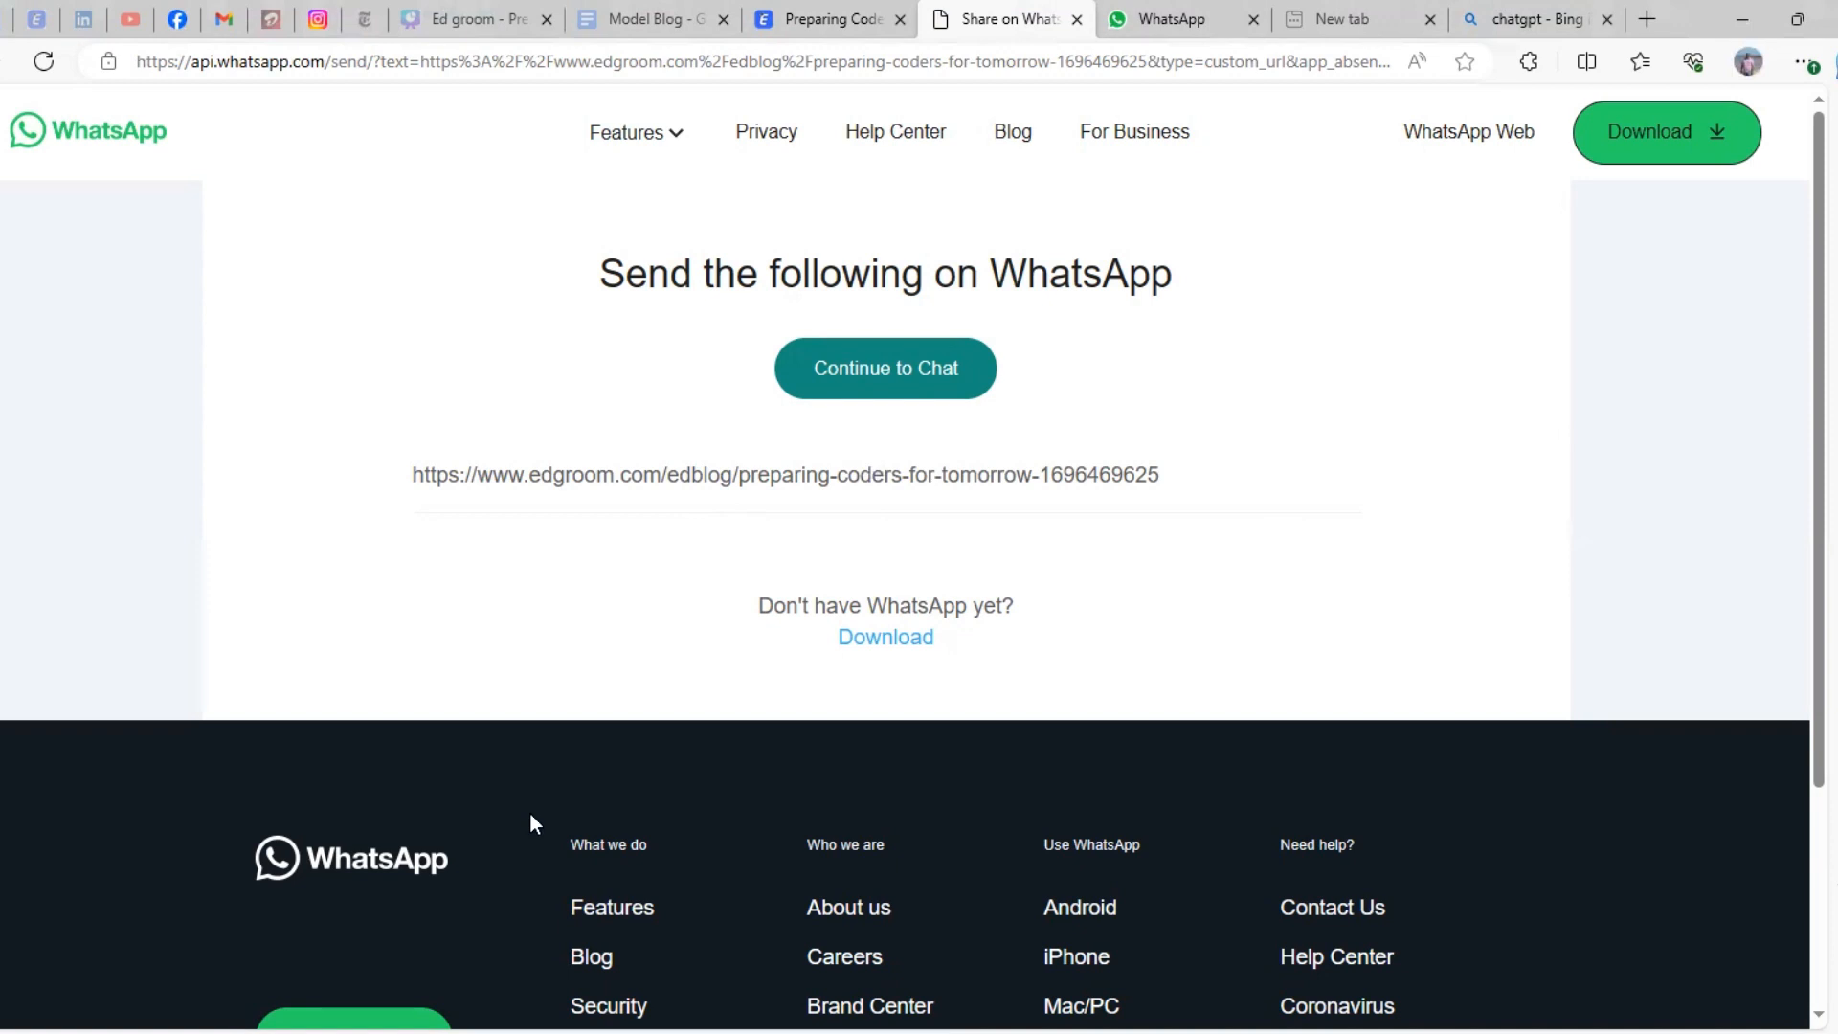
mouse_move(1522, 61)
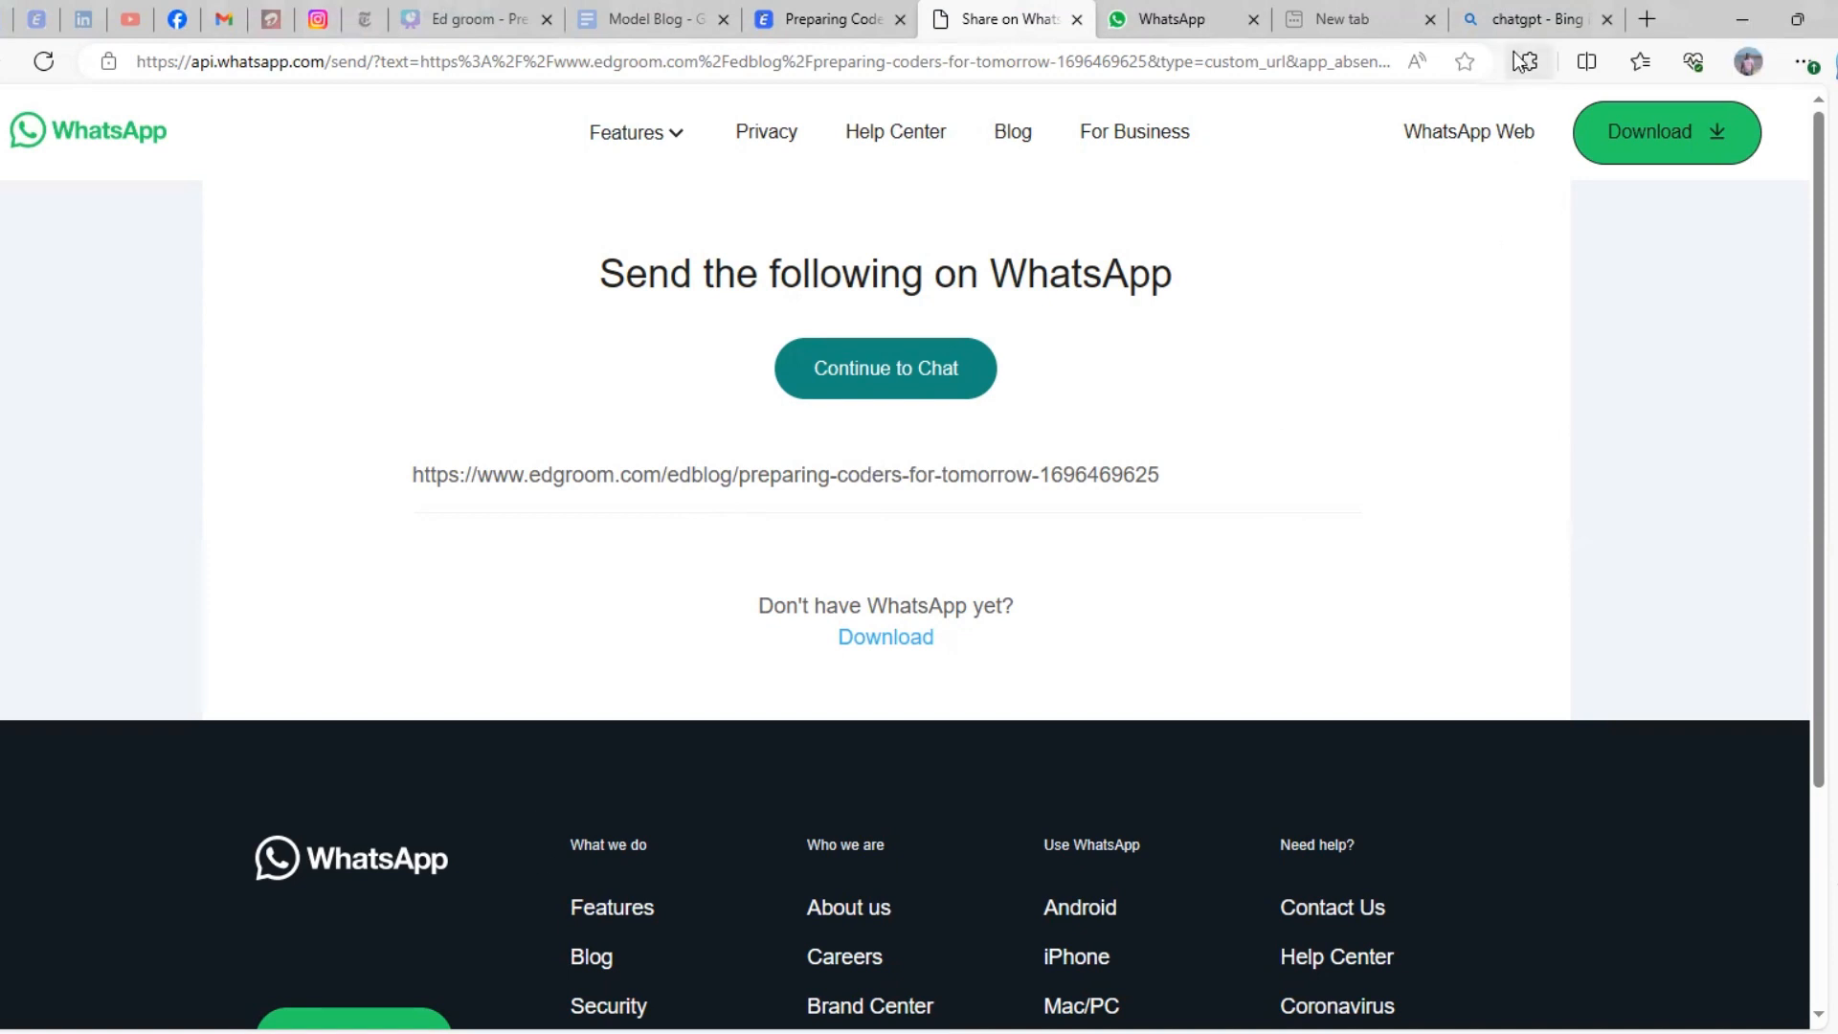